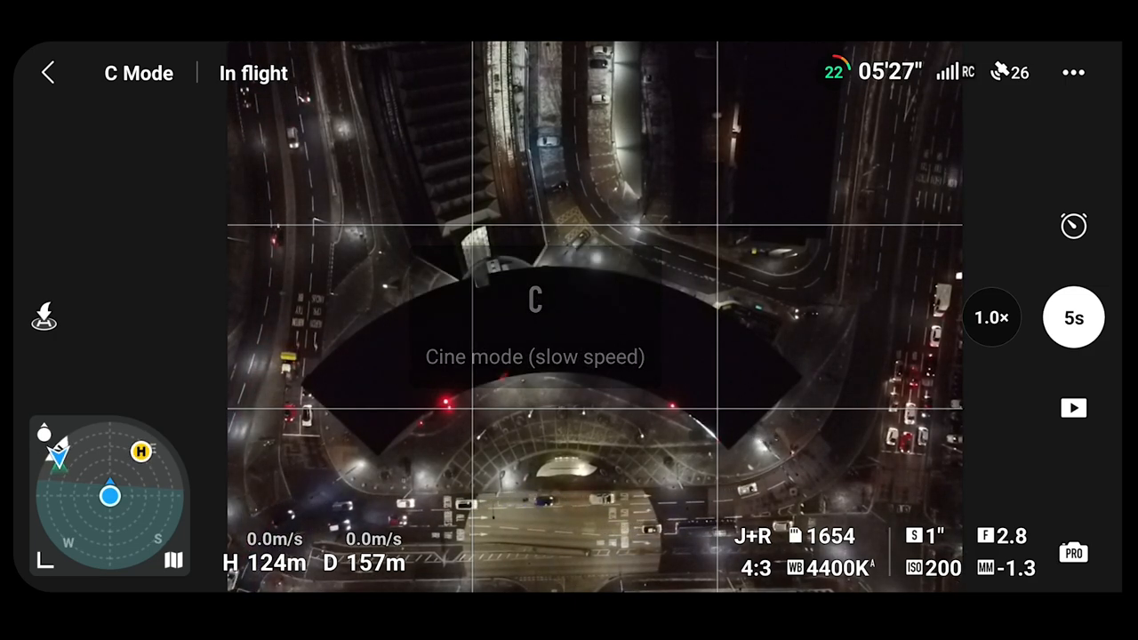
# - Take four repeated 5-second long-exposure shots of the lit junction with the shutter button
pyautogui.click(1074, 316)
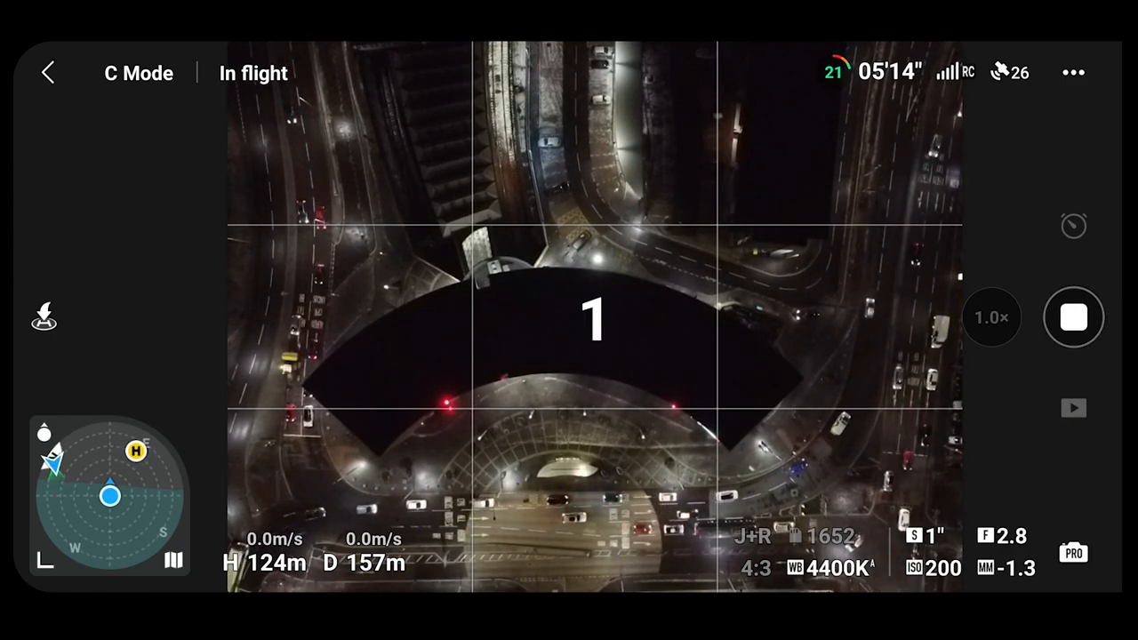
pyautogui.click(1074, 316)
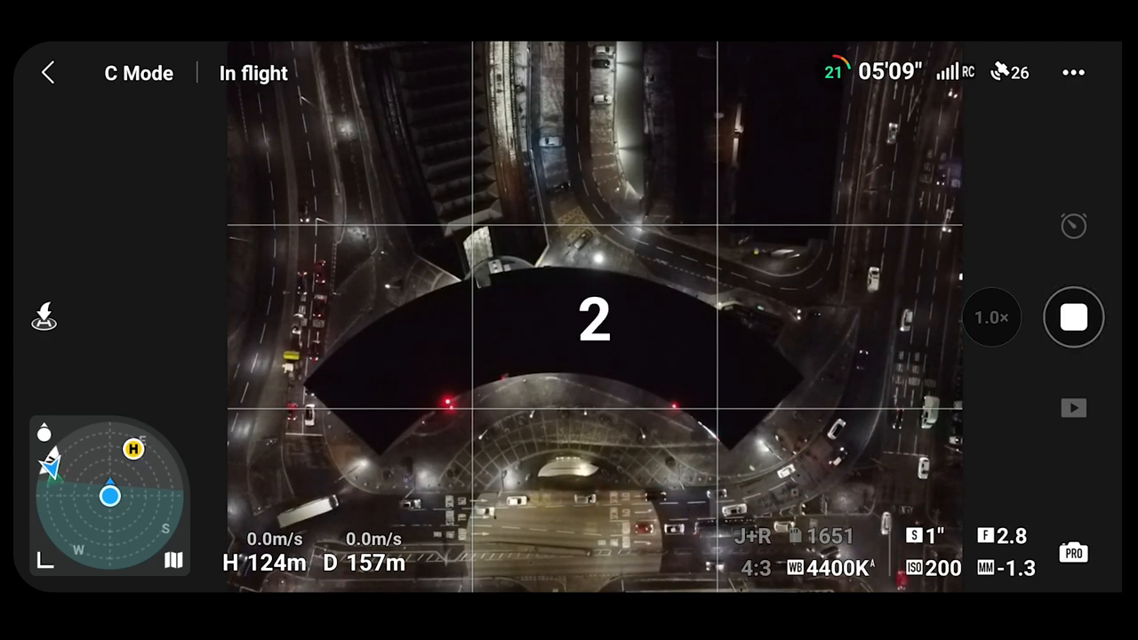
pyautogui.click(1074, 316)
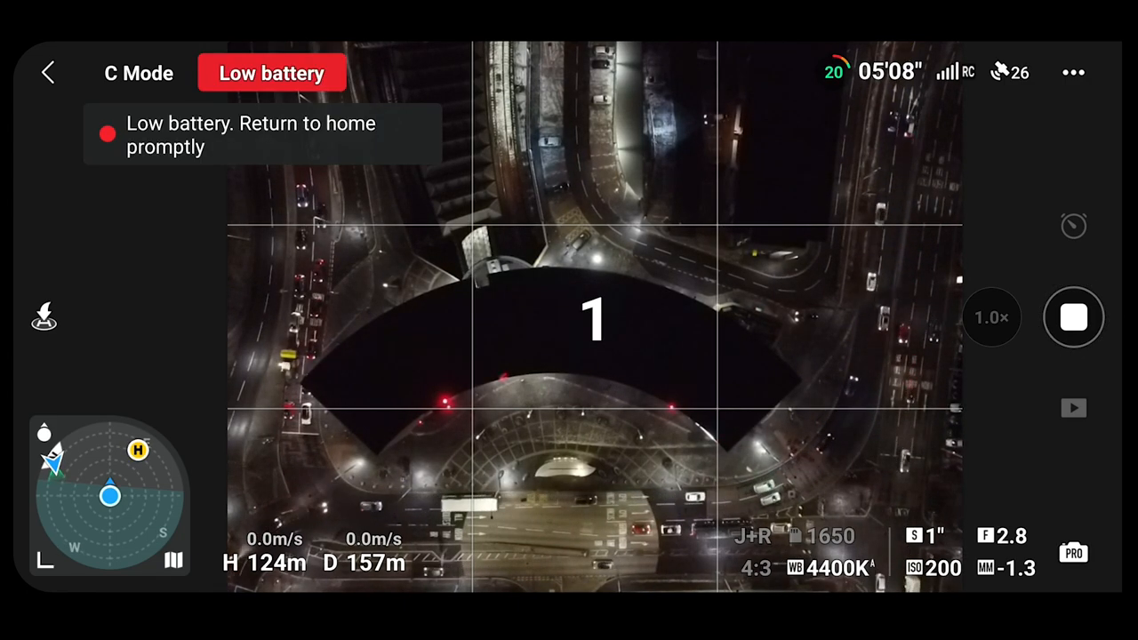
pyautogui.click(1073, 317)
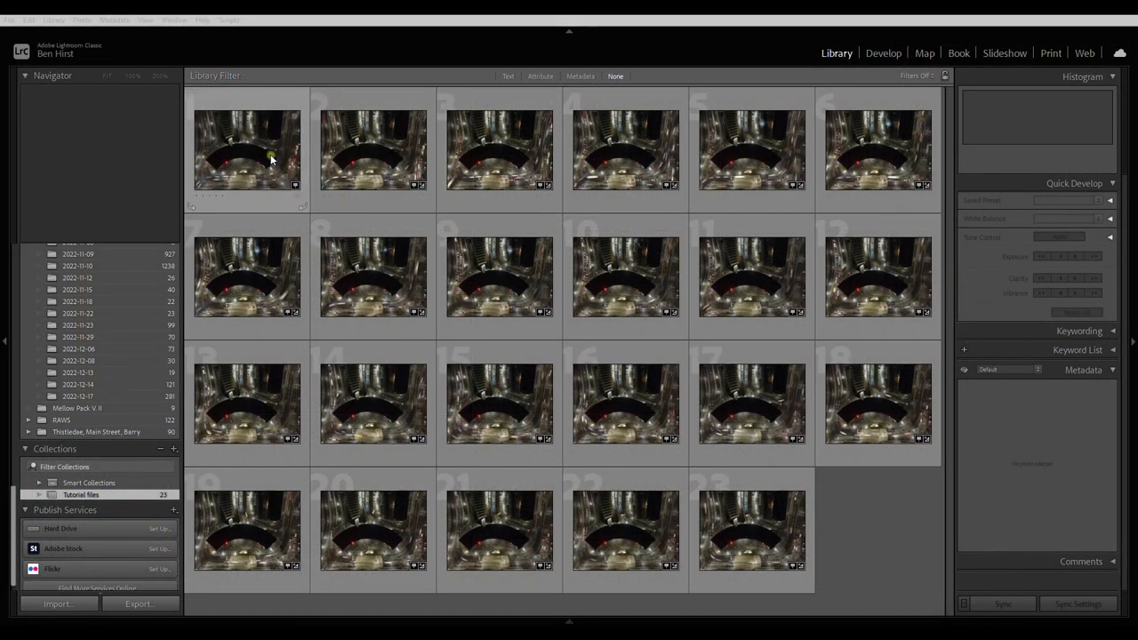
# - Select the drone night frames in the Library grid and bring up their context menu
pyautogui.doubleClick(245, 149)
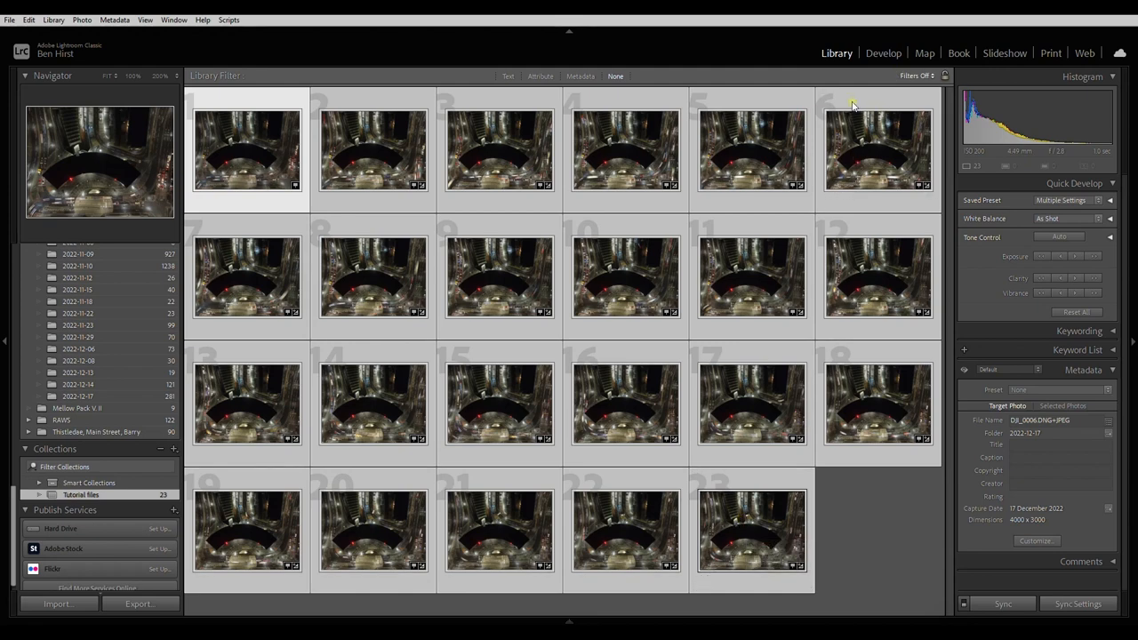
pyautogui.rightClick(246, 149)
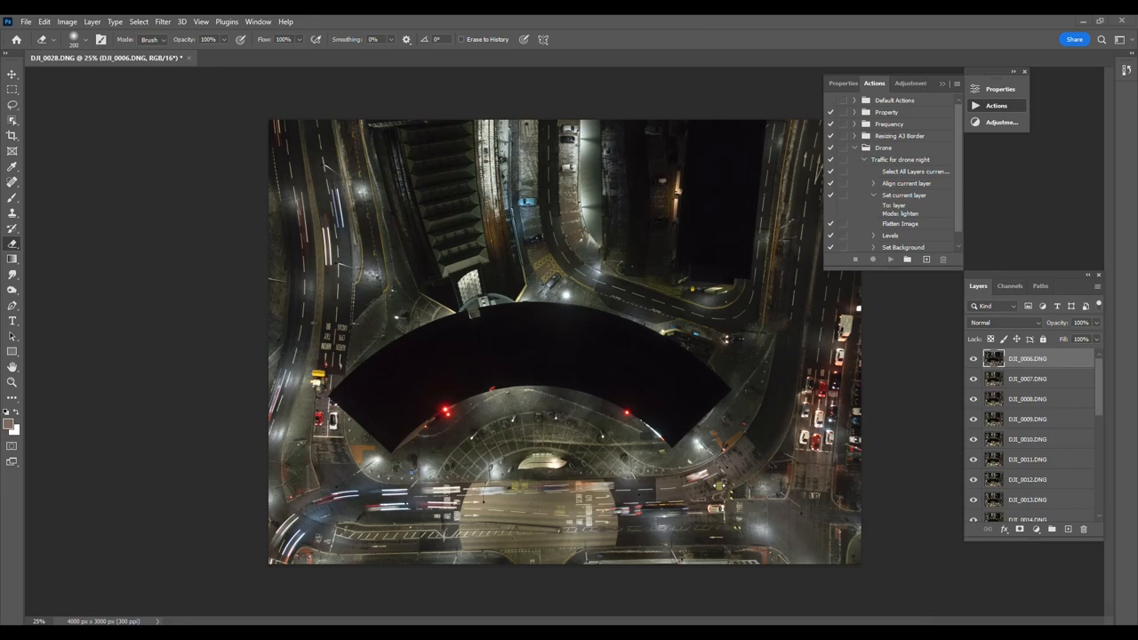
# - Select all the stacked drone frame layers in the Layers panel
pyautogui.scroll(-3)
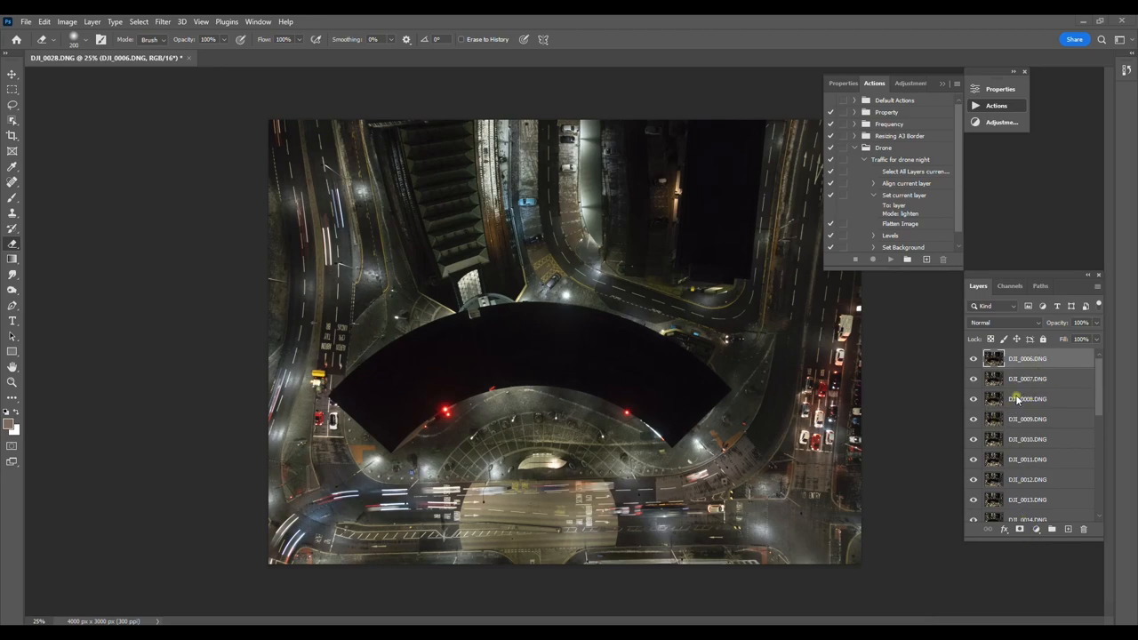
pyautogui.moveTo(1009, 384)
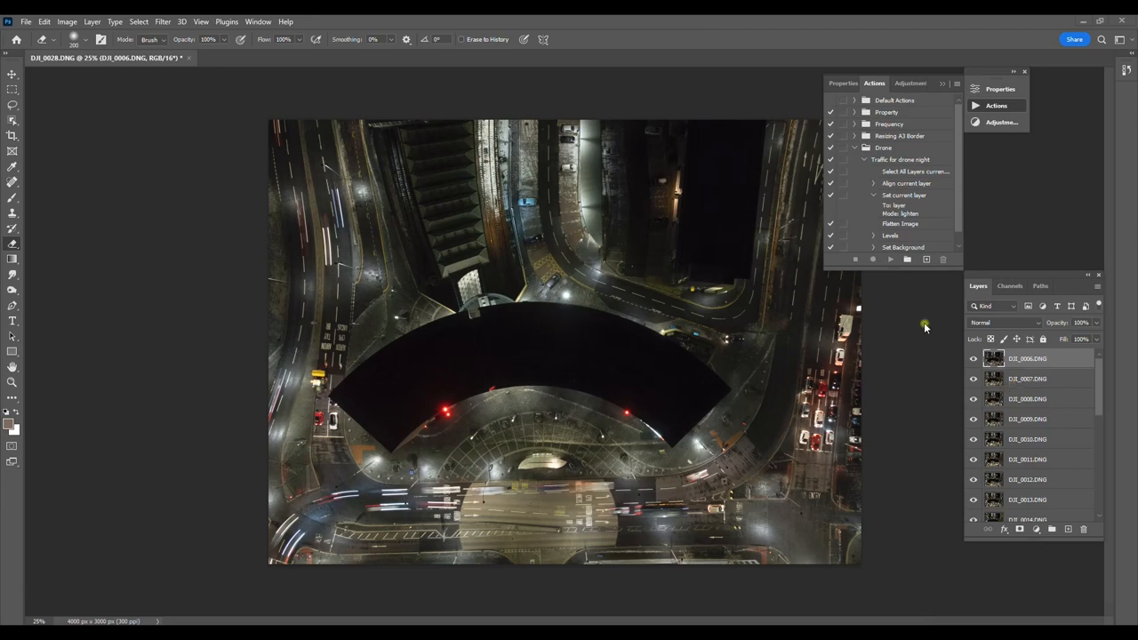
pyautogui.click(138, 21)
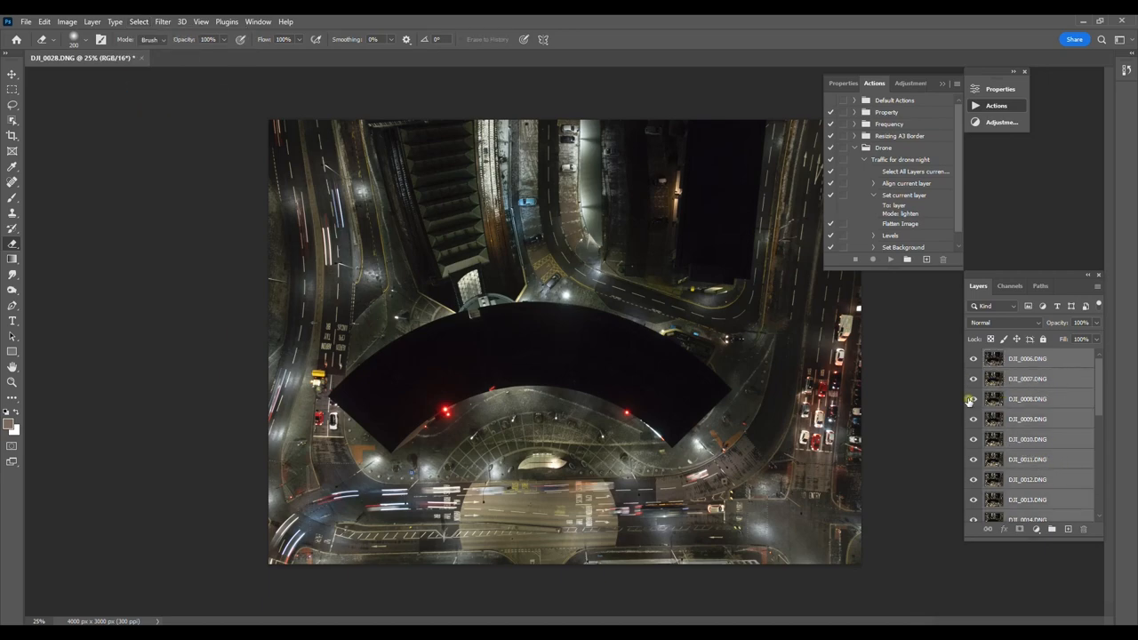
# - Run Auto-Align Layers with Auto projection on the stacked frames
pyautogui.click(42, 21)
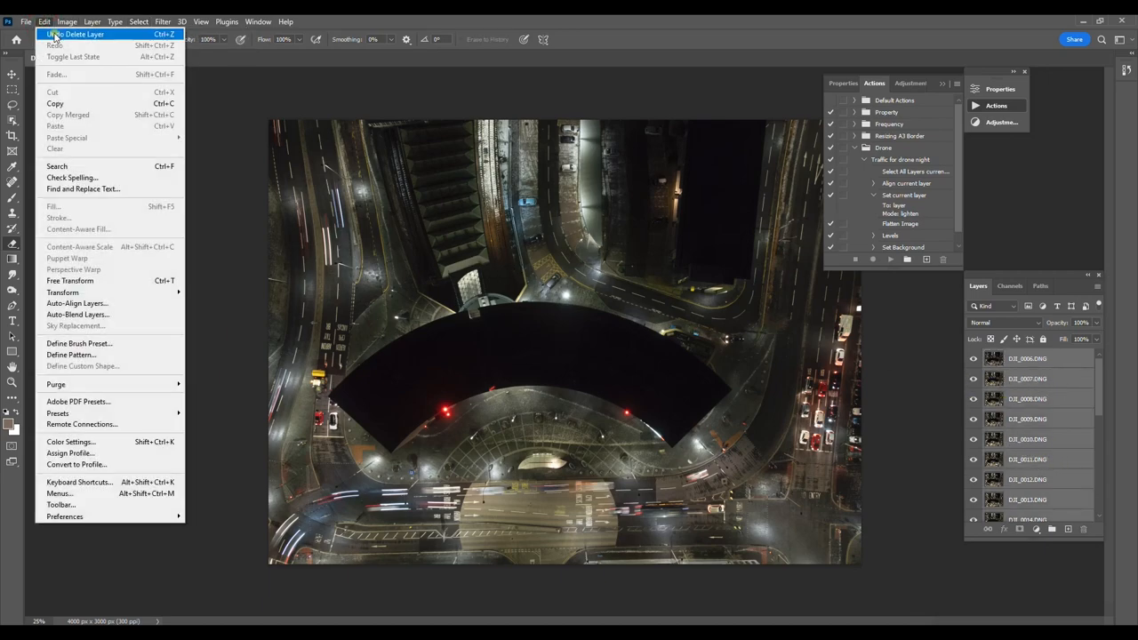
pyautogui.click(78, 302)
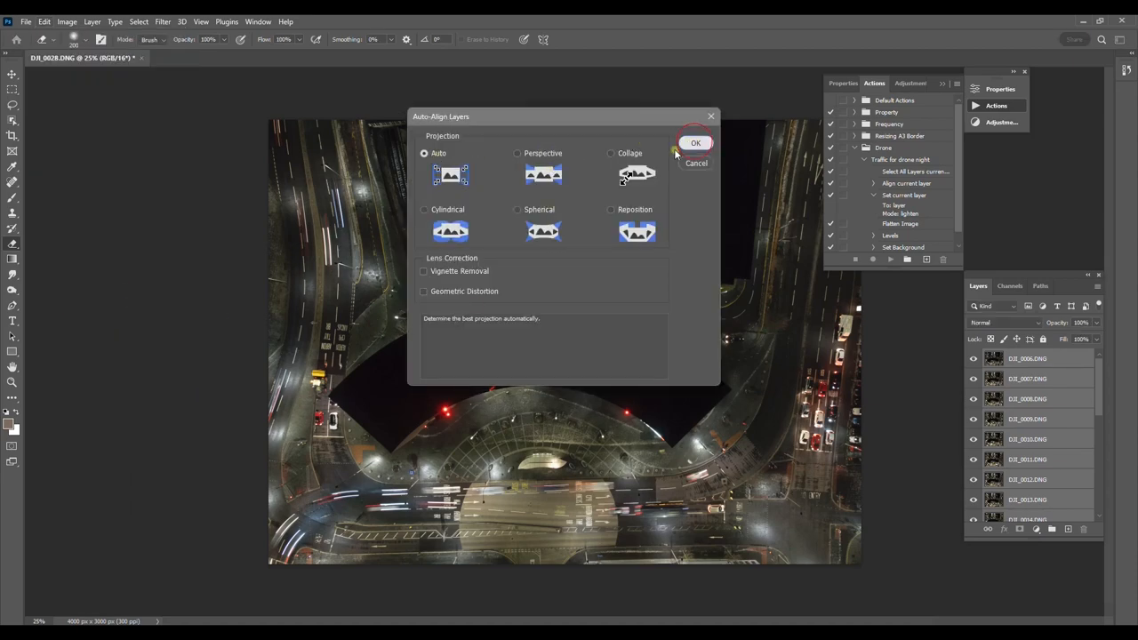
pyautogui.click(695, 142)
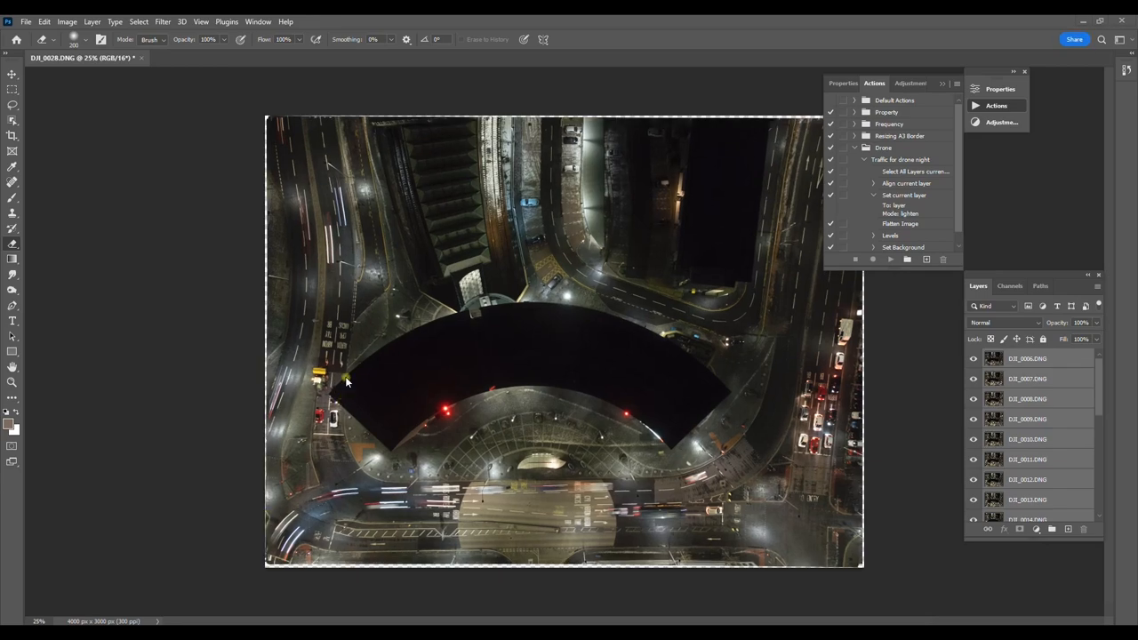
pyautogui.moveTo(309, 519)
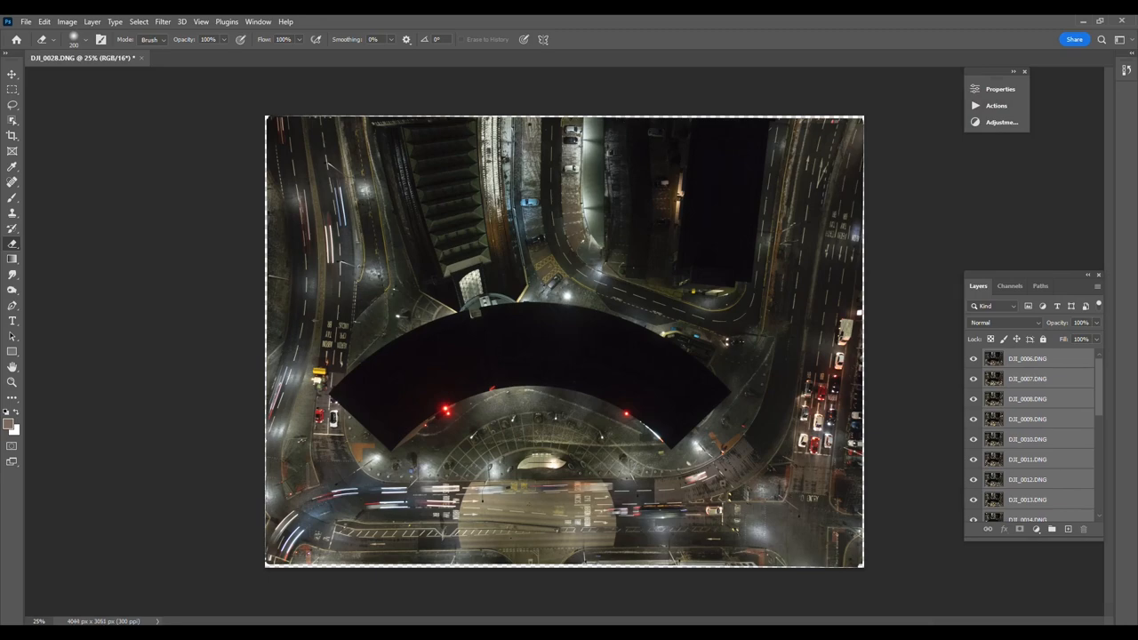
pyautogui.moveTo(406, 107)
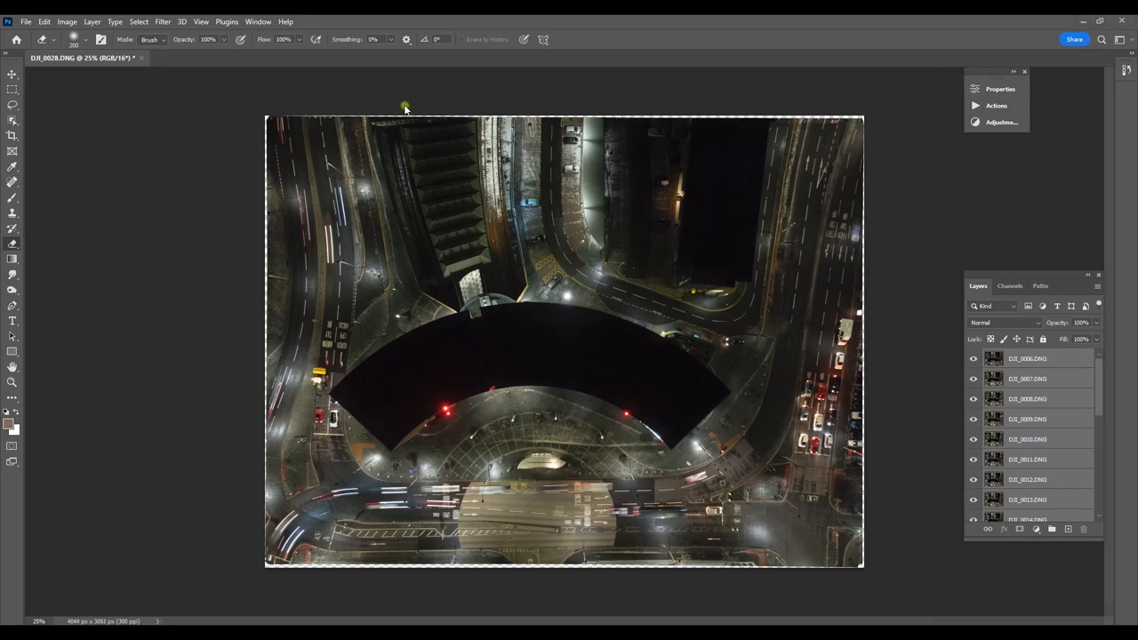
# - Convert the aligned layers to a Smart Object and set its stack mode to Median
pyautogui.click(92, 21)
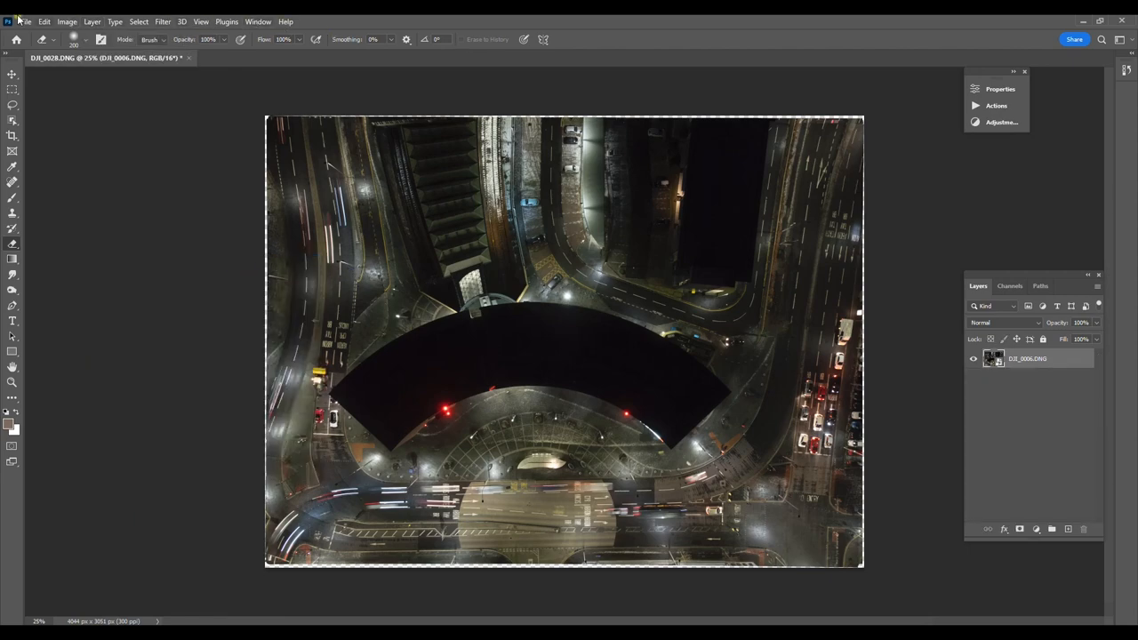
pyautogui.click(92, 22)
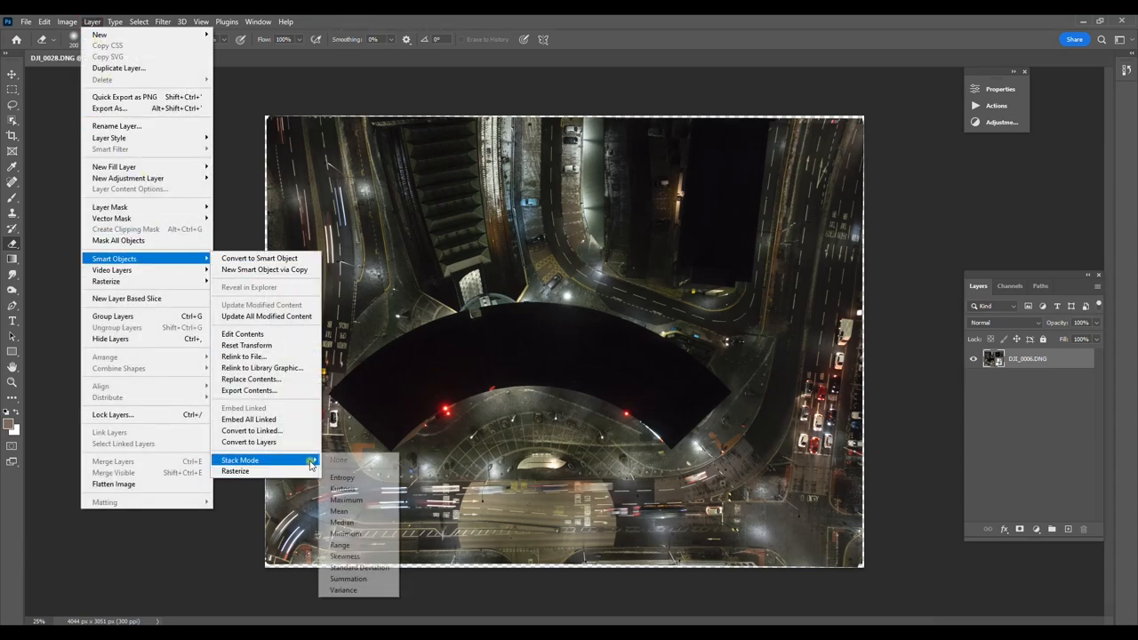
pyautogui.moveTo(359, 567)
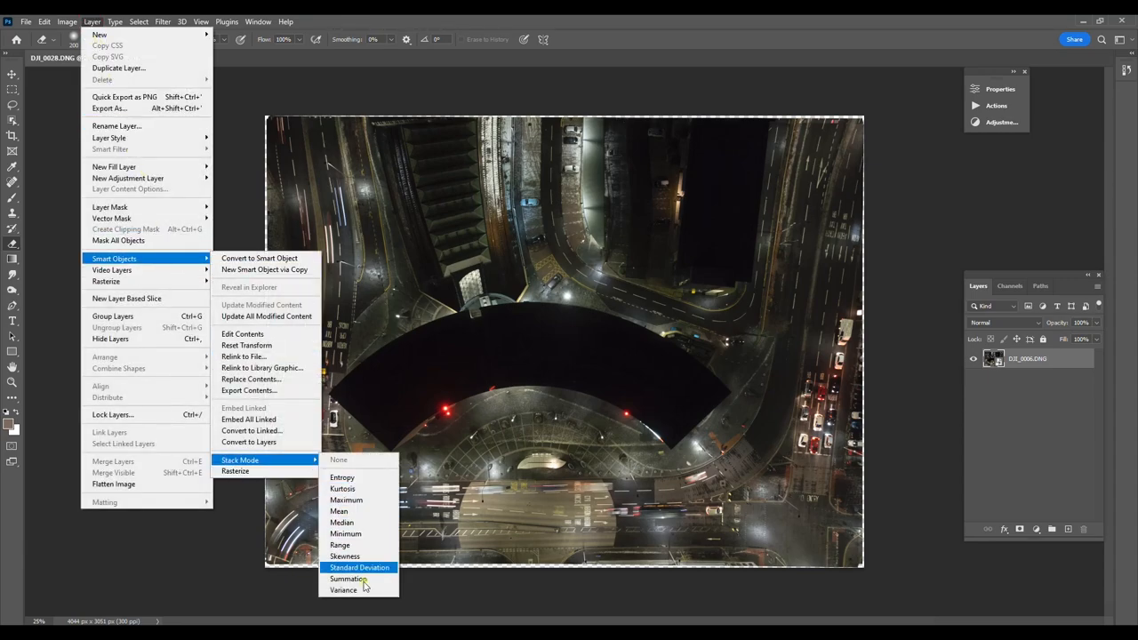
pyautogui.moveTo(342, 523)
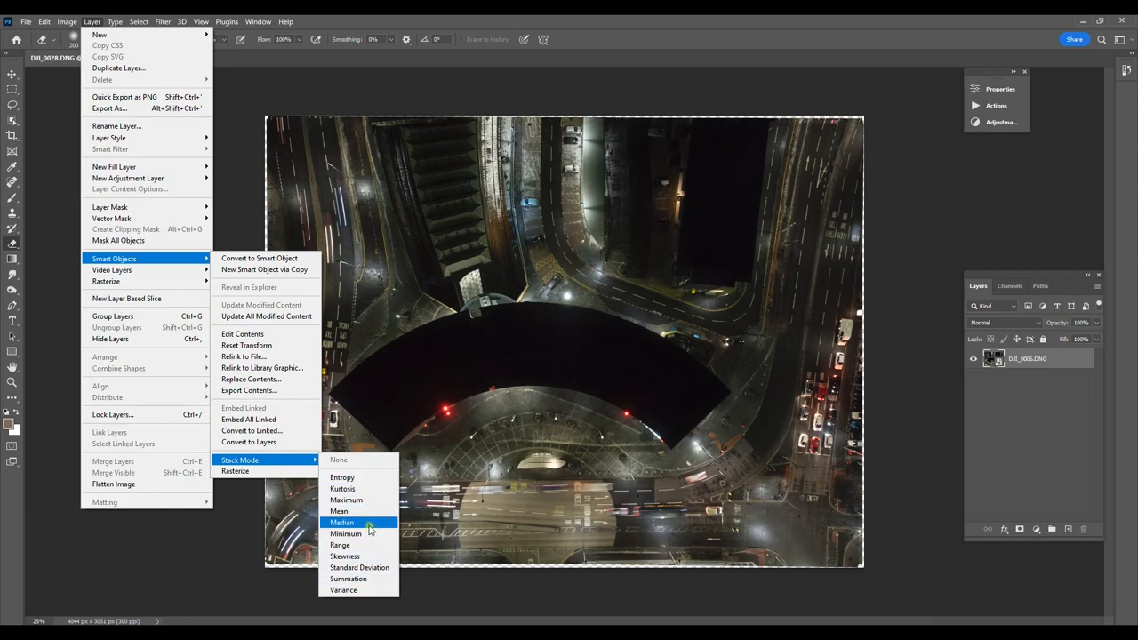
pyautogui.click(342, 522)
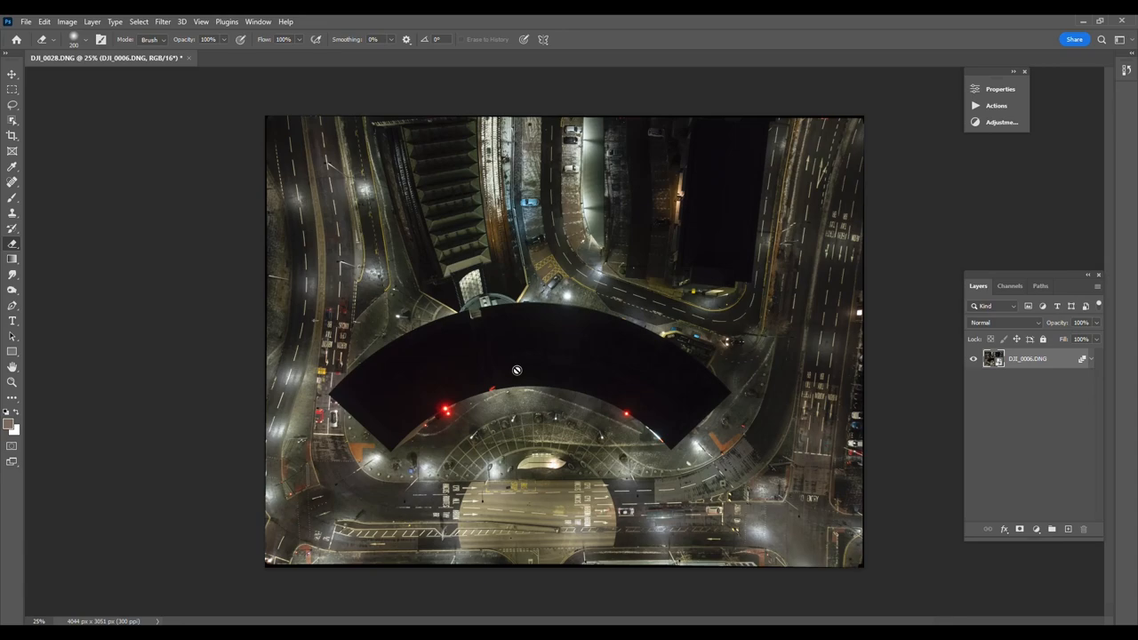
pyautogui.moveTo(473, 356)
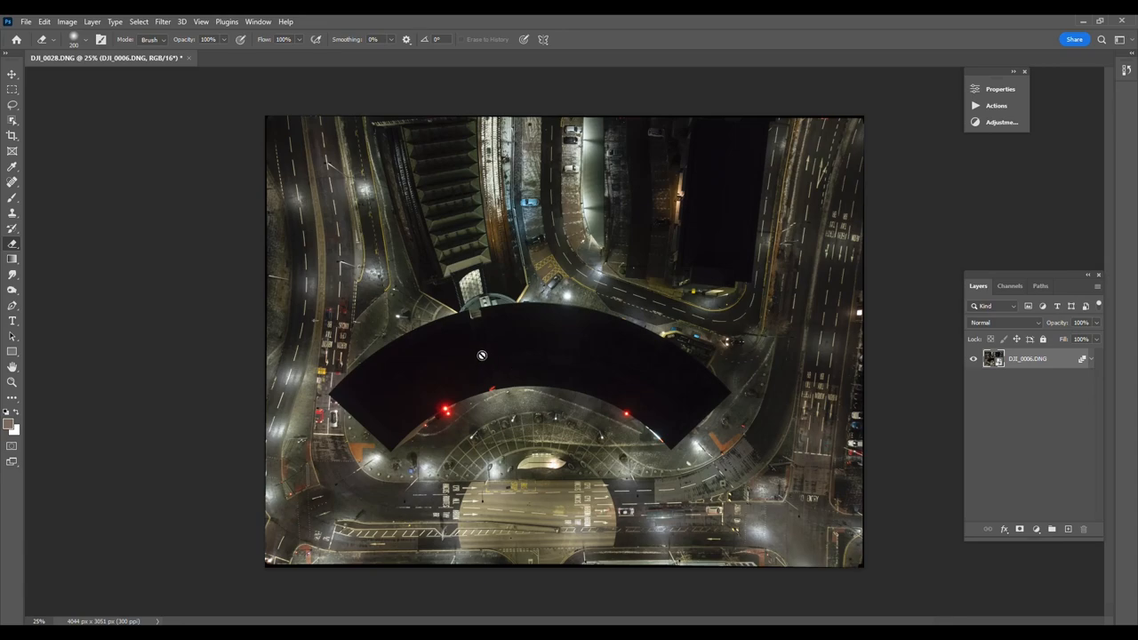
pyautogui.moveTo(569, 282)
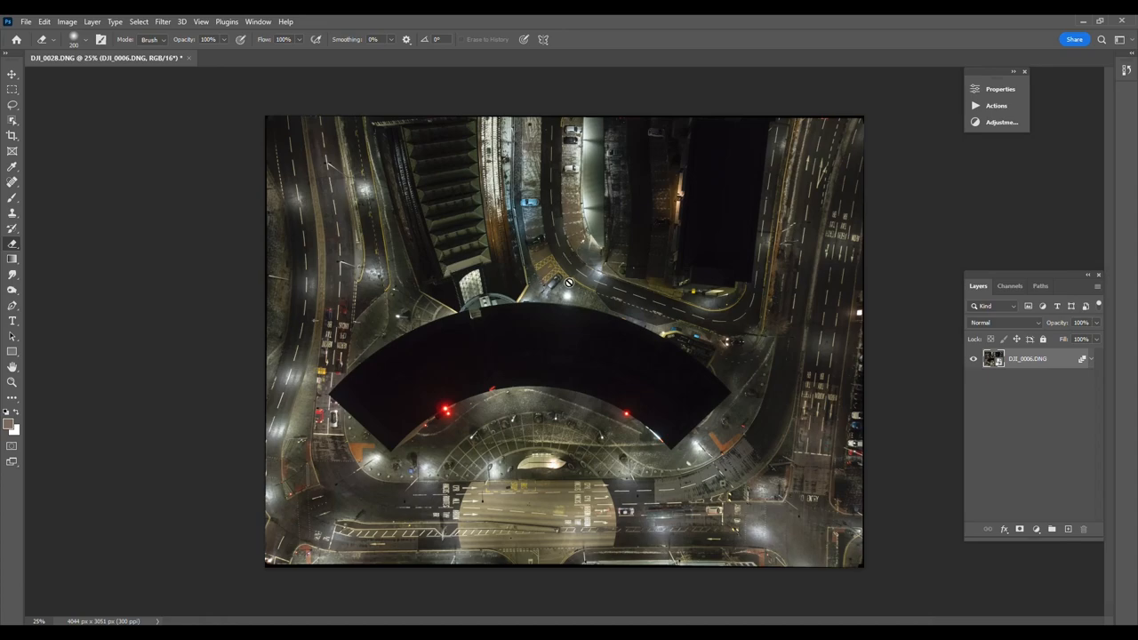
pyautogui.moveTo(727, 290)
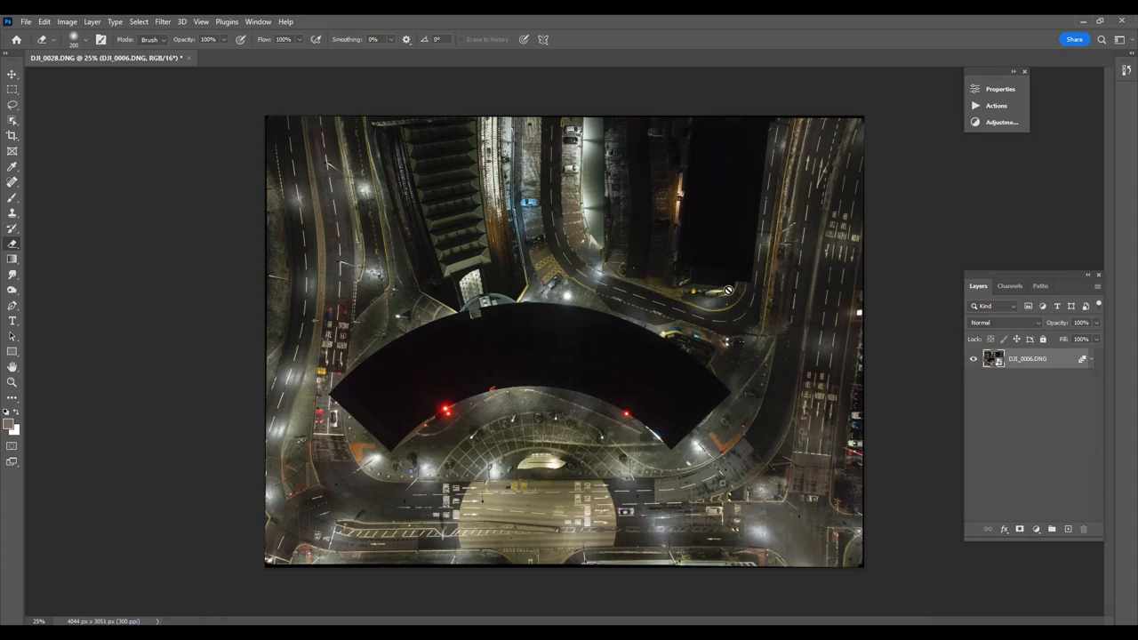
pyautogui.moveTo(793, 325)
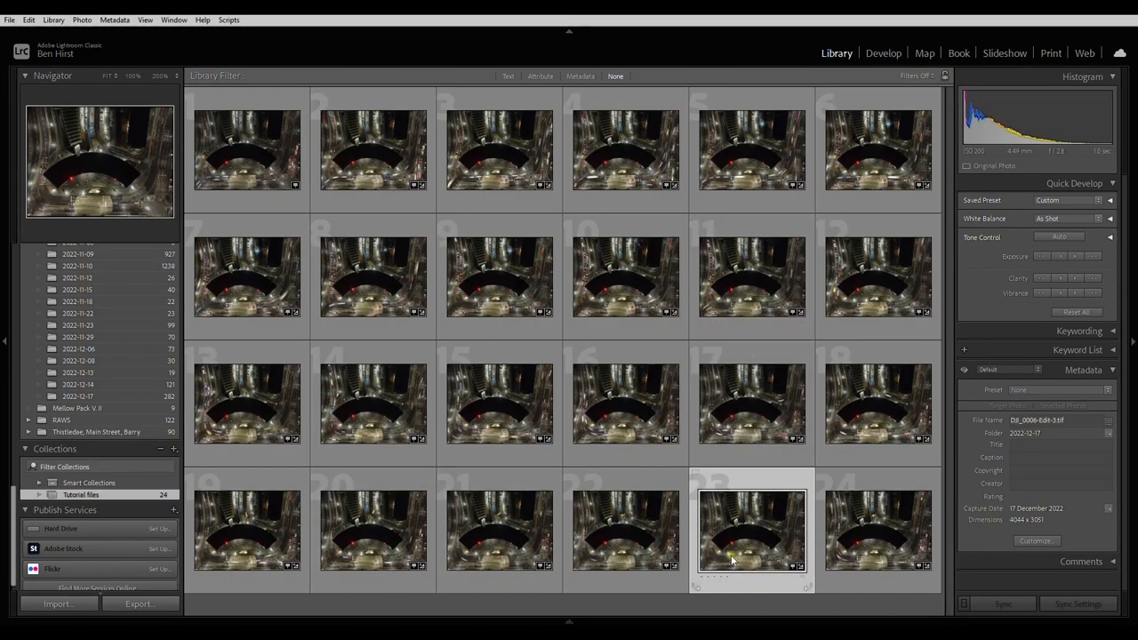
# - Inspect DJI_0006-Edit-3.tif at 100% zoom, then bring up the frames' Edit In choices
pyautogui.doubleClick(750, 533)
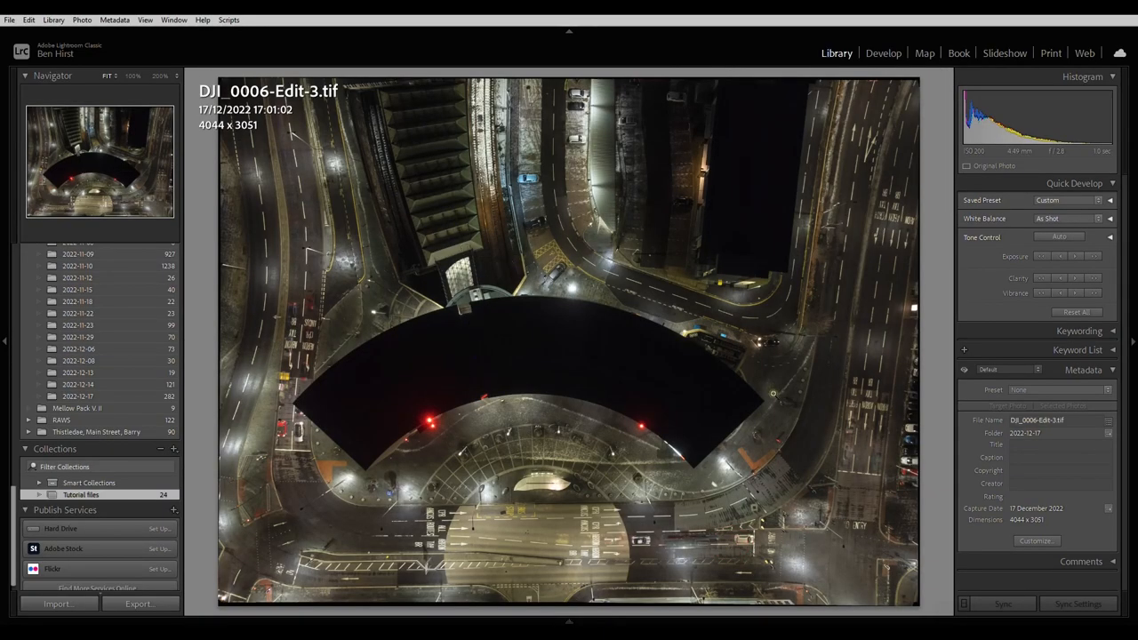
pyautogui.click(608, 483)
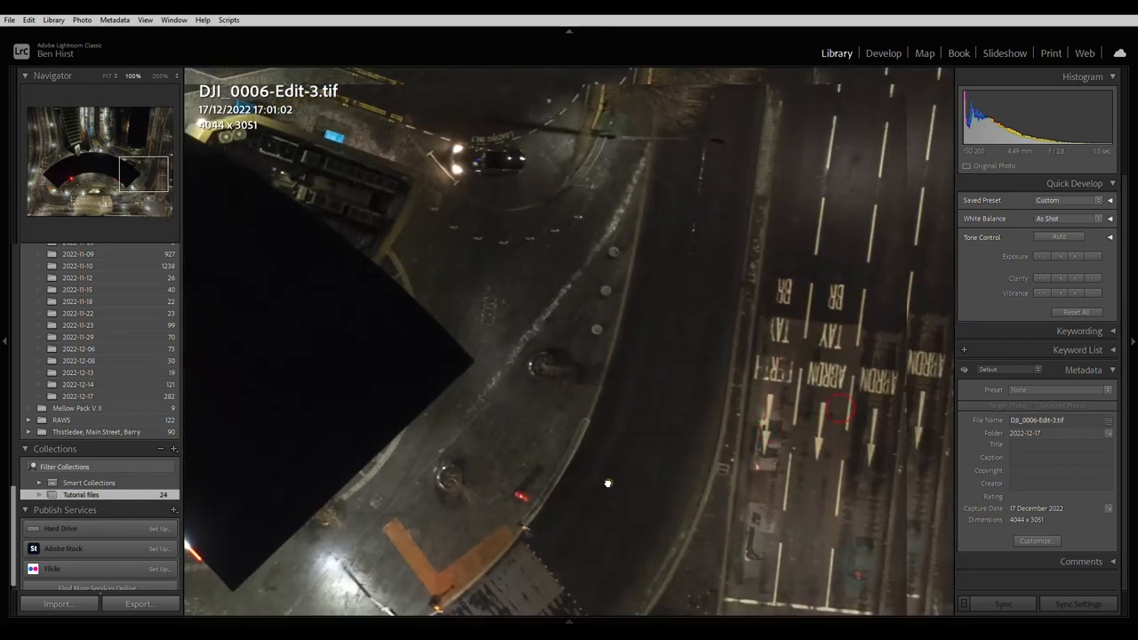
pyautogui.moveTo(608, 484); pyautogui.dragTo(426, 338)
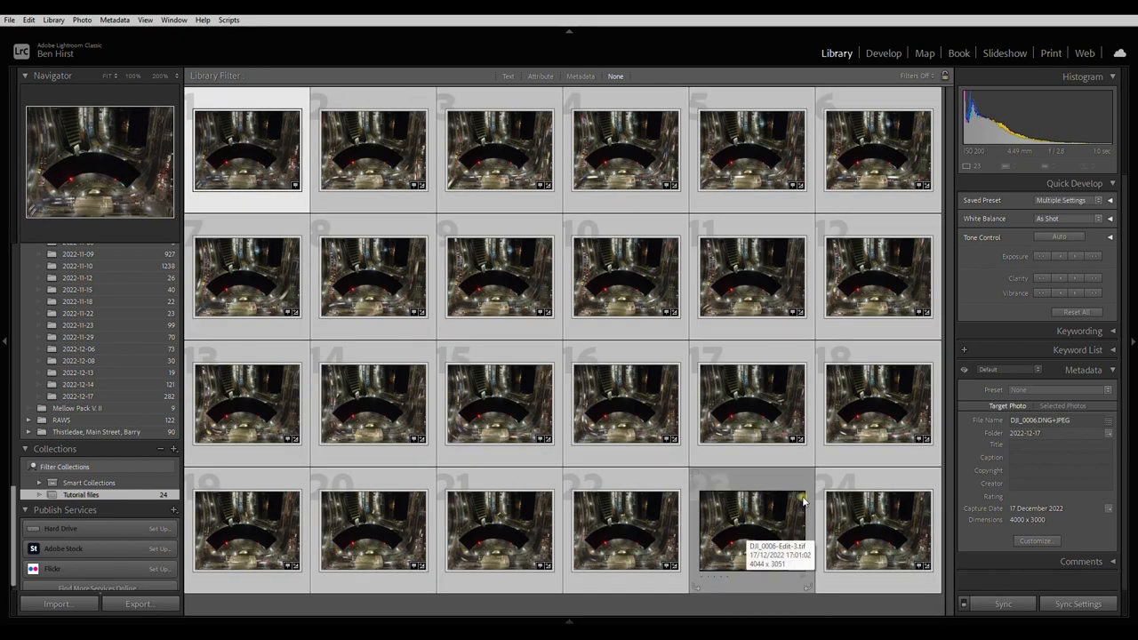
pyautogui.rightClick(750, 534)
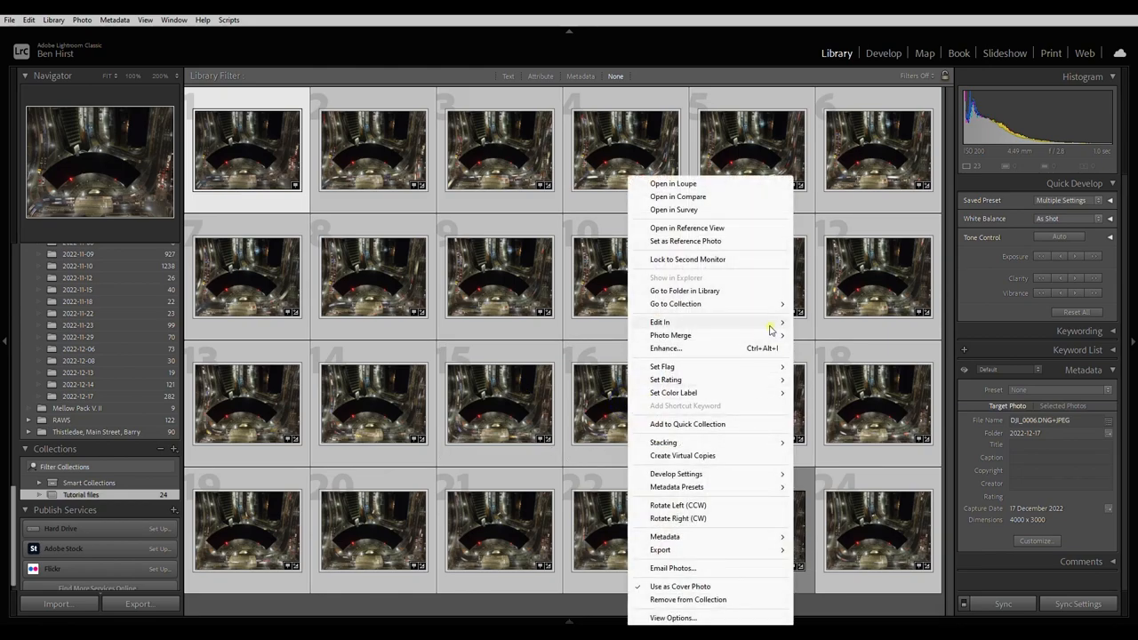
pyautogui.moveTo(659, 322)
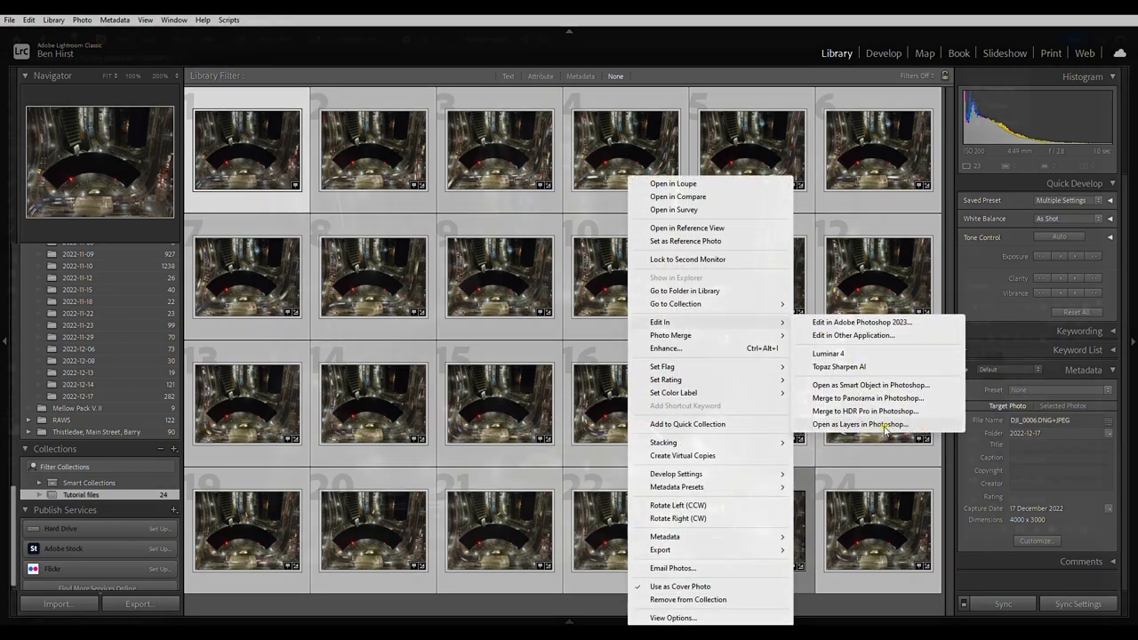
# - Select all the roof-junction frame layers and Auto-Align them with Auto projection
pyautogui.click(860, 423)
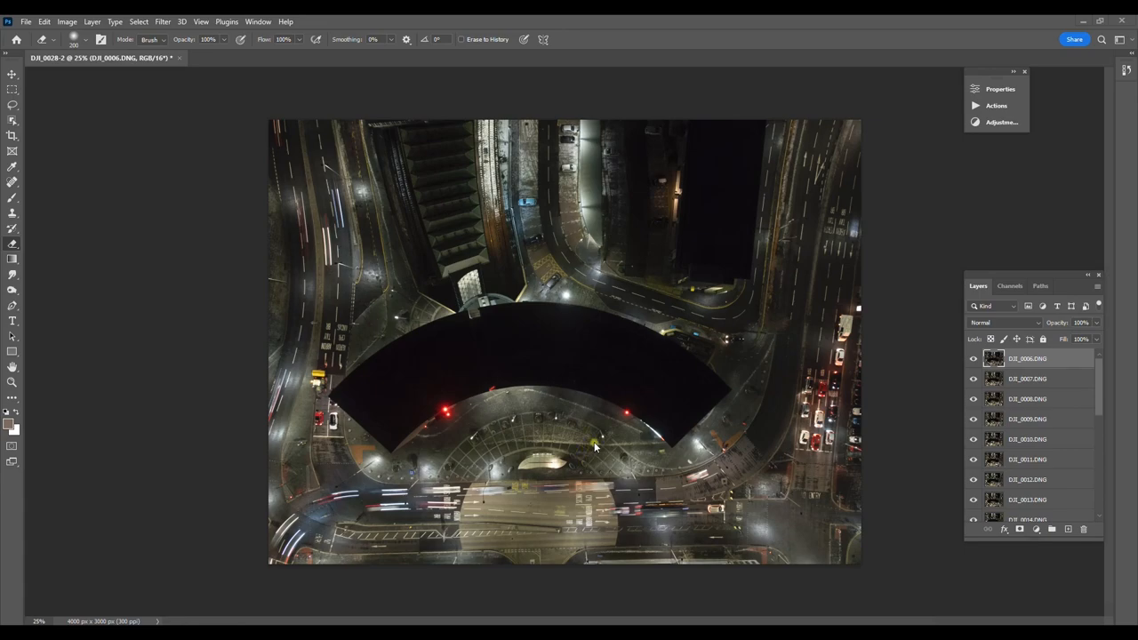
pyautogui.moveTo(806, 283)
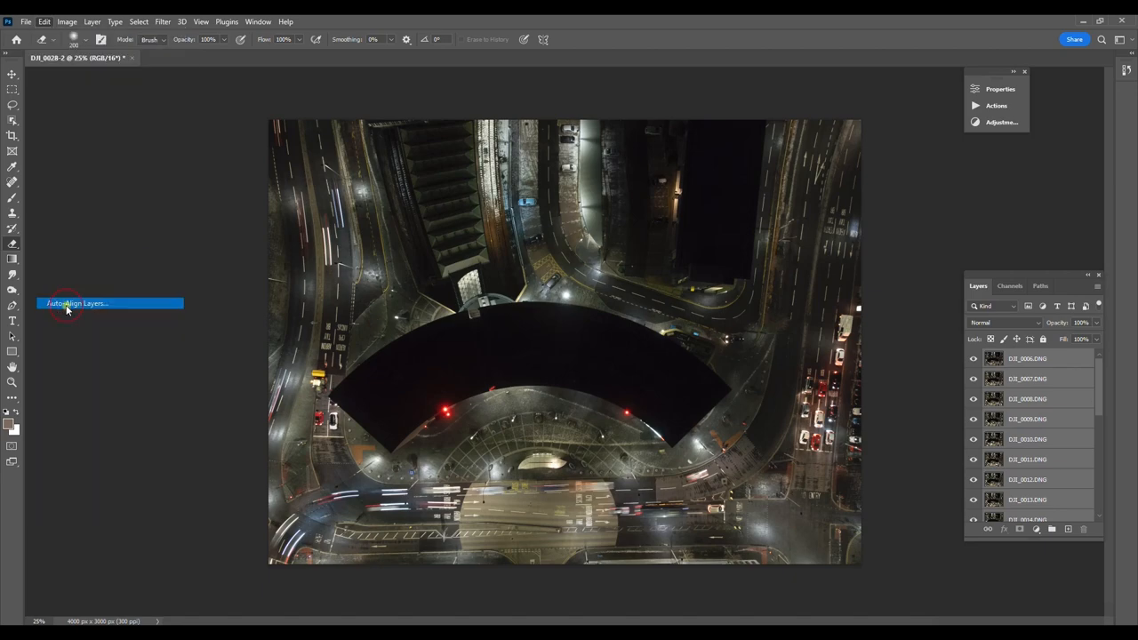
pyautogui.click(74, 302)
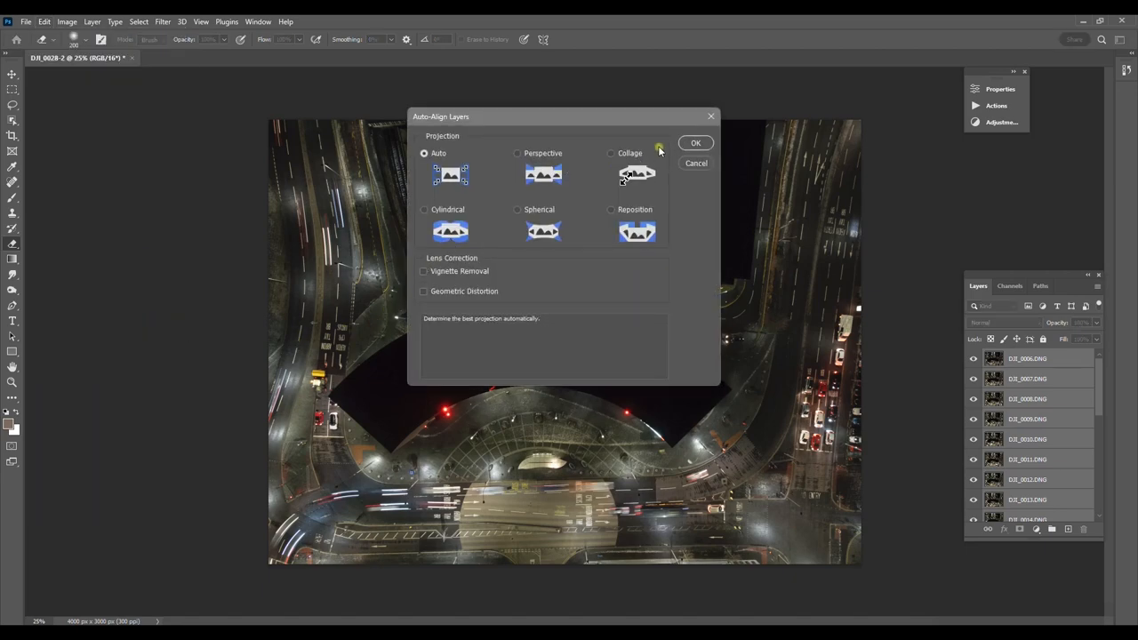
pyautogui.click(696, 142)
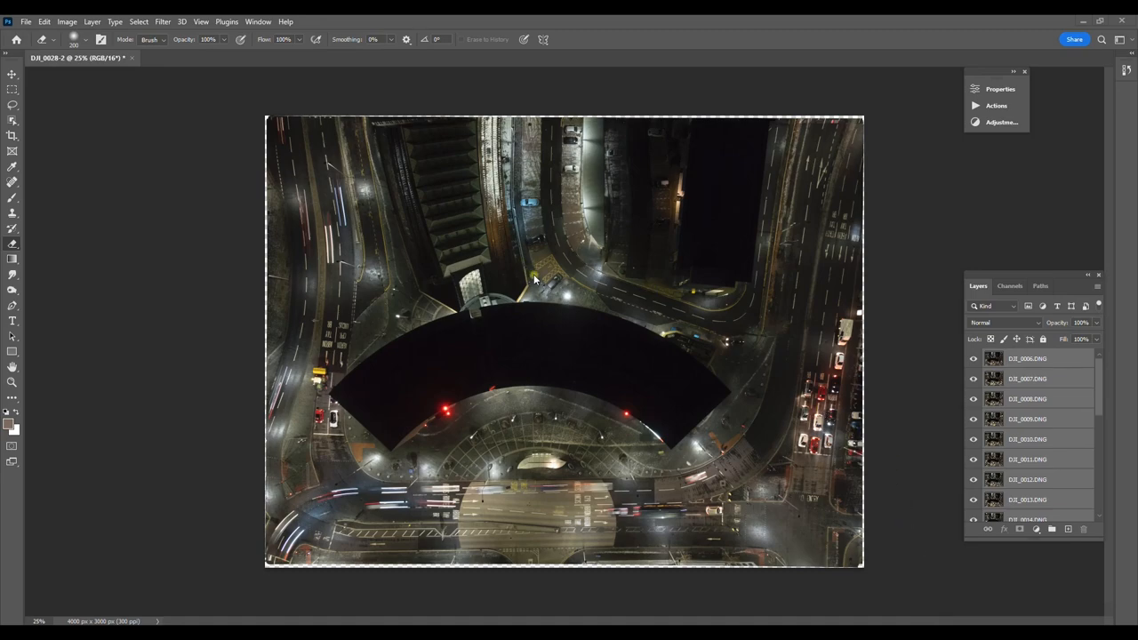
pyautogui.moveTo(495, 151)
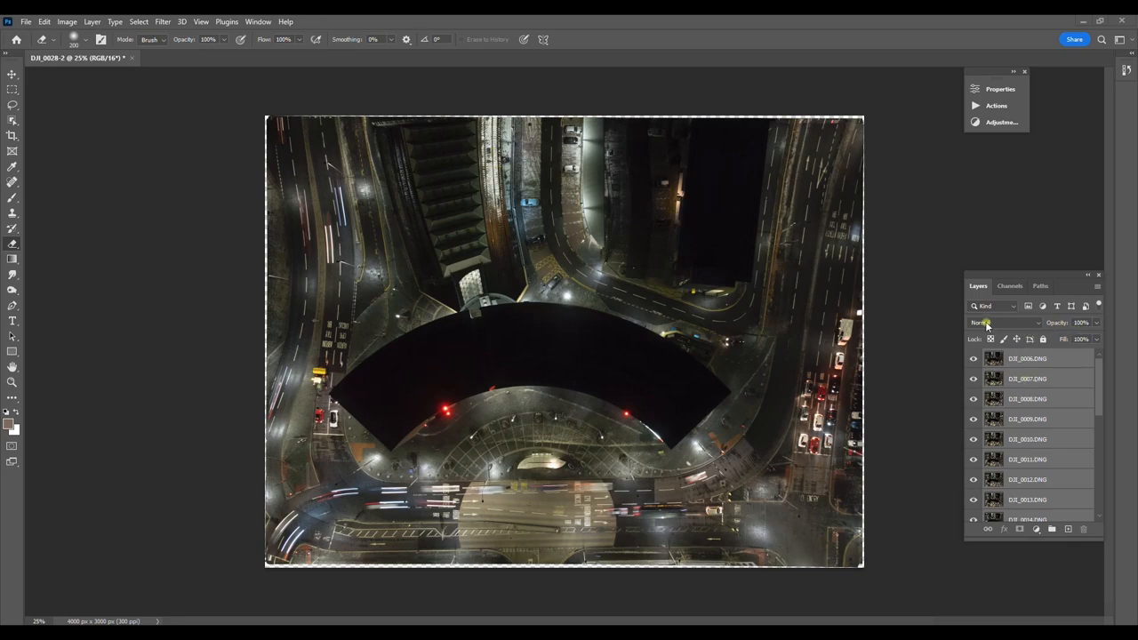
# - Set the layers to Lighten blend mode to reveal the light trails, then Flatten Image
pyautogui.click(1004, 322)
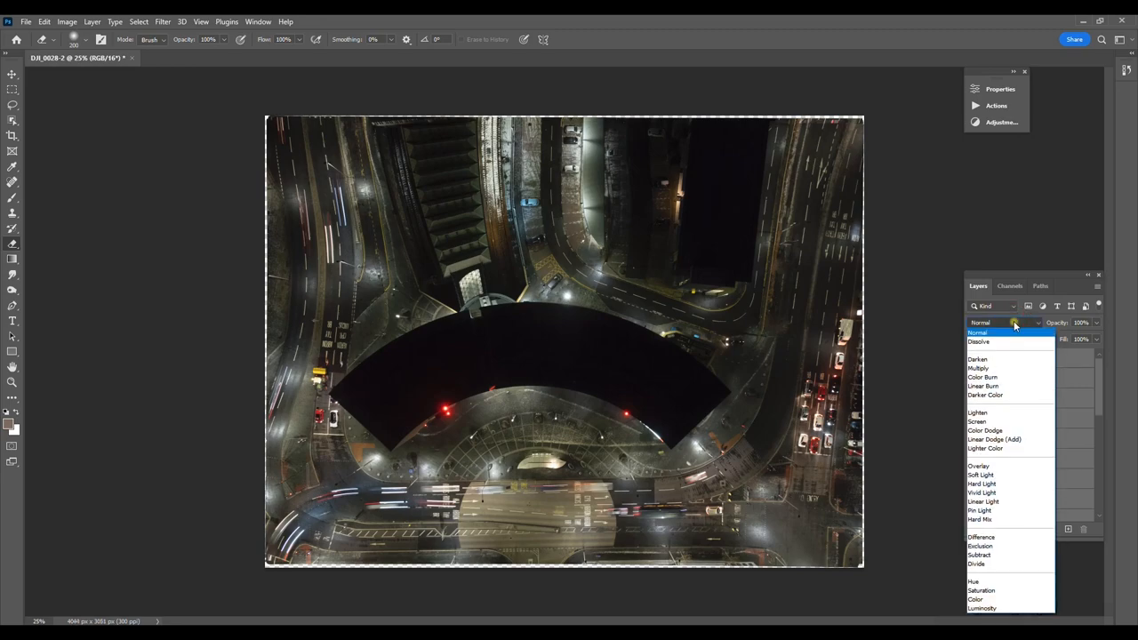
pyautogui.click(978, 413)
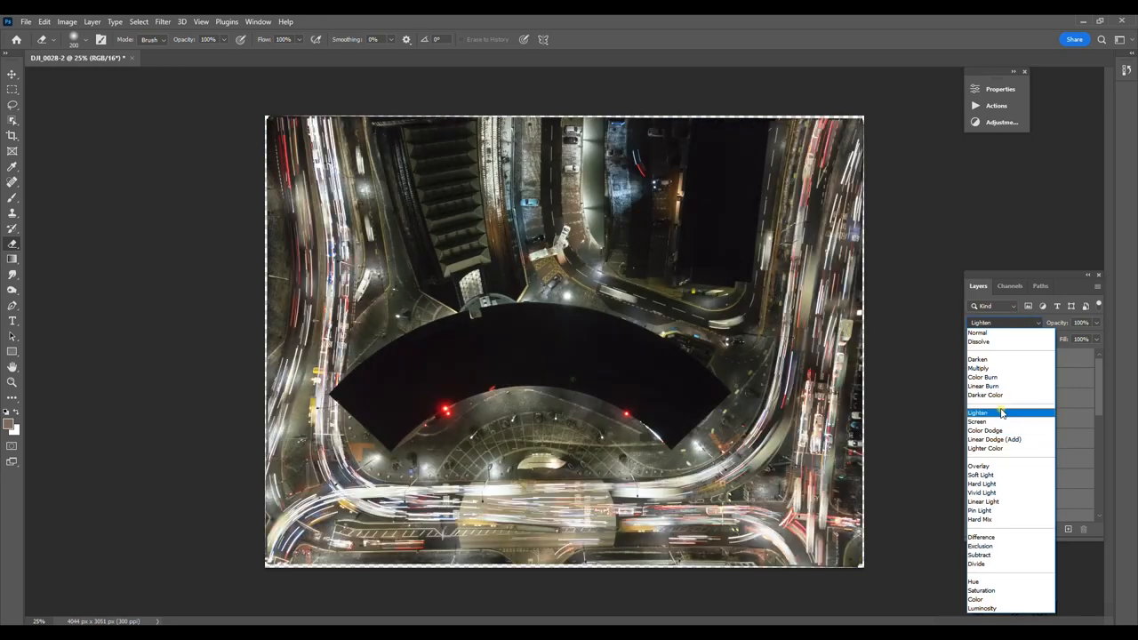
pyautogui.click(977, 413)
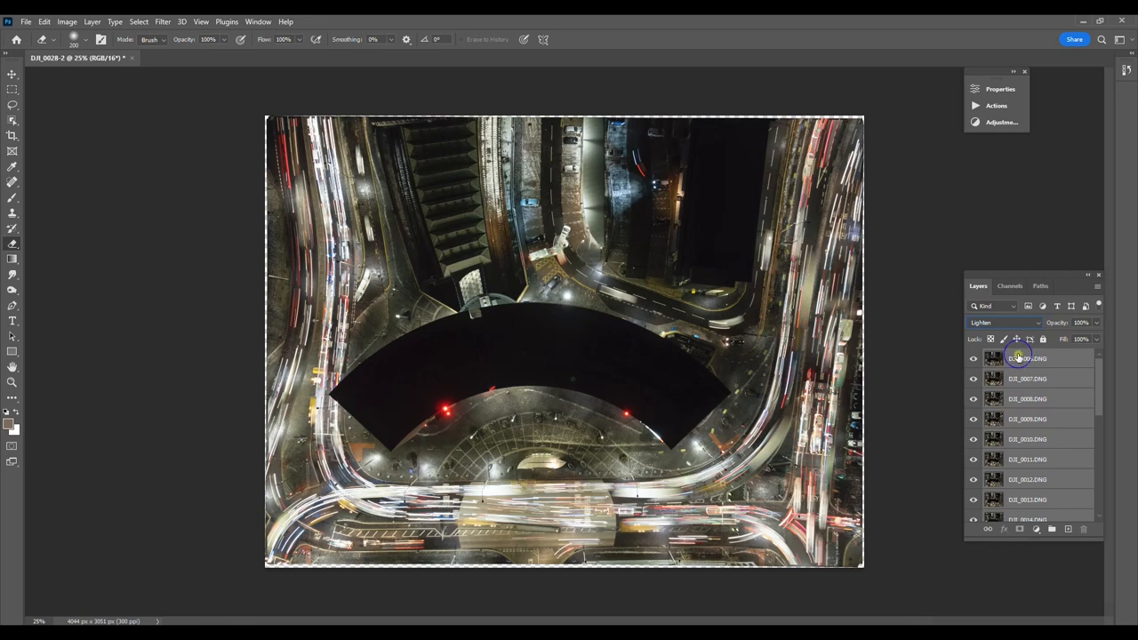
pyautogui.rightClick(1023, 357)
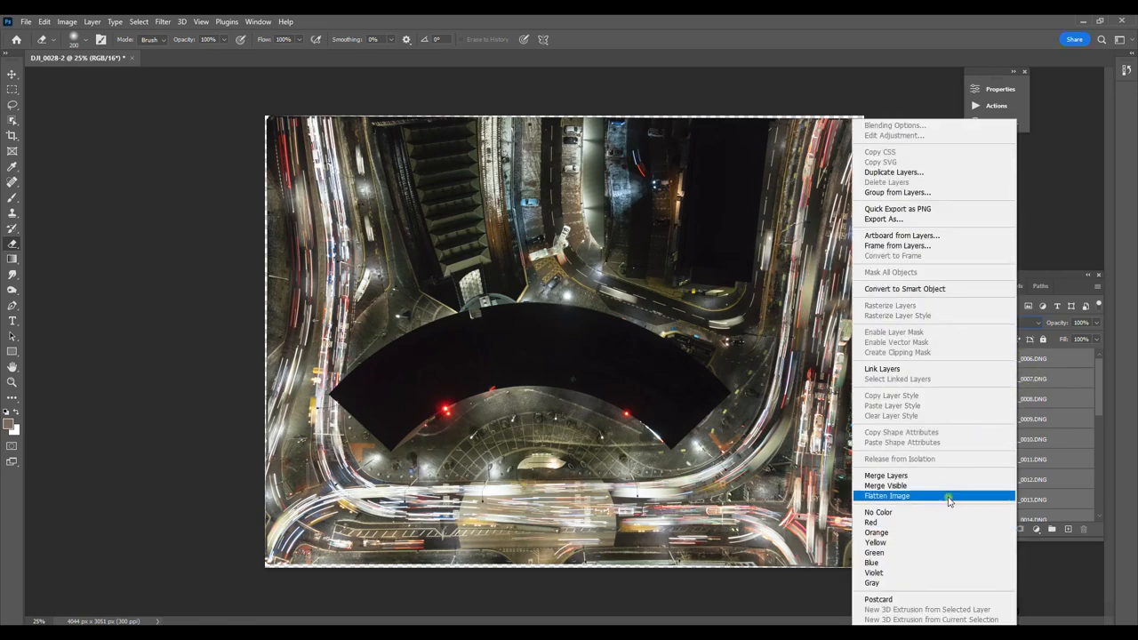
pyautogui.click(888, 494)
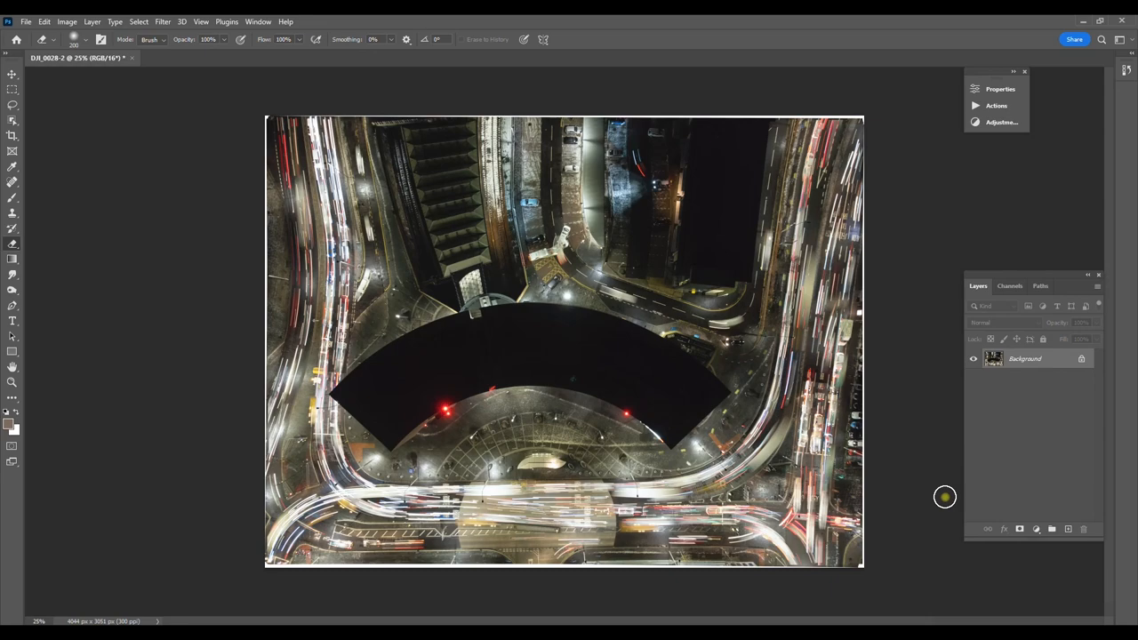
pyautogui.moveTo(1070, 614)
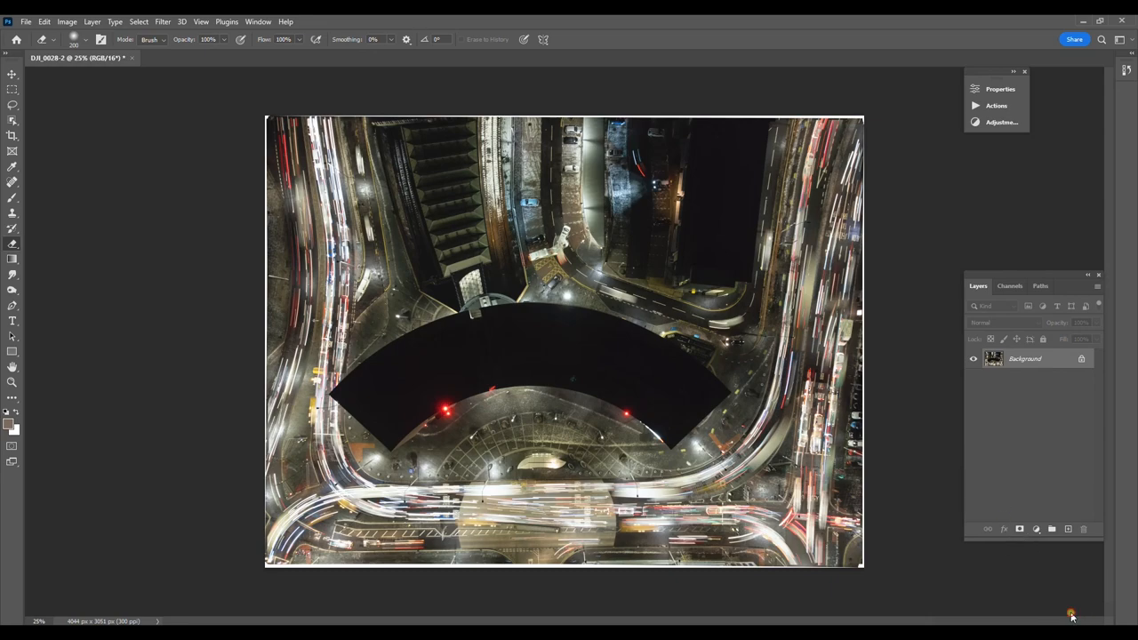
pyautogui.moveTo(972, 558)
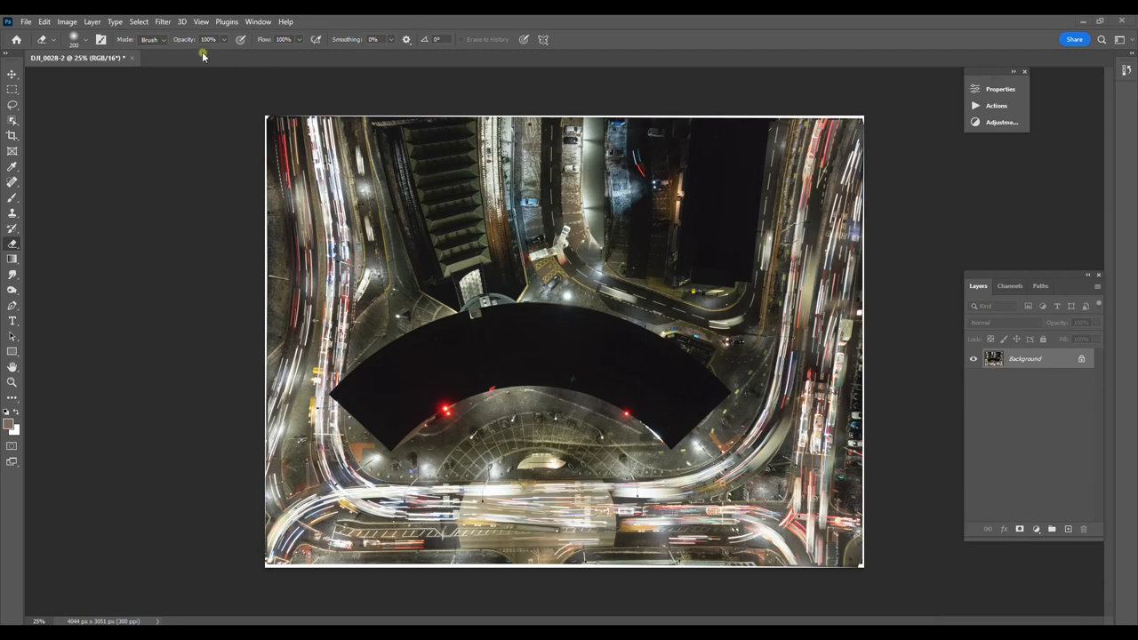
# - Experiment with Levels midtone and white-point sliders on the light-trail image, then cancel the adjustment
pyautogui.click(68, 22)
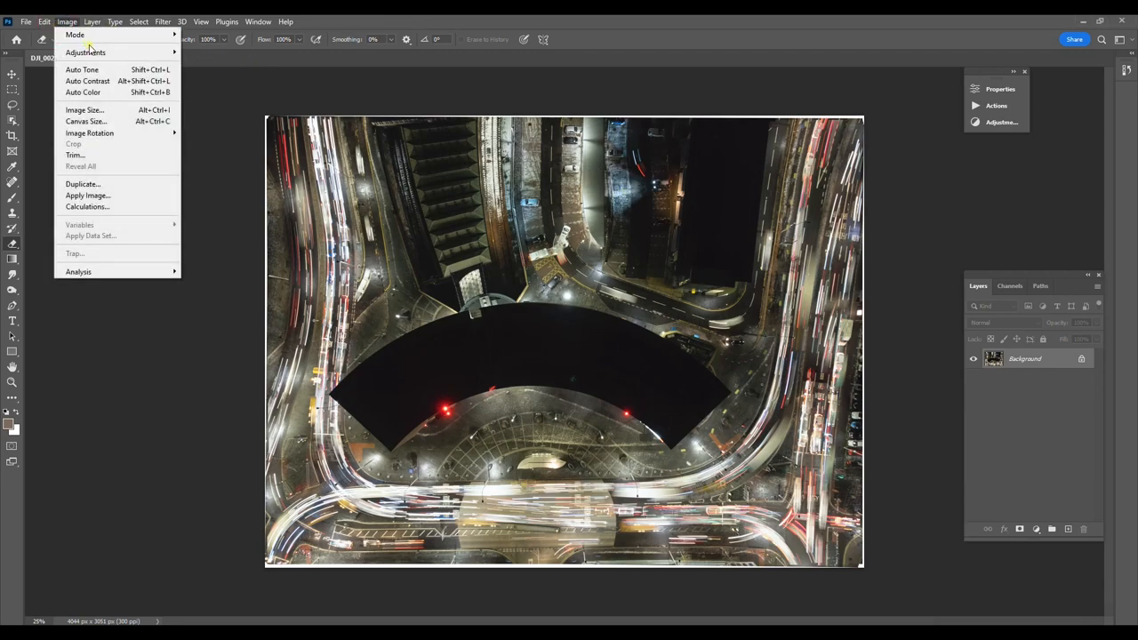
pyautogui.click(85, 54)
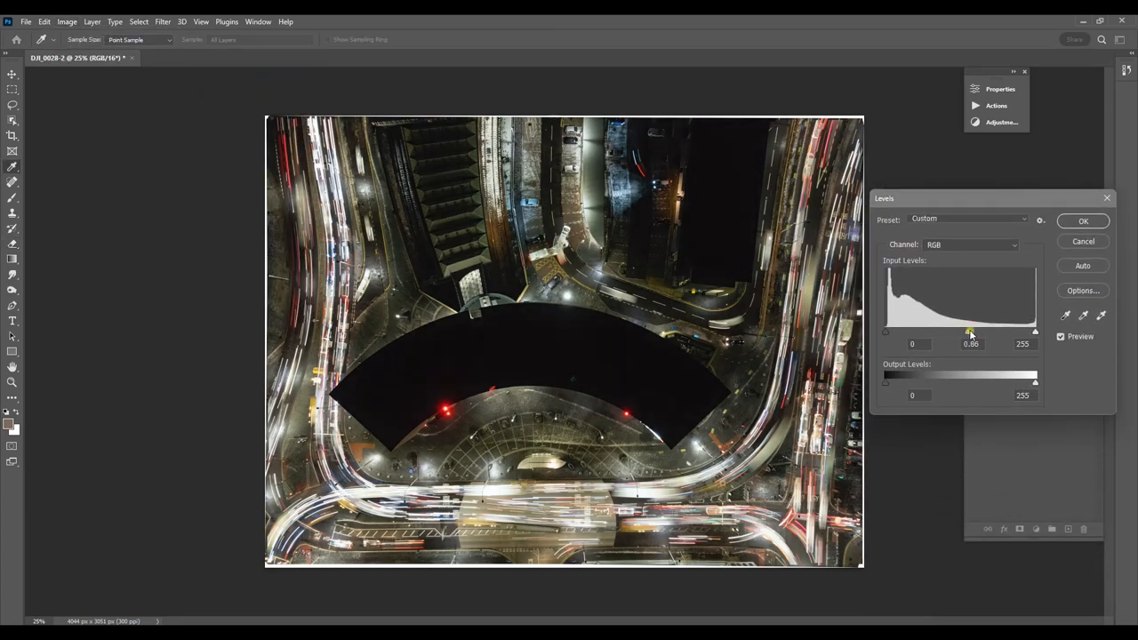
pyautogui.moveTo(967, 330); pyautogui.dragTo(974, 331)
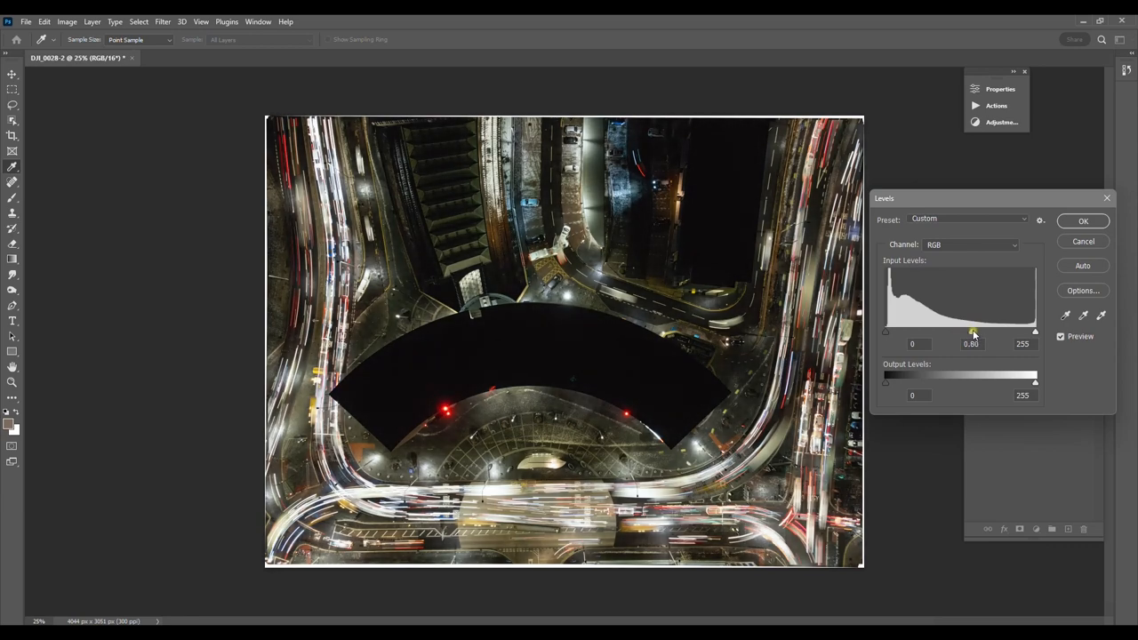
pyautogui.moveTo(972, 330); pyautogui.dragTo(971, 330)
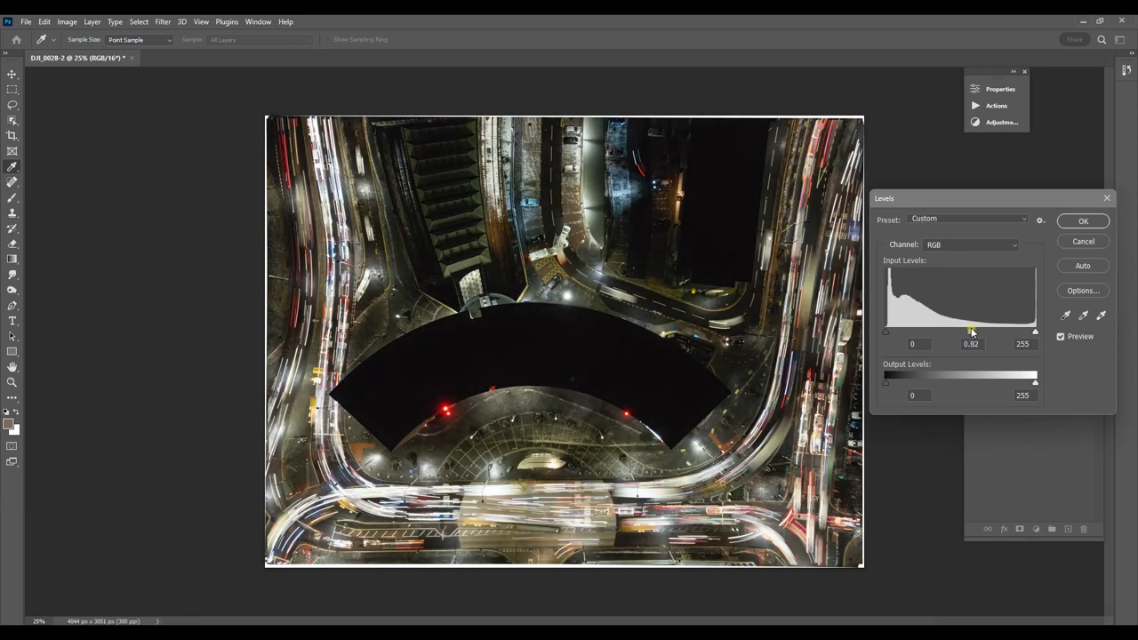
pyautogui.moveTo(973, 331); pyautogui.dragTo(967, 331)
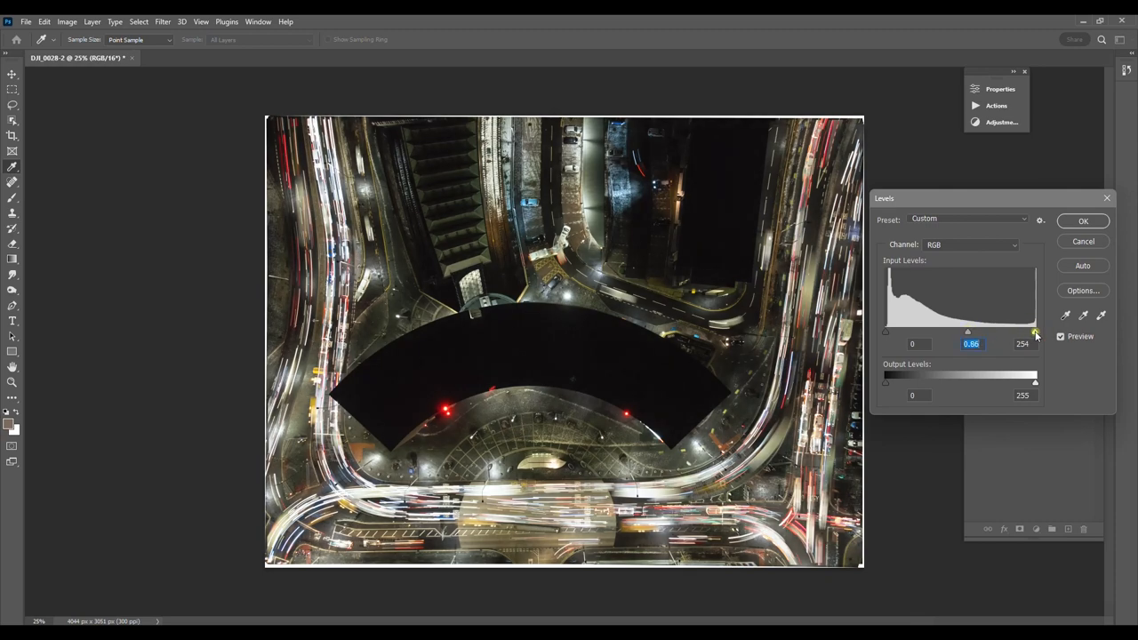
pyautogui.moveTo(1034, 332); pyautogui.dragTo(1022, 332)
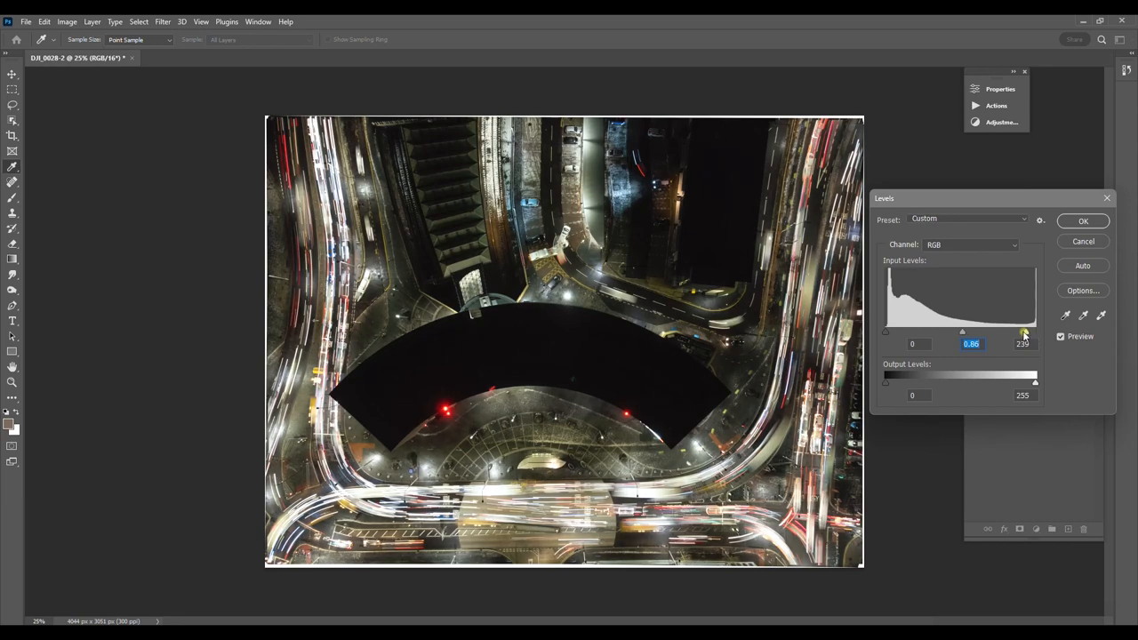
pyautogui.moveTo(1024, 333); pyautogui.dragTo(1034, 333)
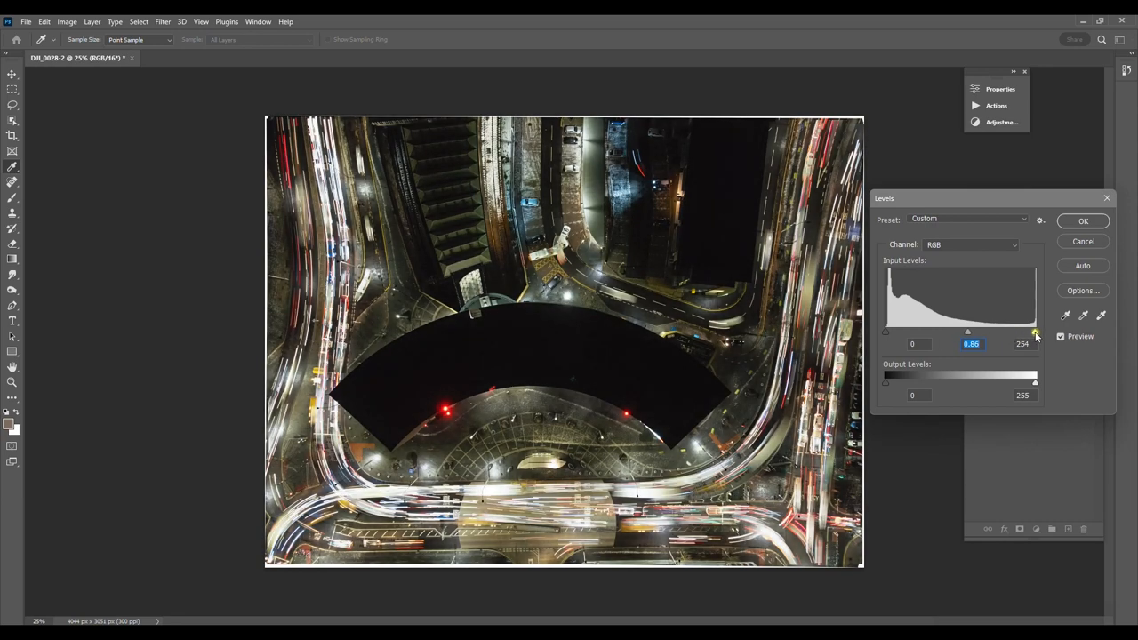
pyautogui.moveTo(1035, 332); pyautogui.dragTo(1031, 332)
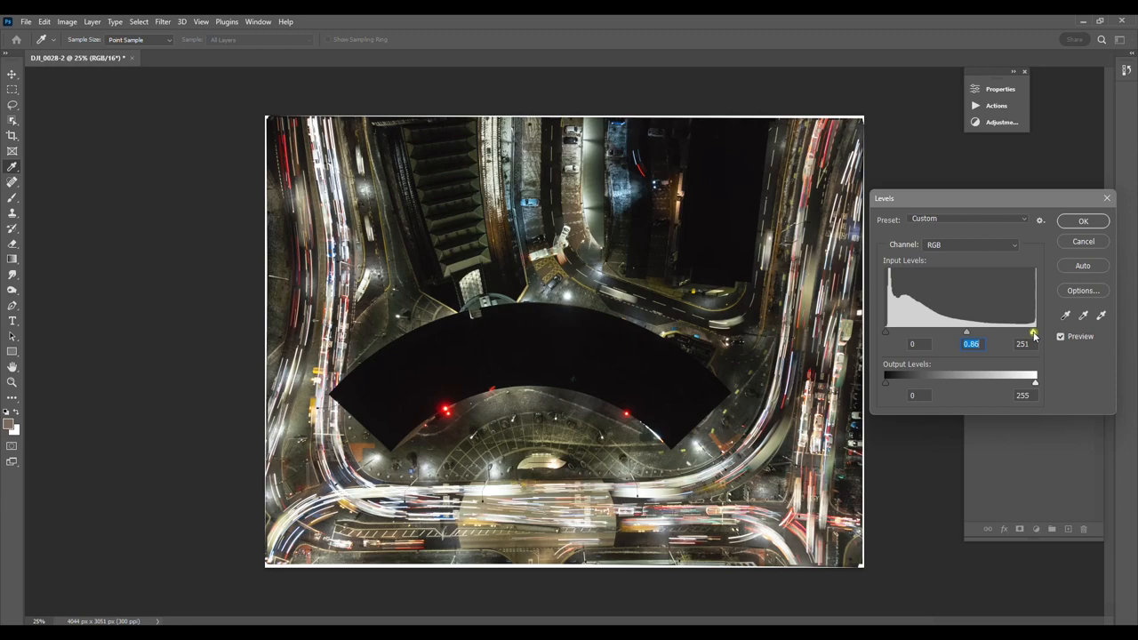
pyautogui.moveTo(1033, 333); pyautogui.dragTo(996, 333)
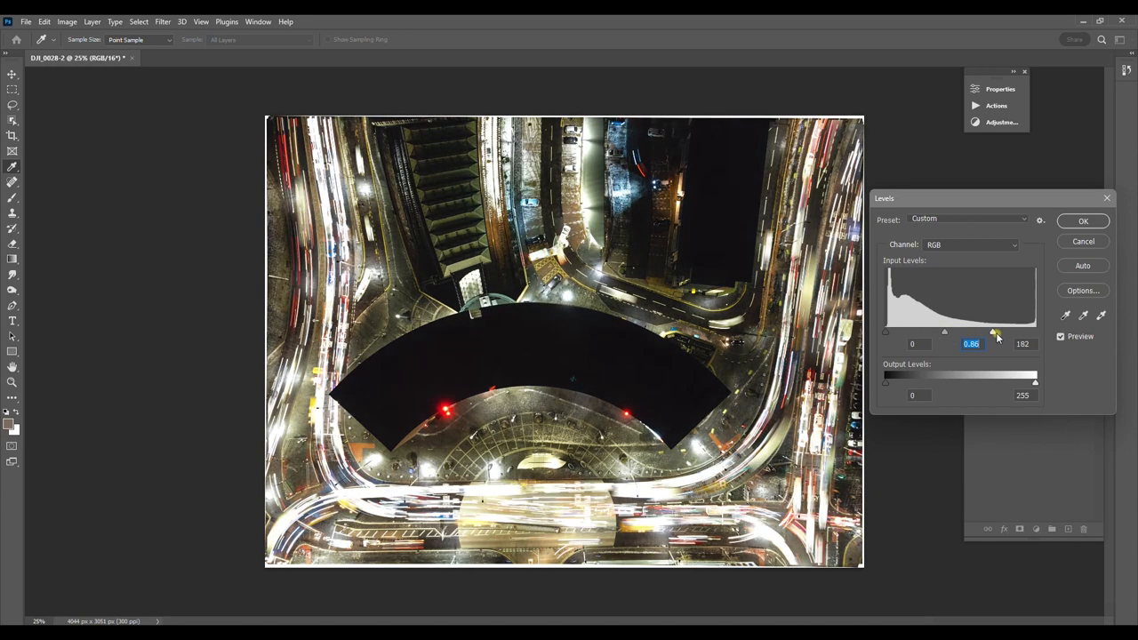
pyautogui.moveTo(994, 335); pyautogui.dragTo(1028, 335)
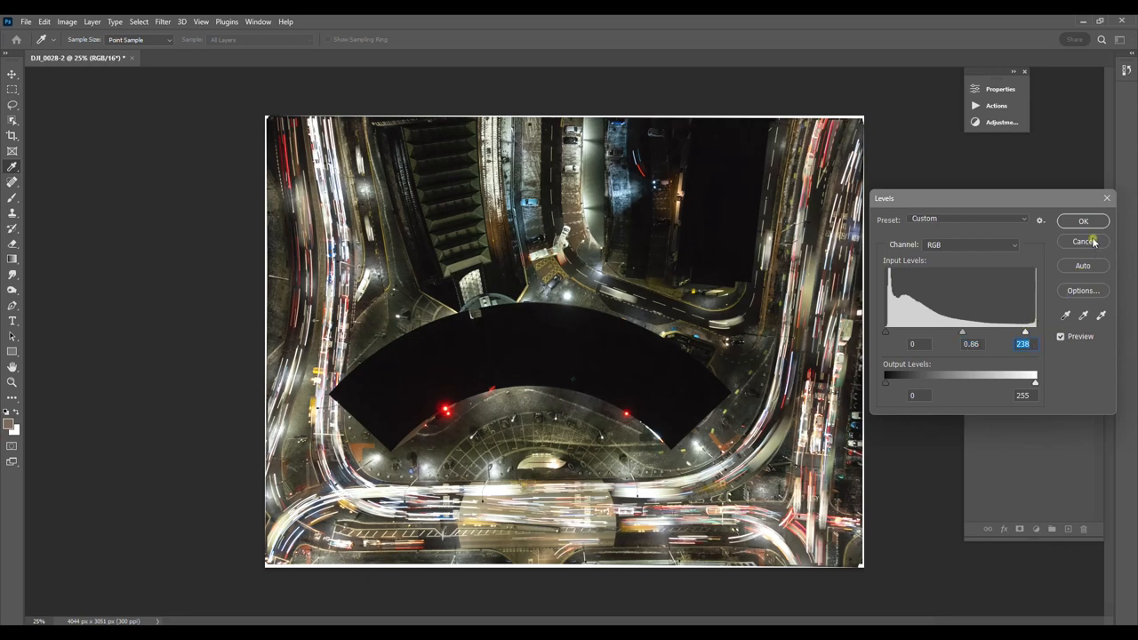
pyautogui.click(1084, 242)
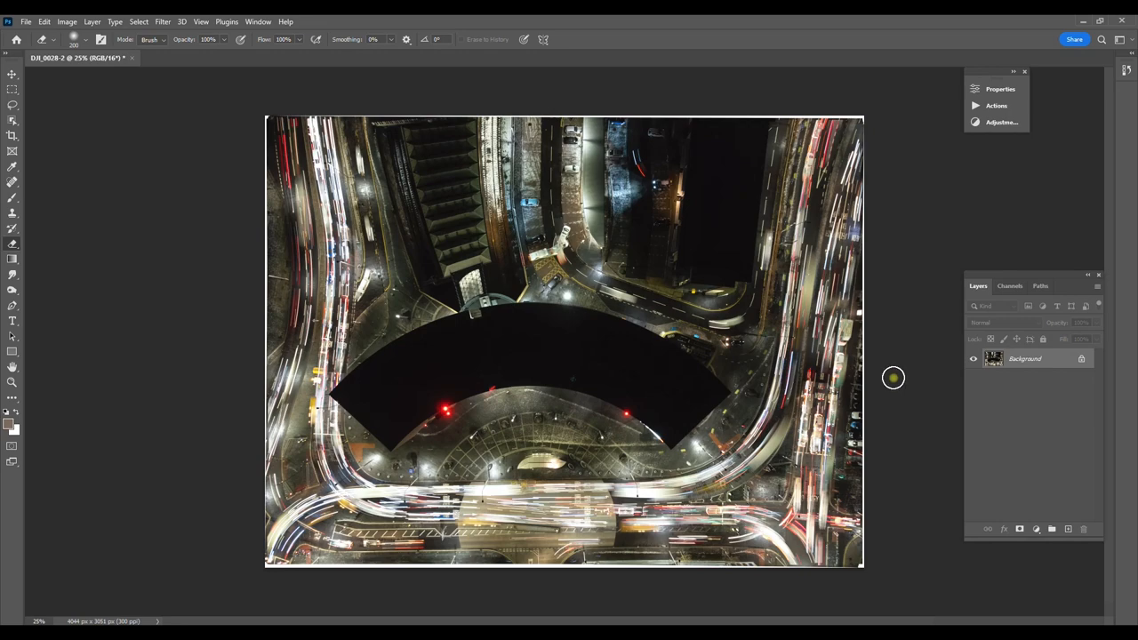
pyautogui.moveTo(898, 380)
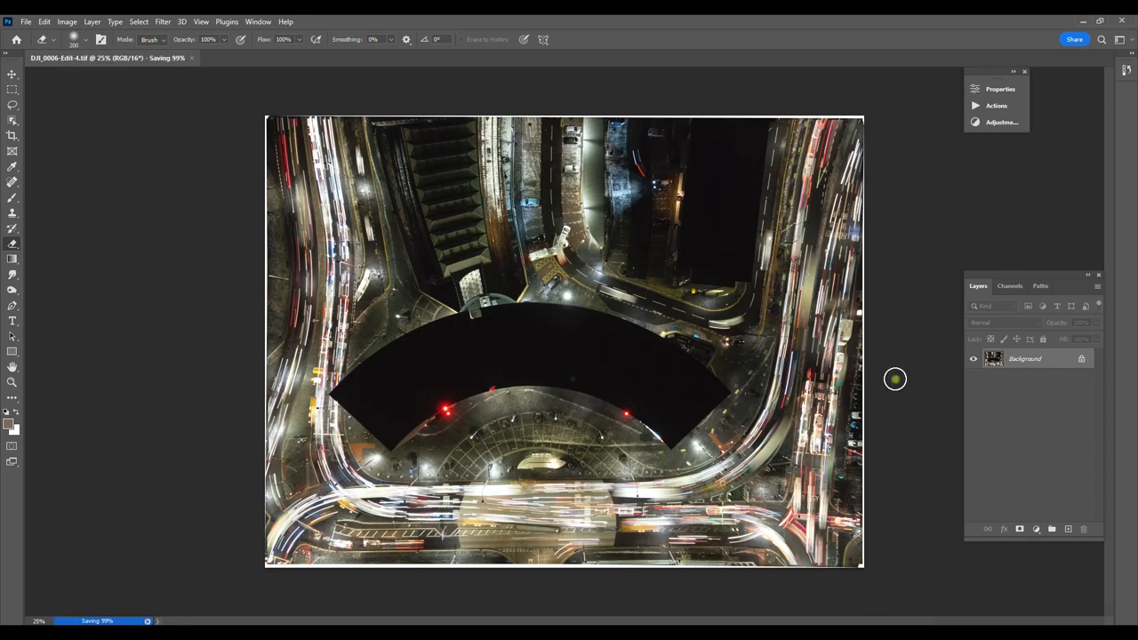
pyautogui.moveTo(186, 258)
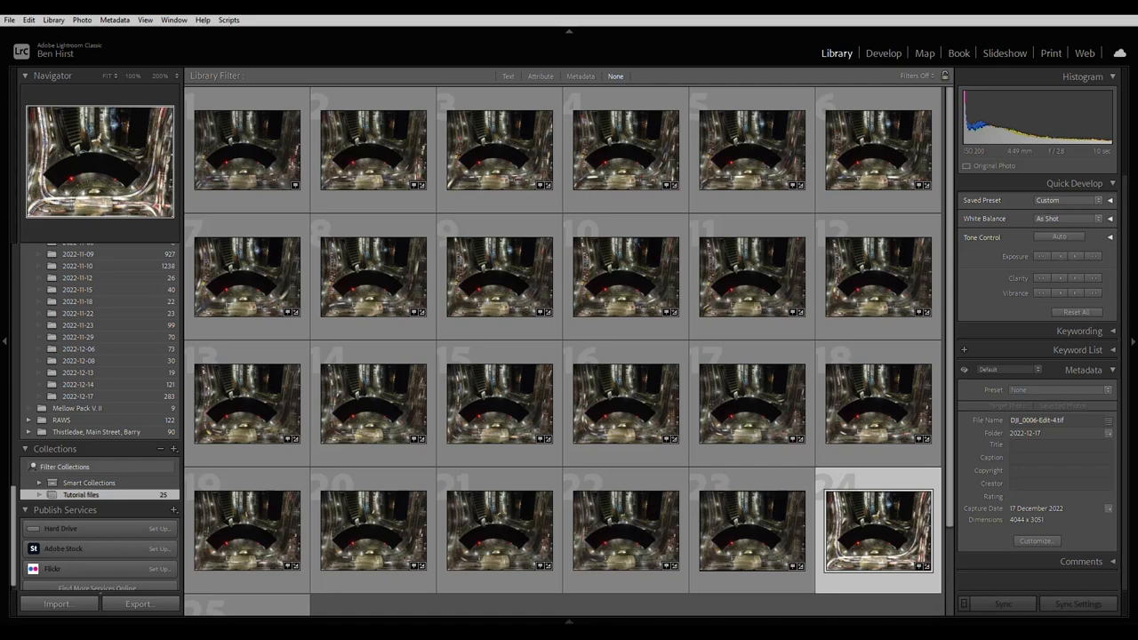
pyautogui.moveTo(786, 544)
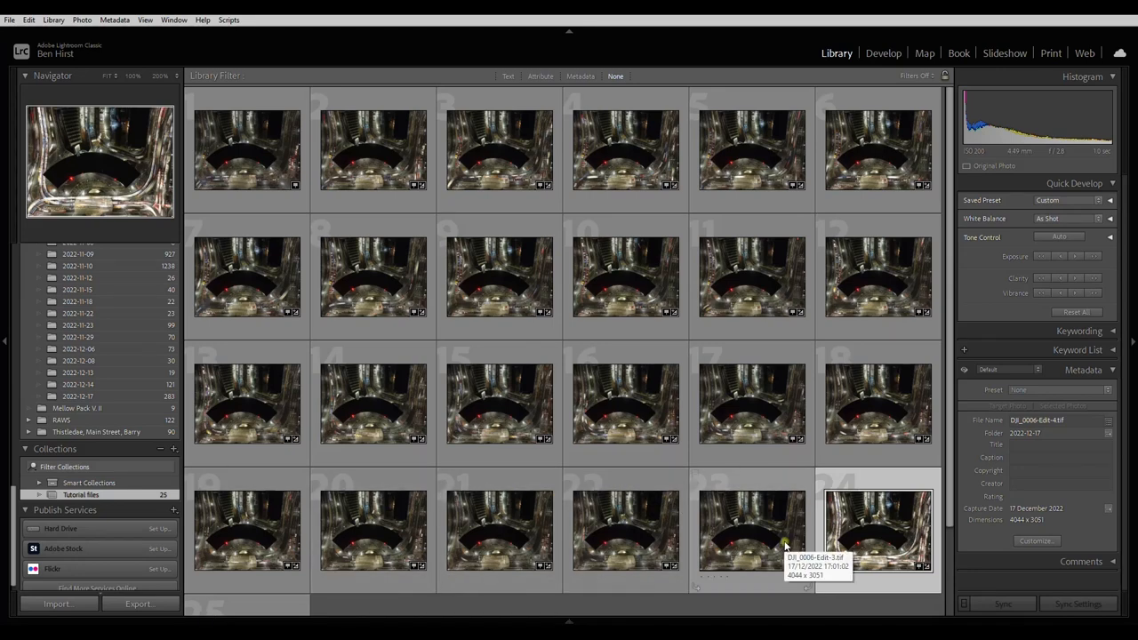
# - Send the newest light-trail photo to Photoshop as Edit a Copy with Lightroom Adjustments
pyautogui.doubleClick(878, 530)
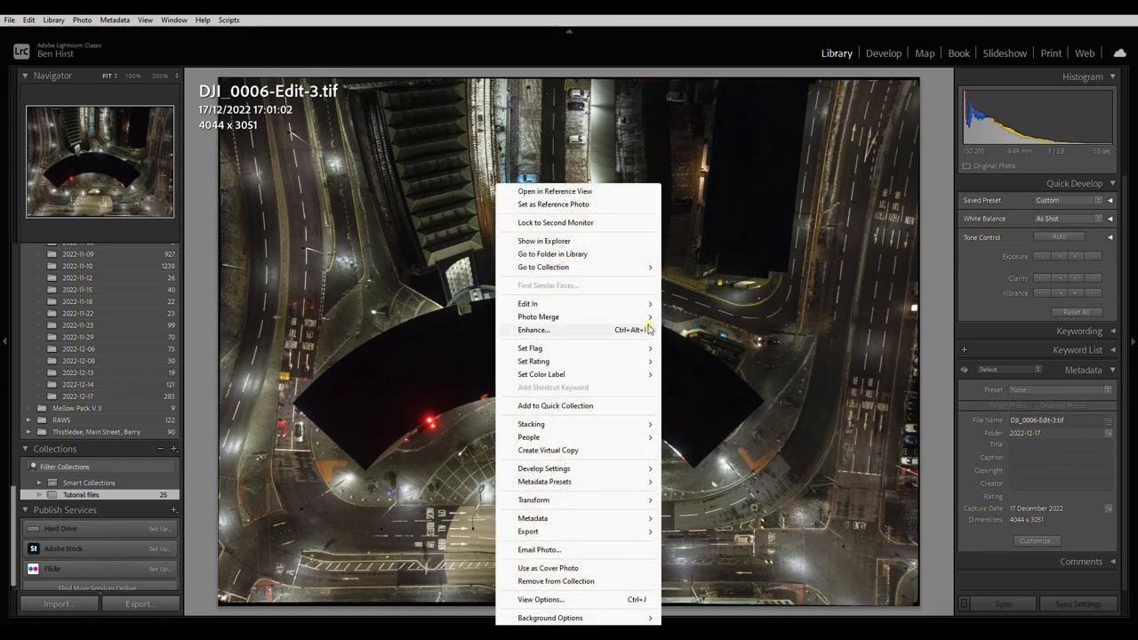
pyautogui.click(527, 303)
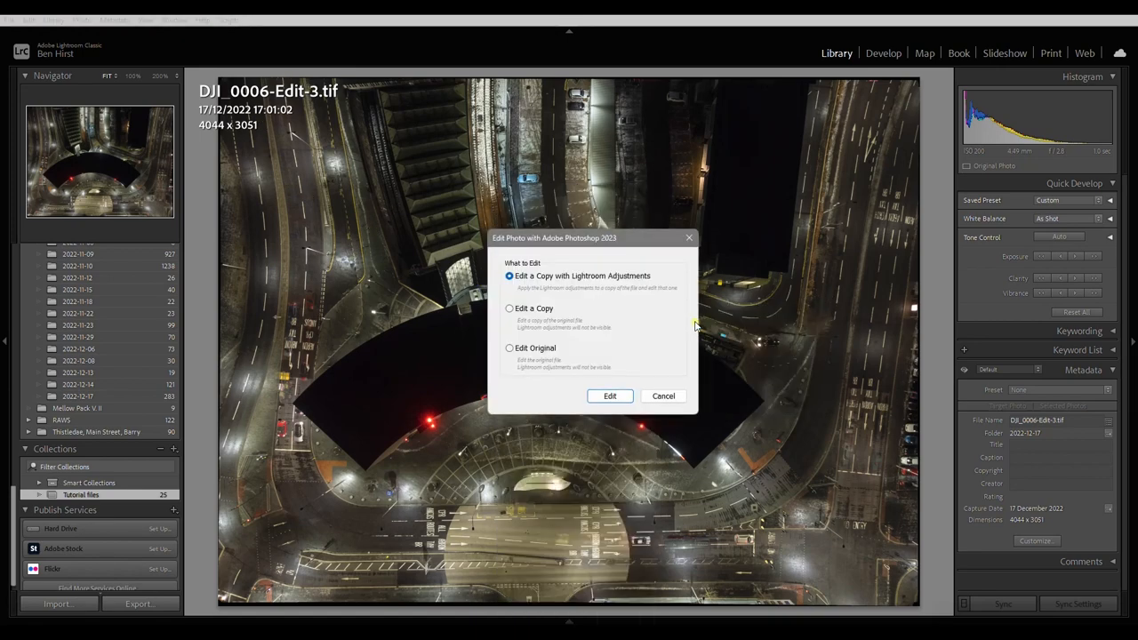
pyautogui.moveTo(619, 423)
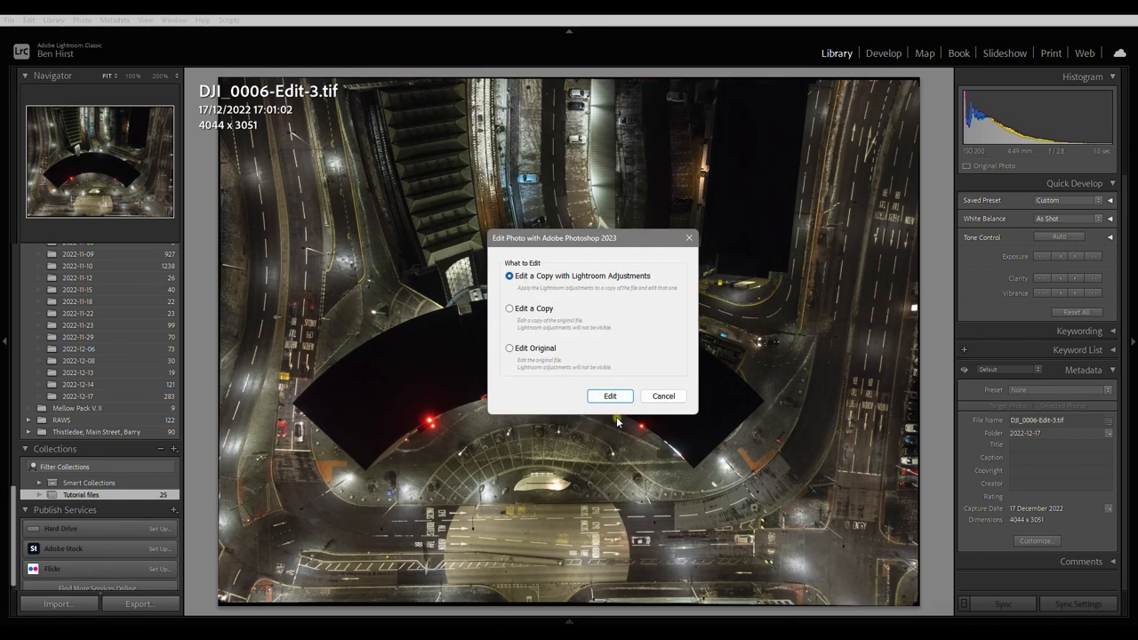
pyautogui.click(610, 395)
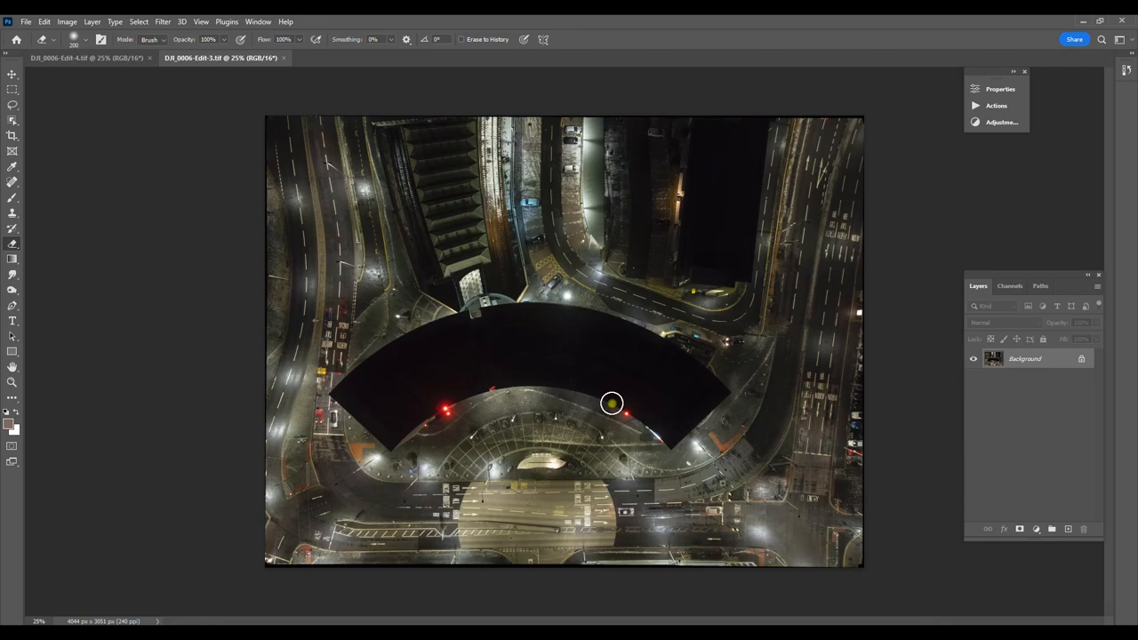
pyautogui.moveTo(371, 333)
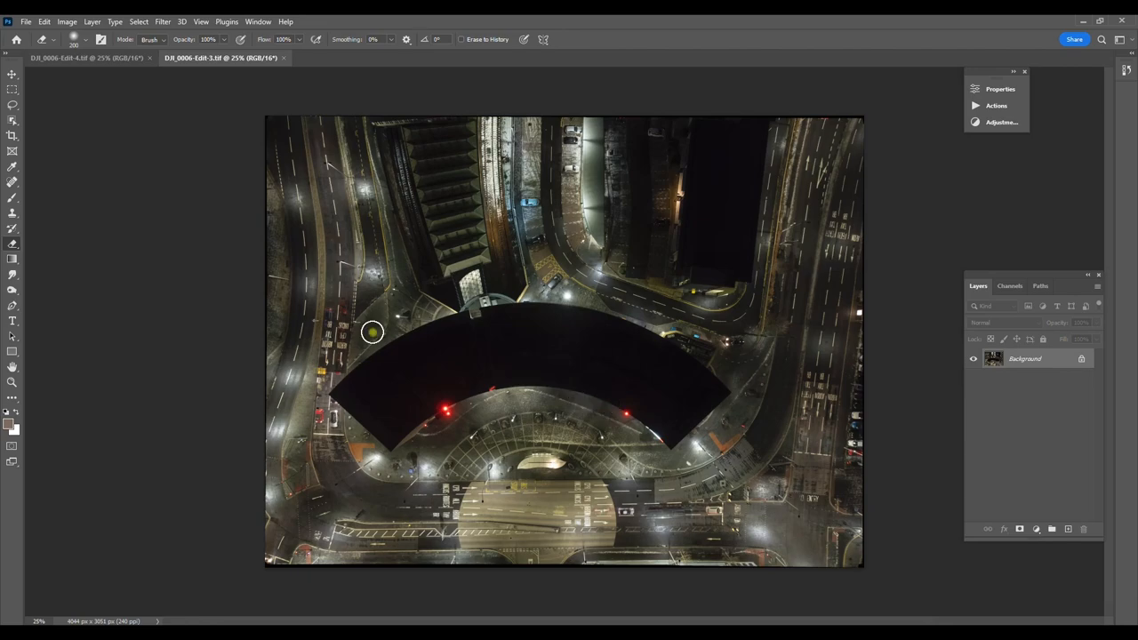
pyautogui.moveTo(153, 32)
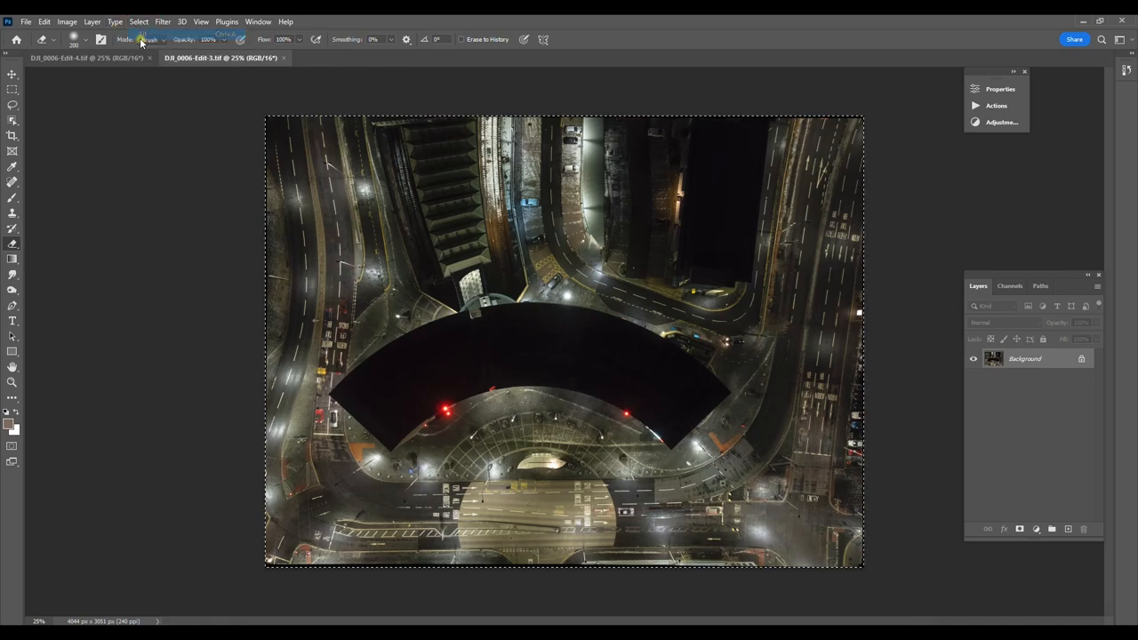
# - Paste the whole Edit-3 drone shot into the Edit-4 document as Layer 1
pyautogui.click(42, 21)
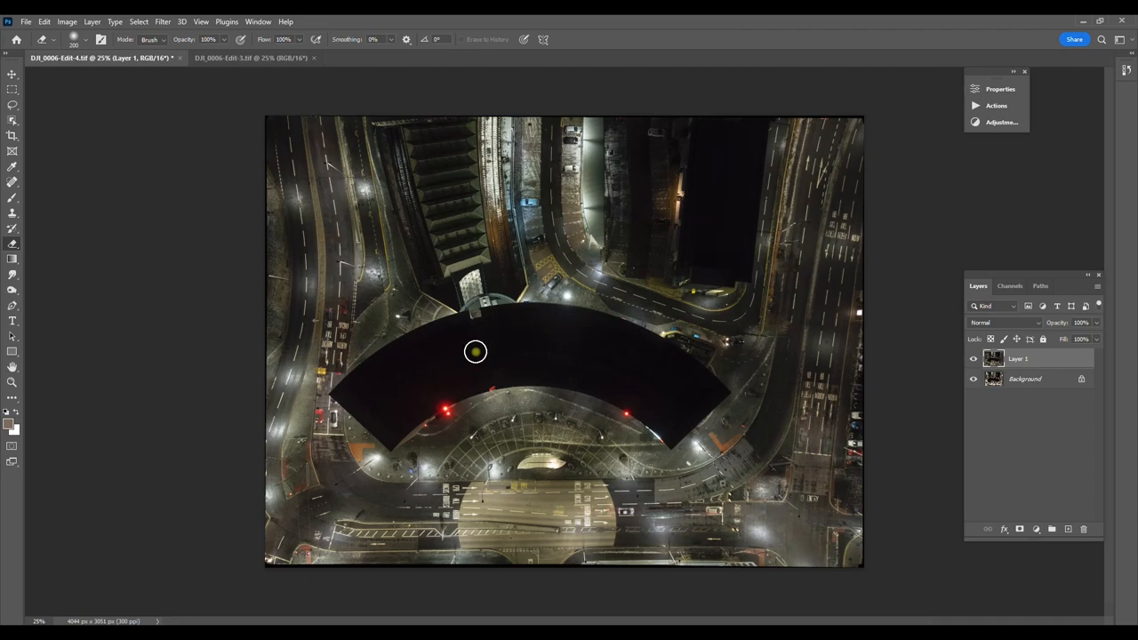
pyautogui.moveTo(462, 356)
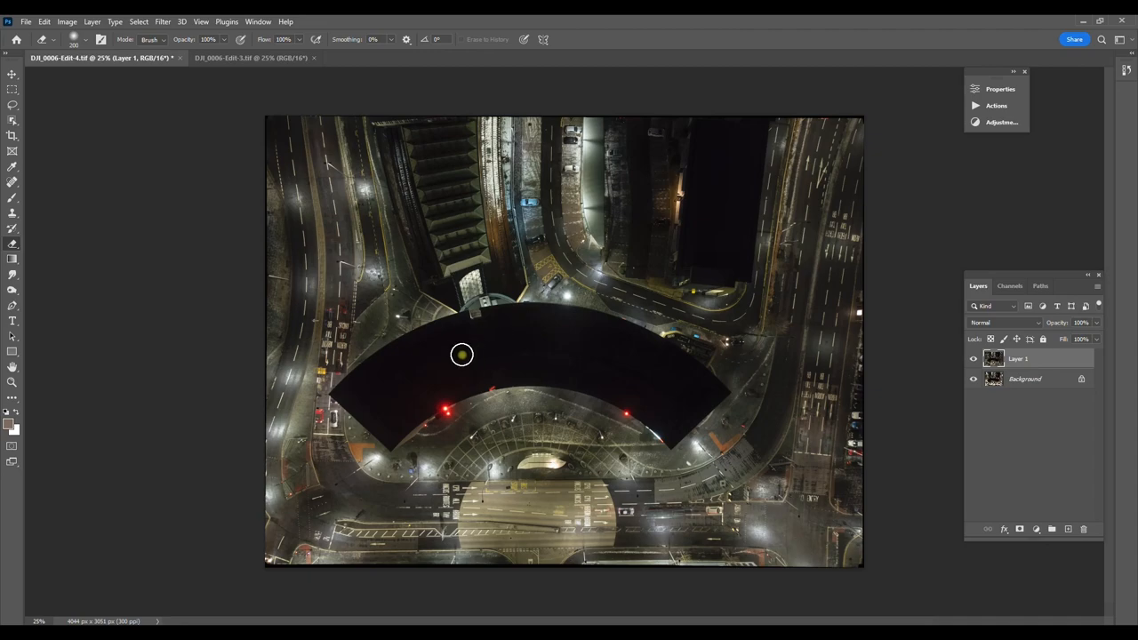
pyautogui.moveTo(628, 392)
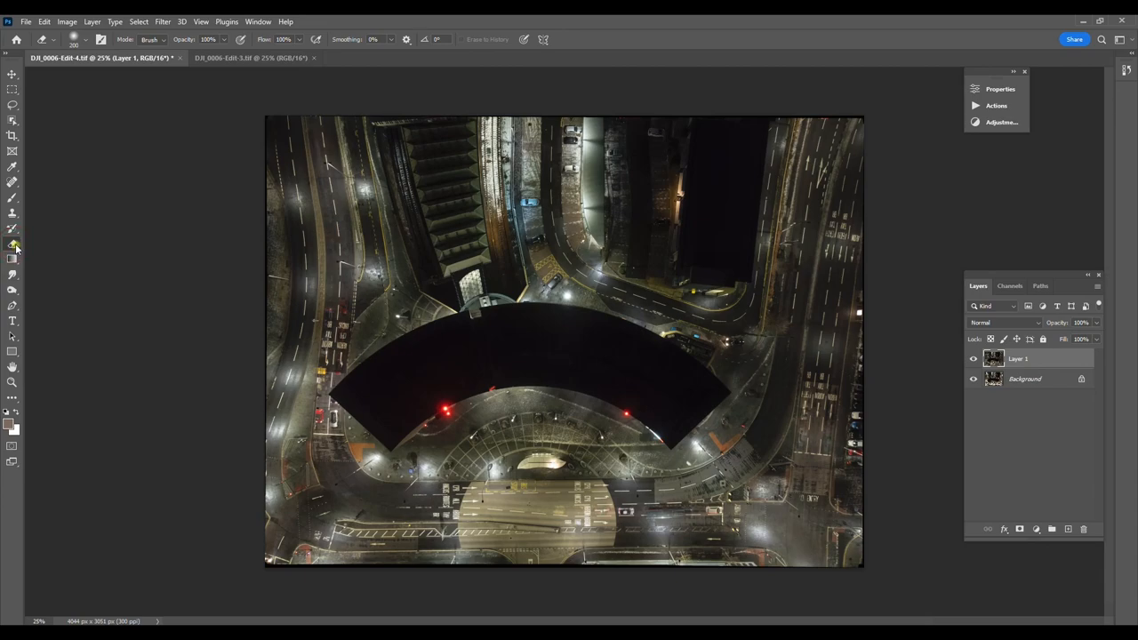
pyautogui.moveTo(32, 224)
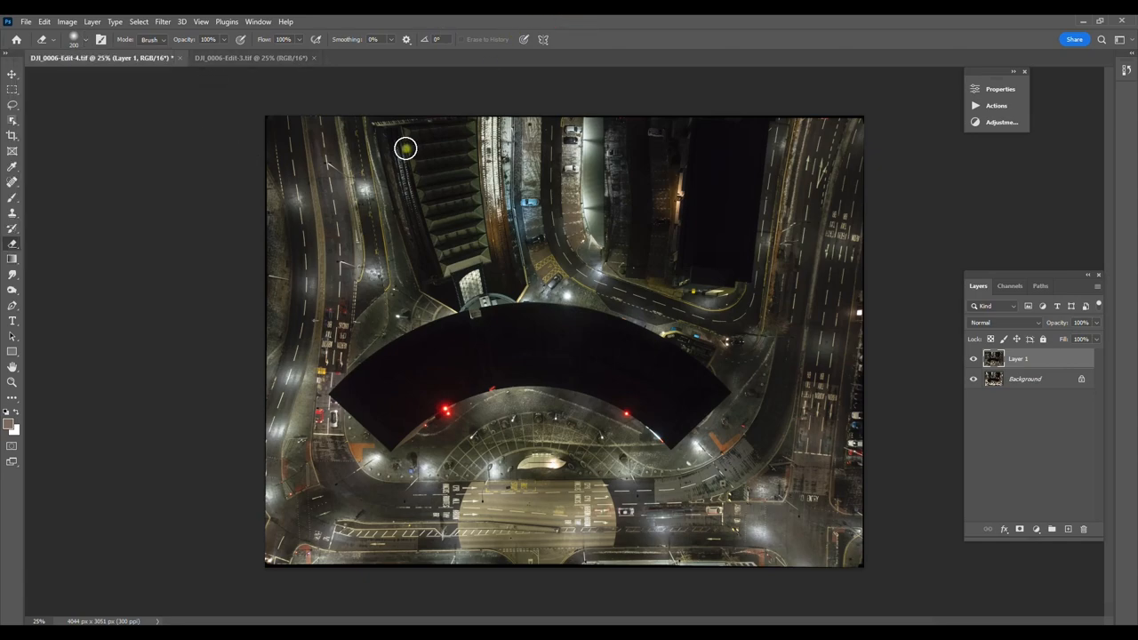
pyautogui.moveTo(300, 192)
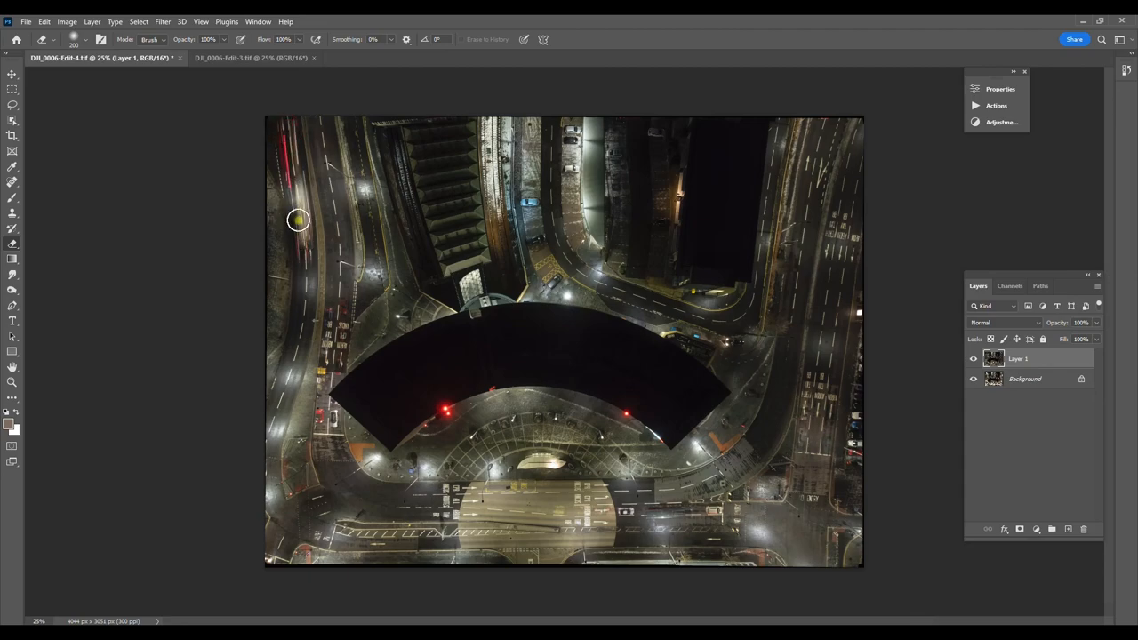
# - Brush Layer 1's mask along the left-hand road to reveal the red and white light trails
pyautogui.moveTo(299, 220); pyautogui.dragTo(303, 281)
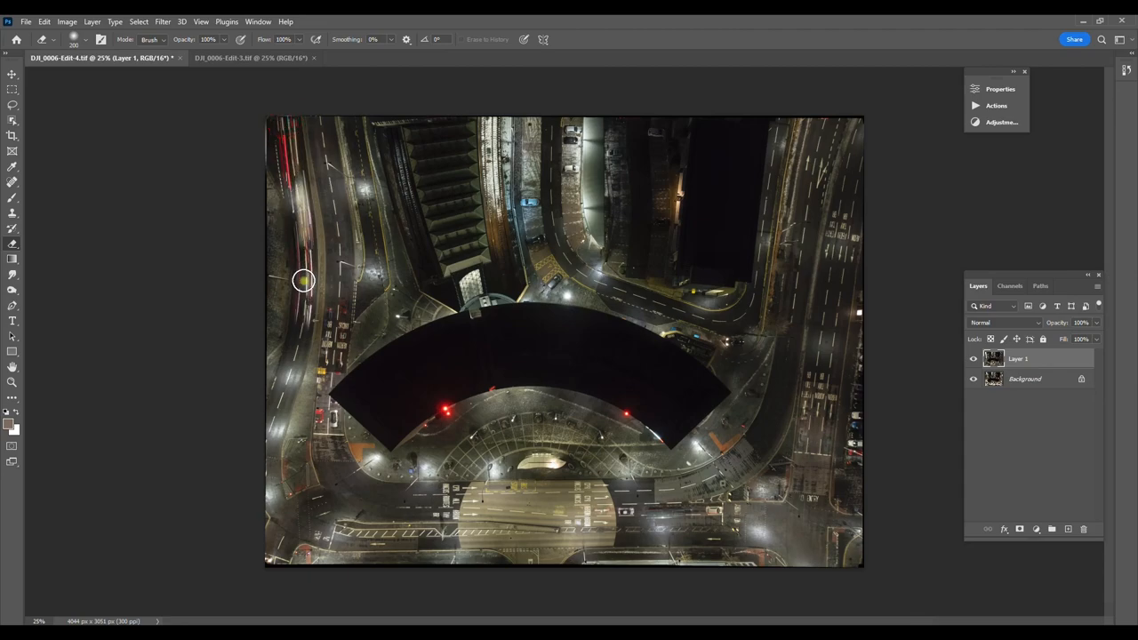
pyautogui.moveTo(302, 280); pyautogui.dragTo(299, 331)
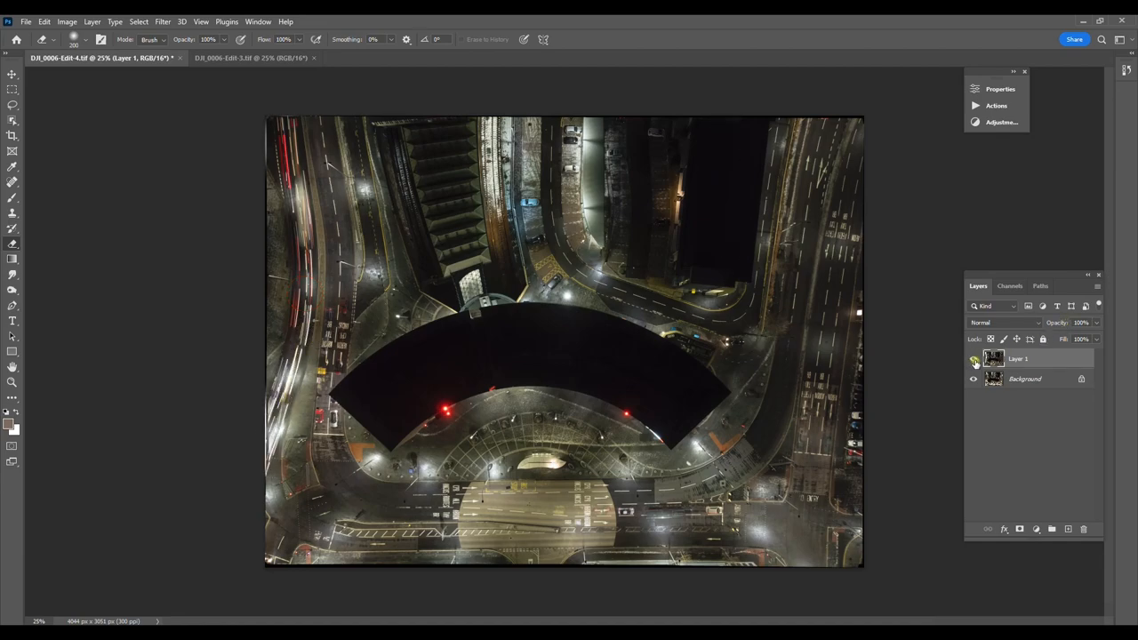
pyautogui.click(974, 359)
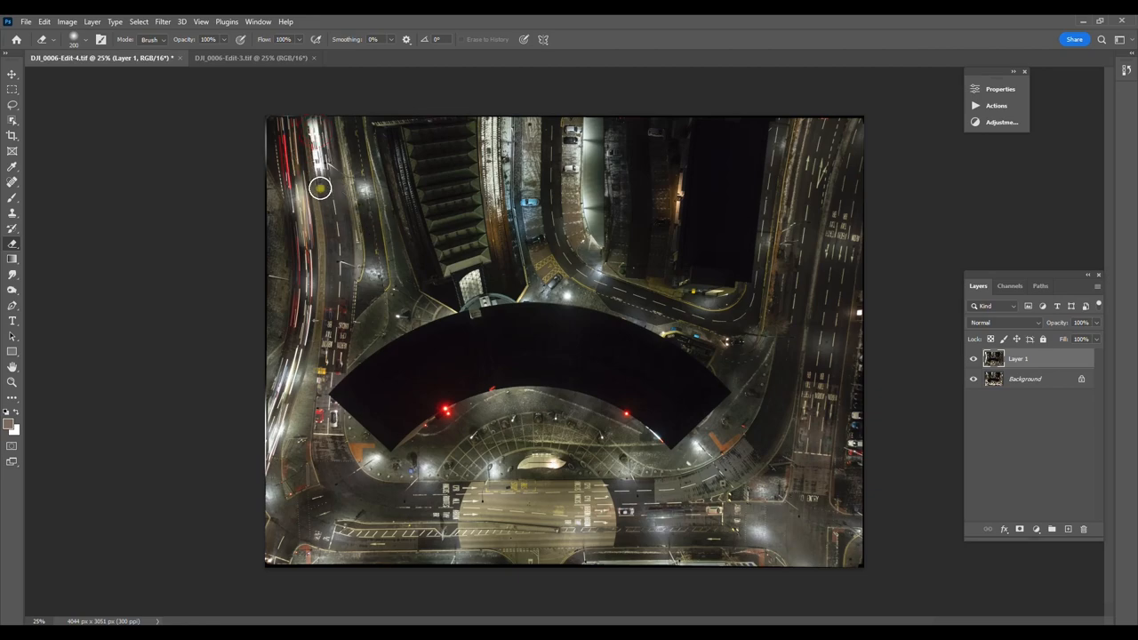
# - Reveal light trails along the top-left, lower-left and bottom curved roads
pyautogui.moveTo(319, 189); pyautogui.dragTo(335, 413)
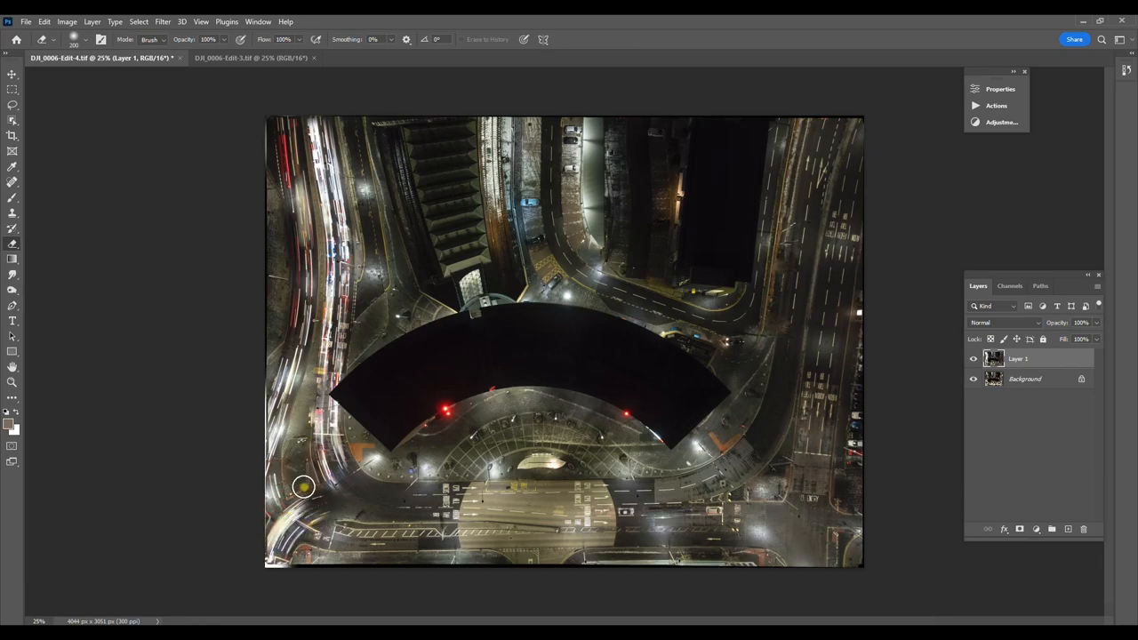
pyautogui.moveTo(302, 487); pyautogui.dragTo(372, 534)
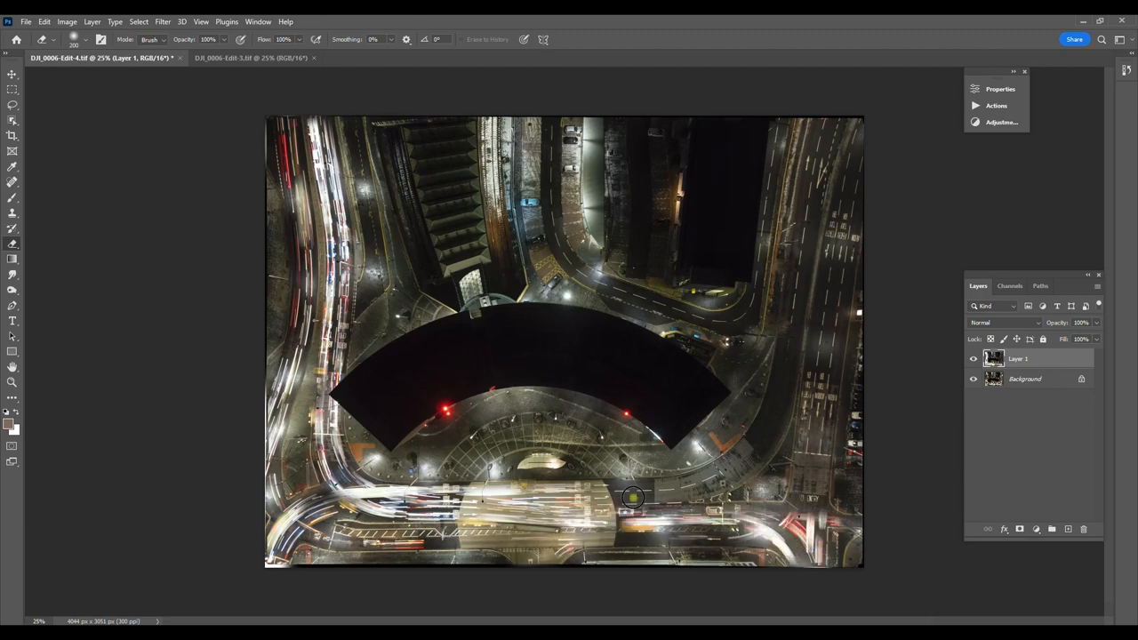
pyautogui.moveTo(631, 498); pyautogui.dragTo(842, 134)
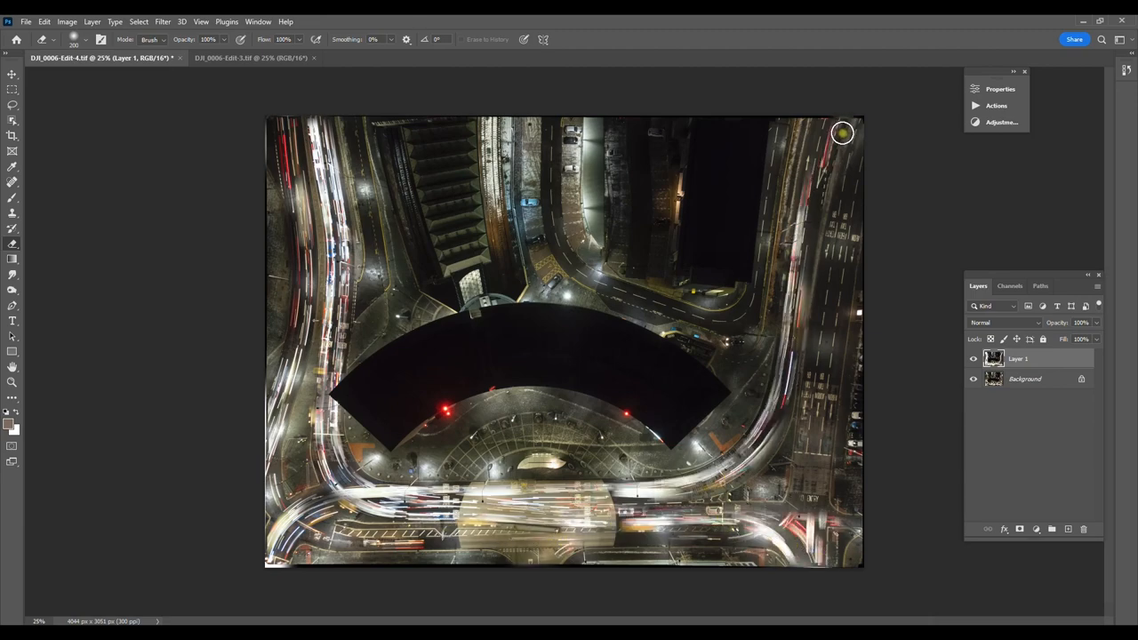
# - Reveal light trails down the right-hand roads and across the top streets
pyautogui.moveTo(843, 133); pyautogui.dragTo(839, 278)
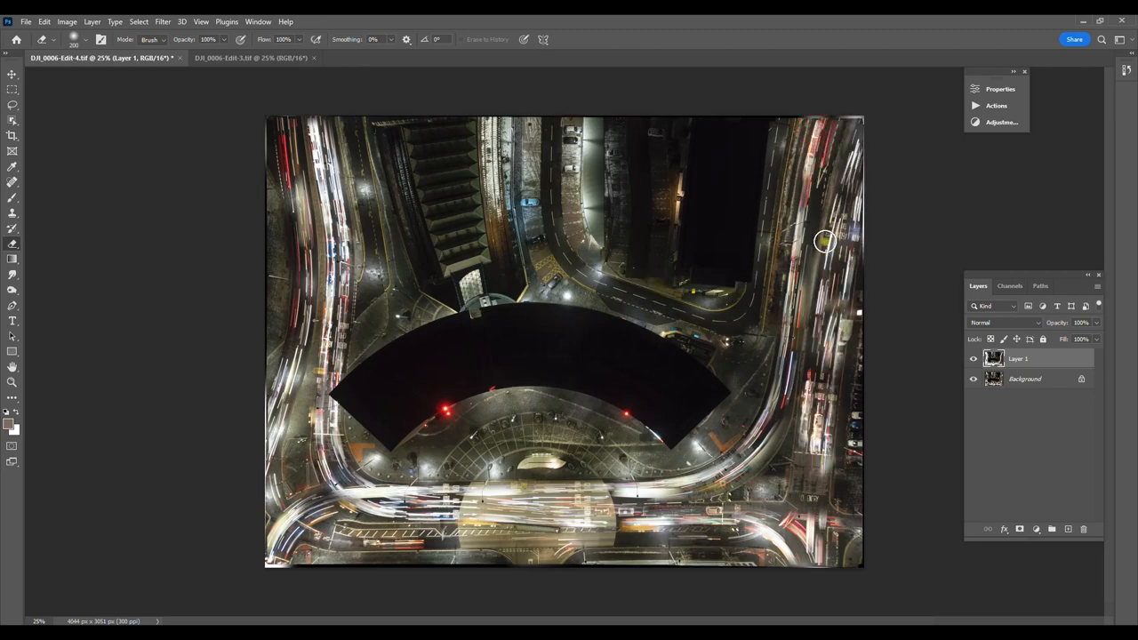
pyautogui.moveTo(821, 240); pyautogui.dragTo(738, 501)
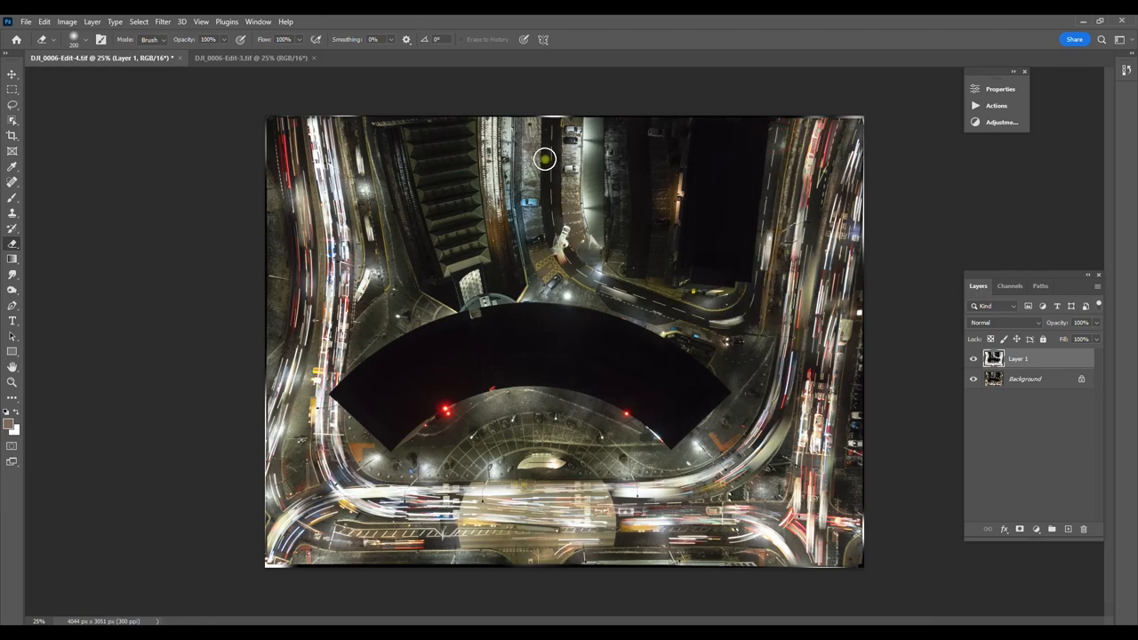
pyautogui.click(975, 359)
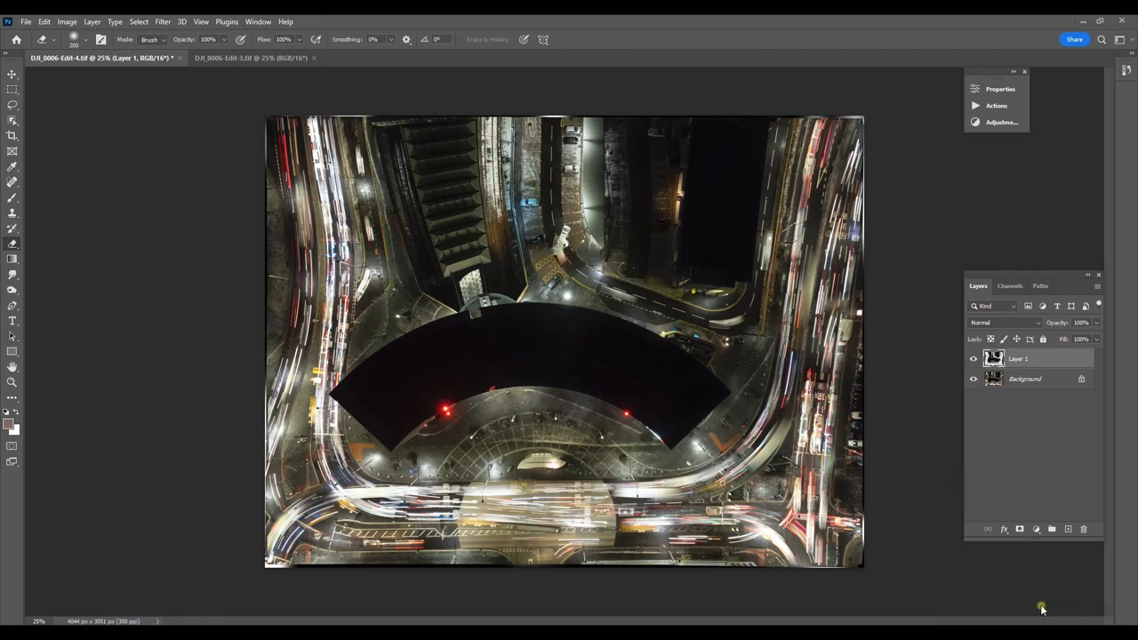
pyautogui.moveTo(915, 149)
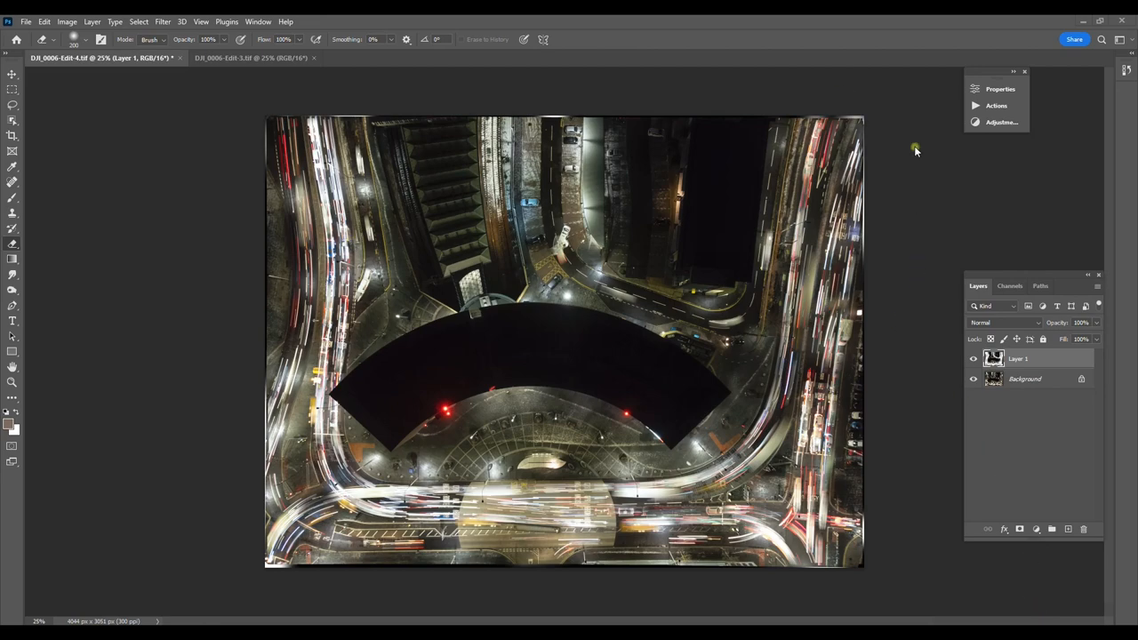
pyautogui.moveTo(827, 169)
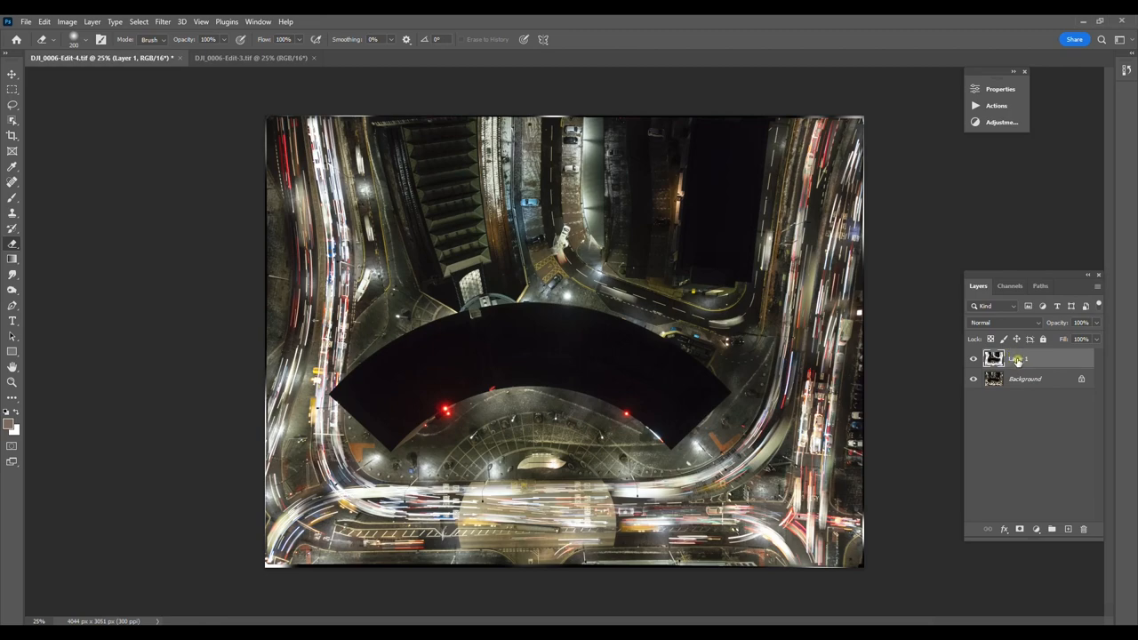
# - Flatten Layer 1 and the light-trail background into one image via the Layers panel
pyautogui.rightClick(1017, 359)
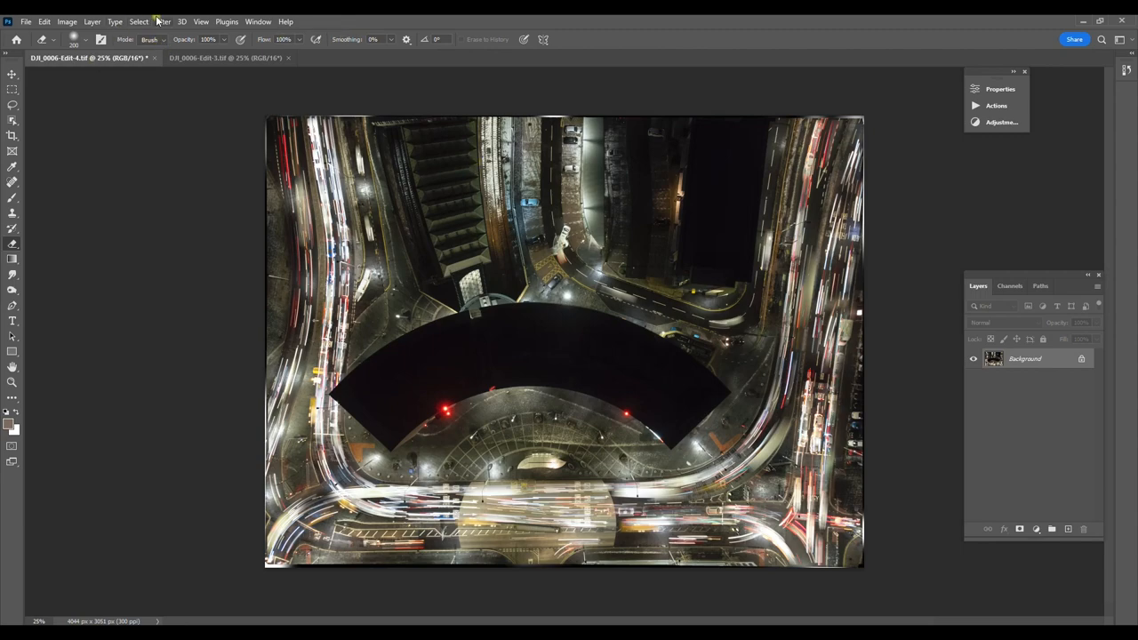
pyautogui.click(164, 22)
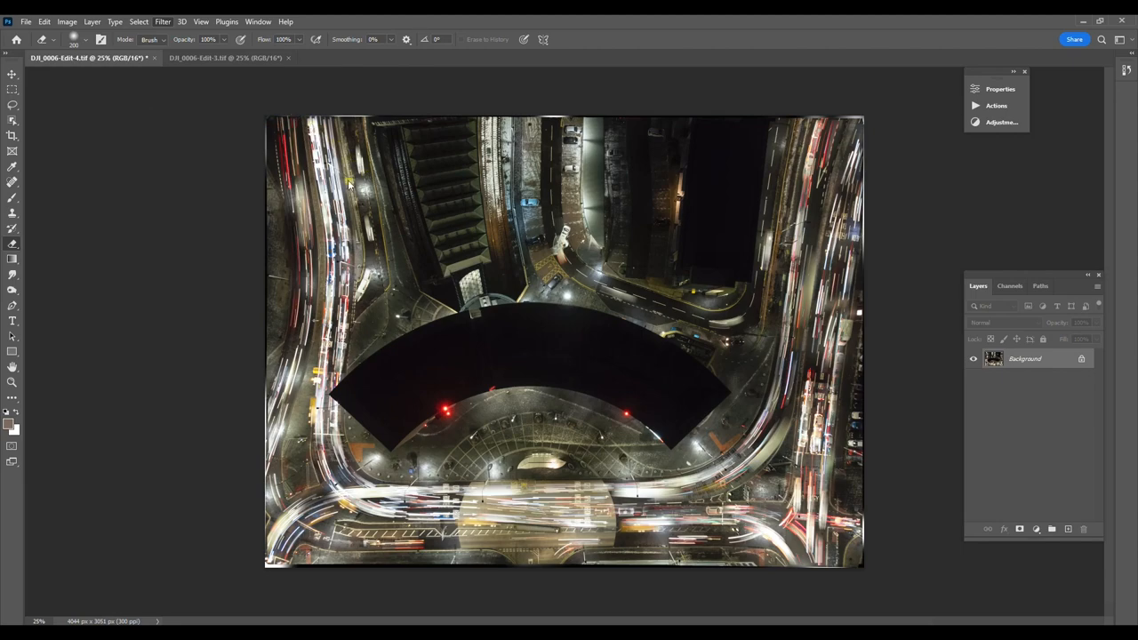
pyautogui.moveTo(178, 55)
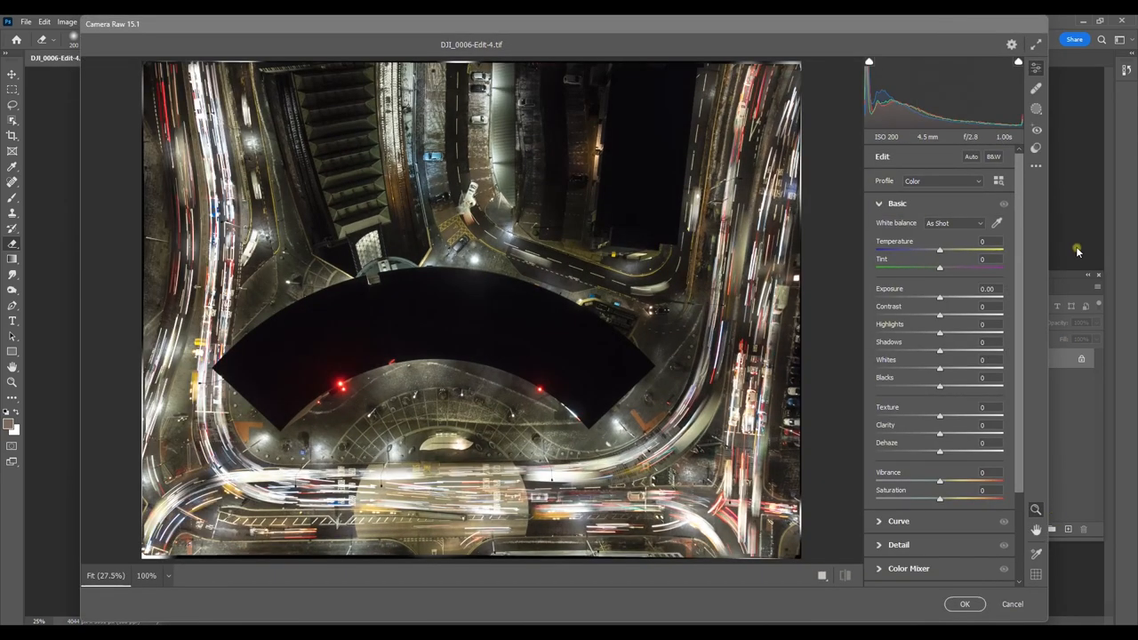
pyautogui.moveTo(306, 341)
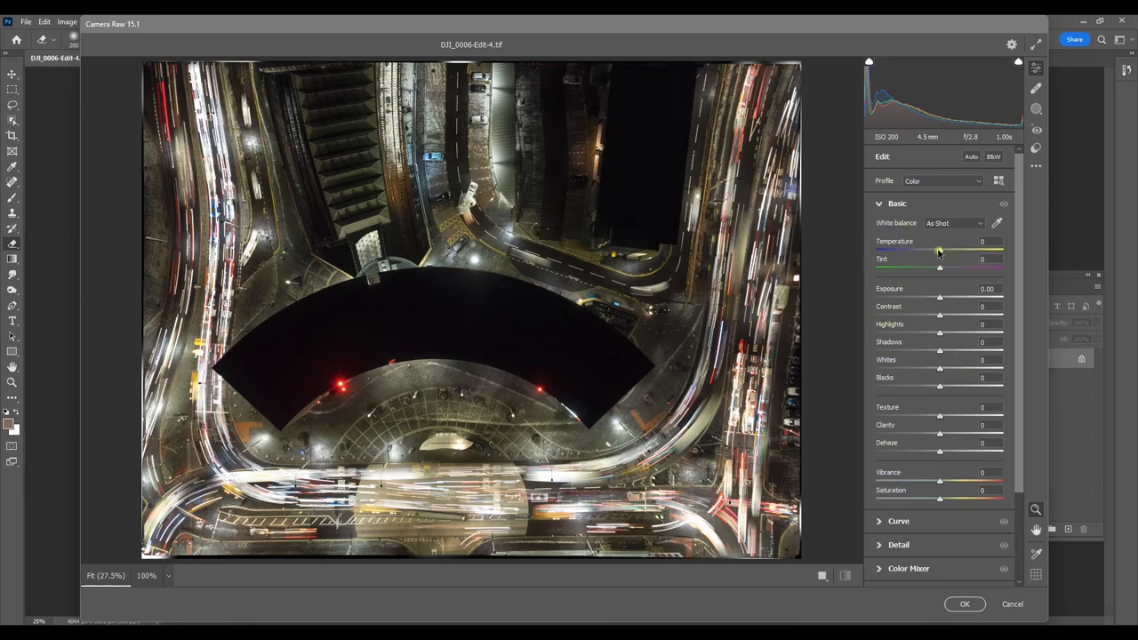
# - Fine-tune white balance, boost vibrance, lift whites and pull down highlights in Camera Raw
pyautogui.moveTo(939, 249); pyautogui.dragTo(924, 249)
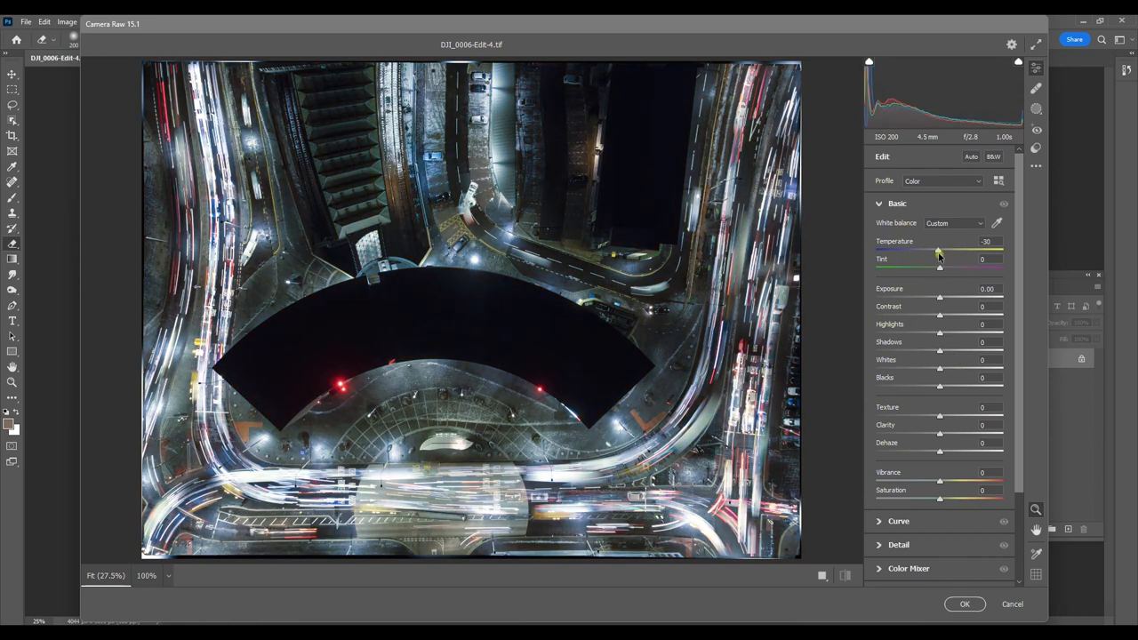
pyautogui.moveTo(939, 249); pyautogui.dragTo(940, 249)
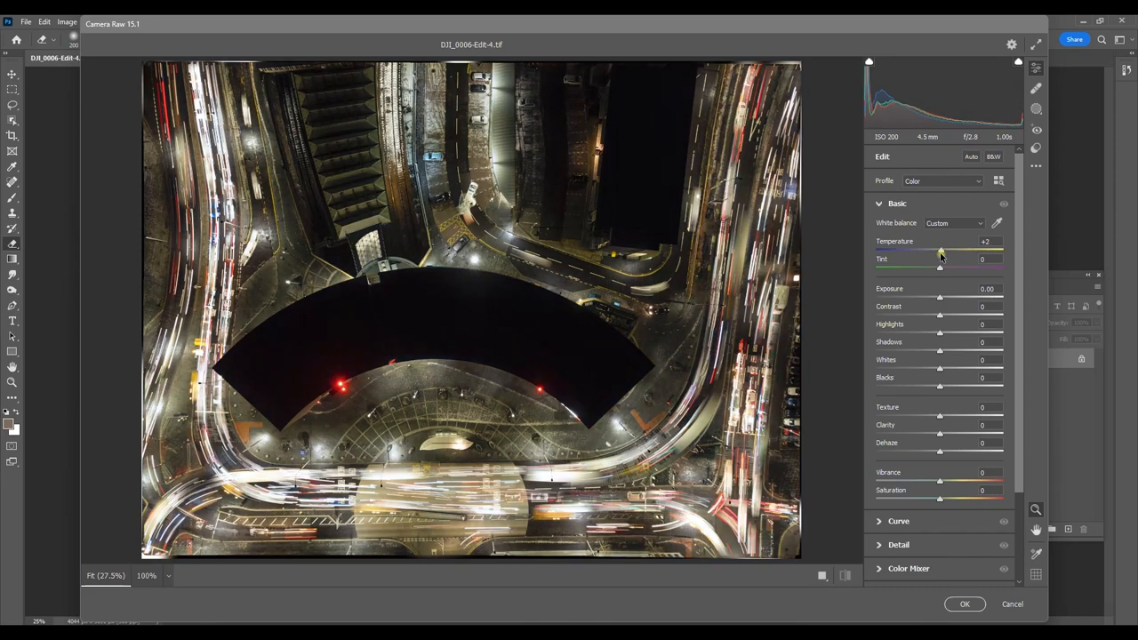
pyautogui.moveTo(939, 250); pyautogui.dragTo(940, 251)
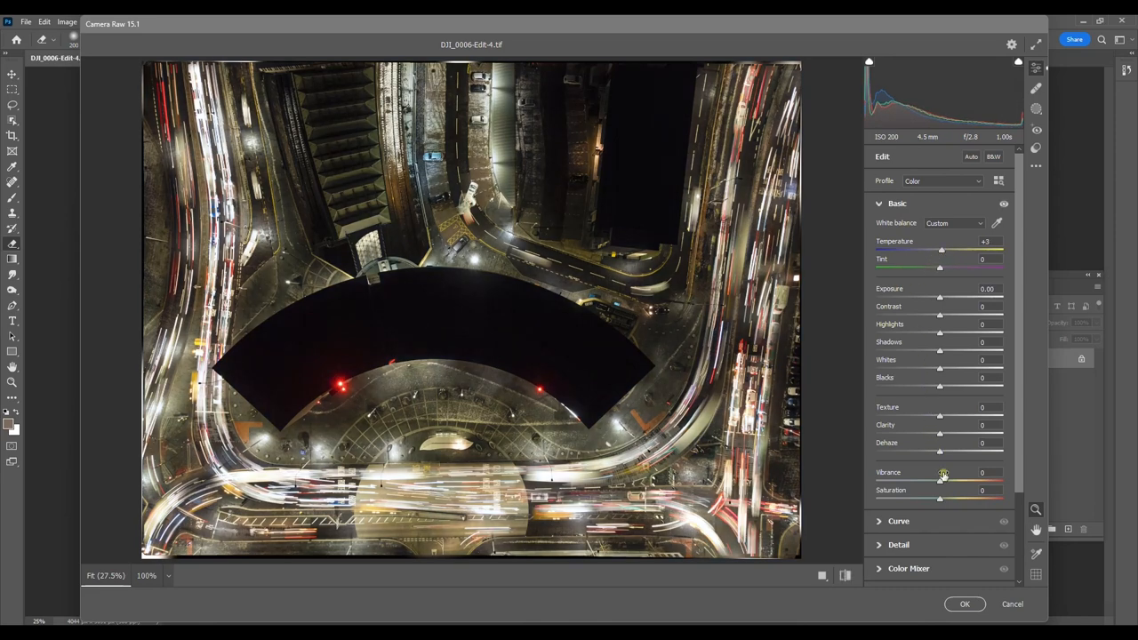
pyautogui.moveTo(942, 473); pyautogui.dragTo(945, 473)
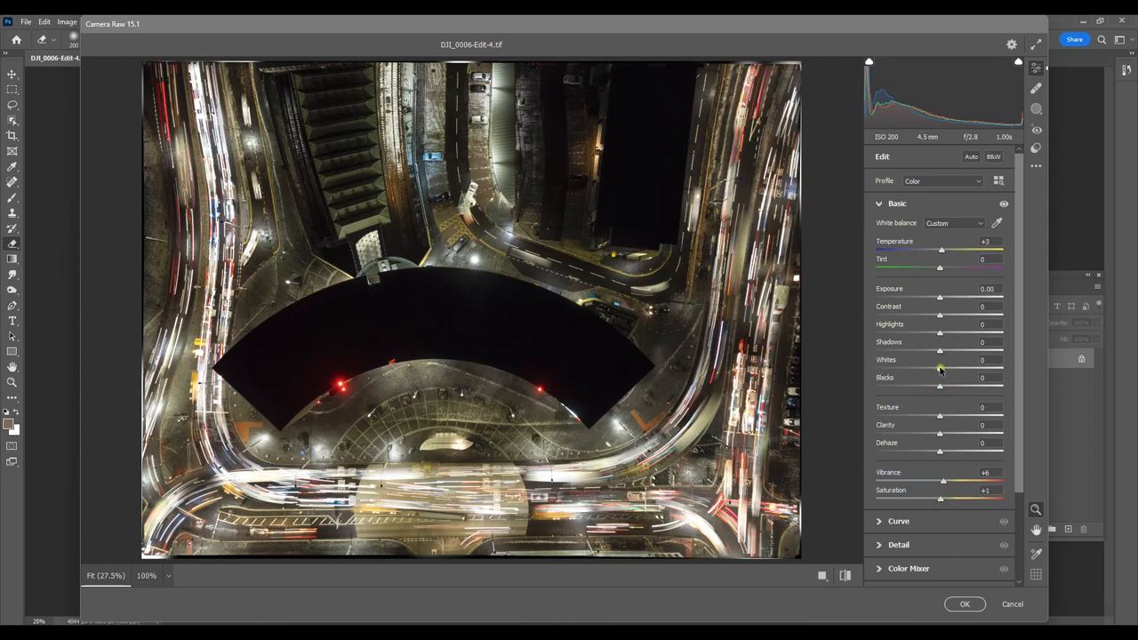
pyautogui.moveTo(939, 368); pyautogui.dragTo(956, 368)
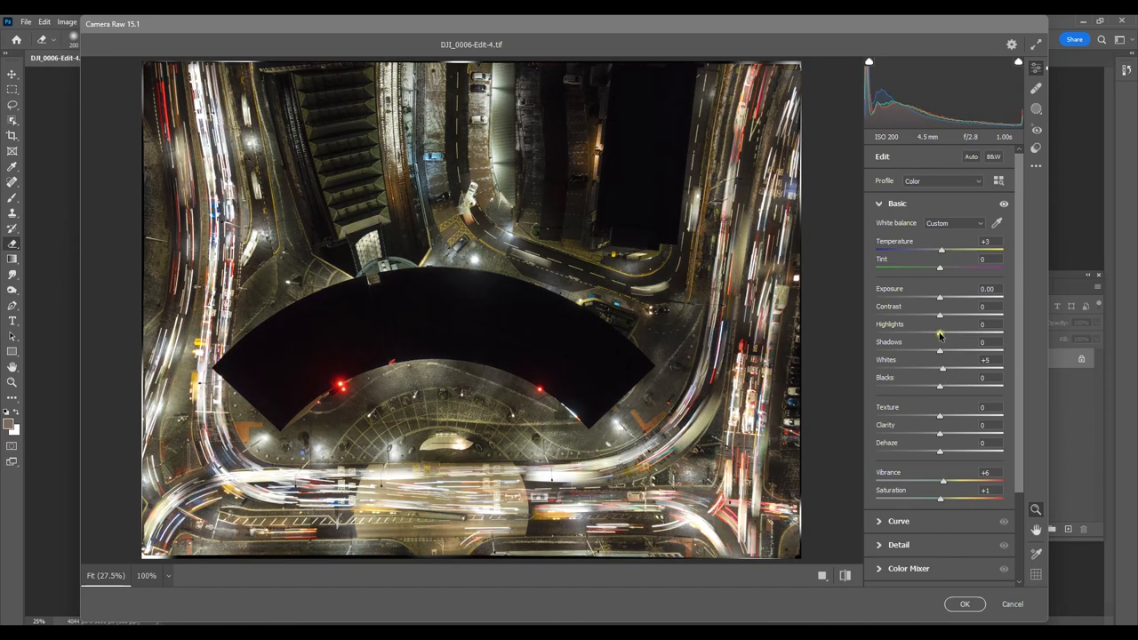
pyautogui.moveTo(939, 332); pyautogui.dragTo(892, 332)
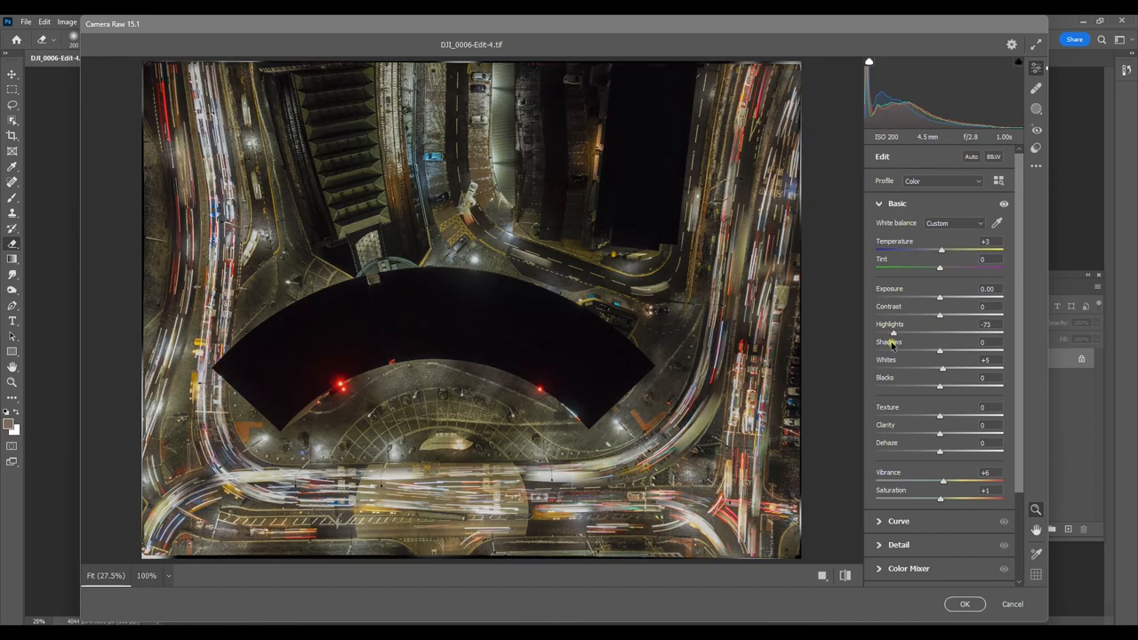
# - Raise the shadows to brighten the dark areas of the night photo
pyautogui.moveTo(892, 334); pyautogui.dragTo(941, 334)
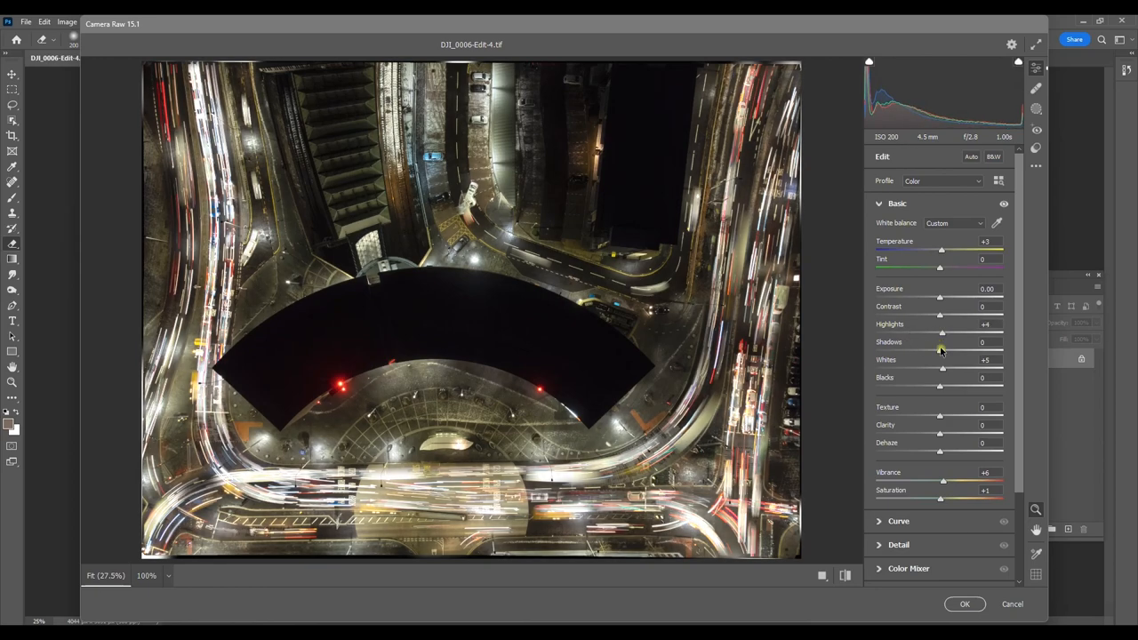
pyautogui.moveTo(939, 341); pyautogui.dragTo(992, 341)
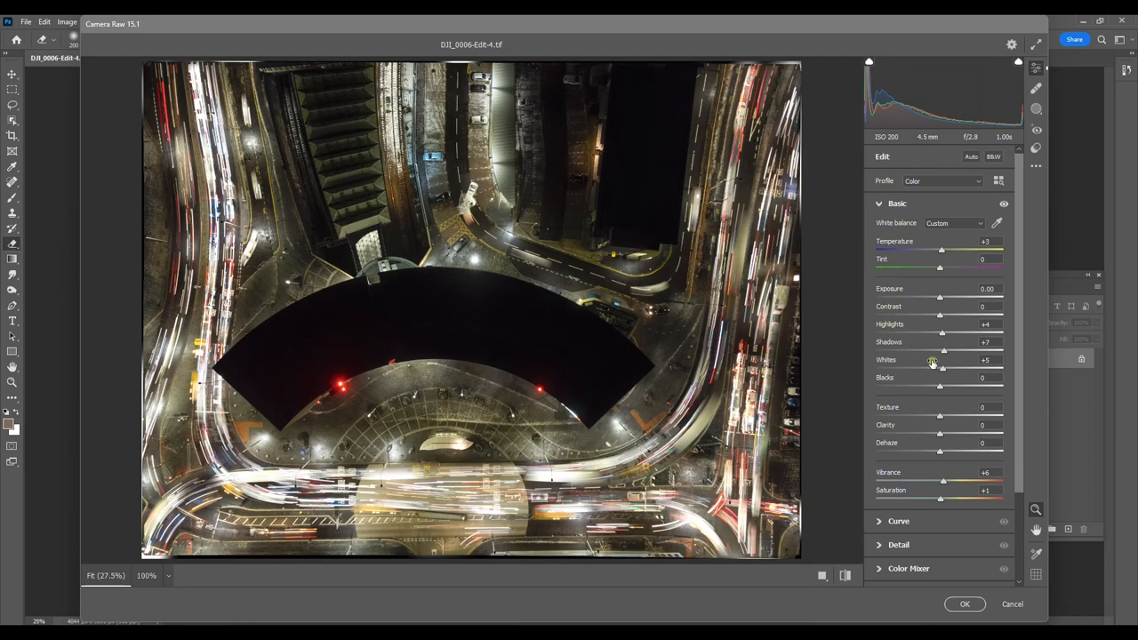
pyautogui.moveTo(939, 350); pyautogui.dragTo(944, 350)
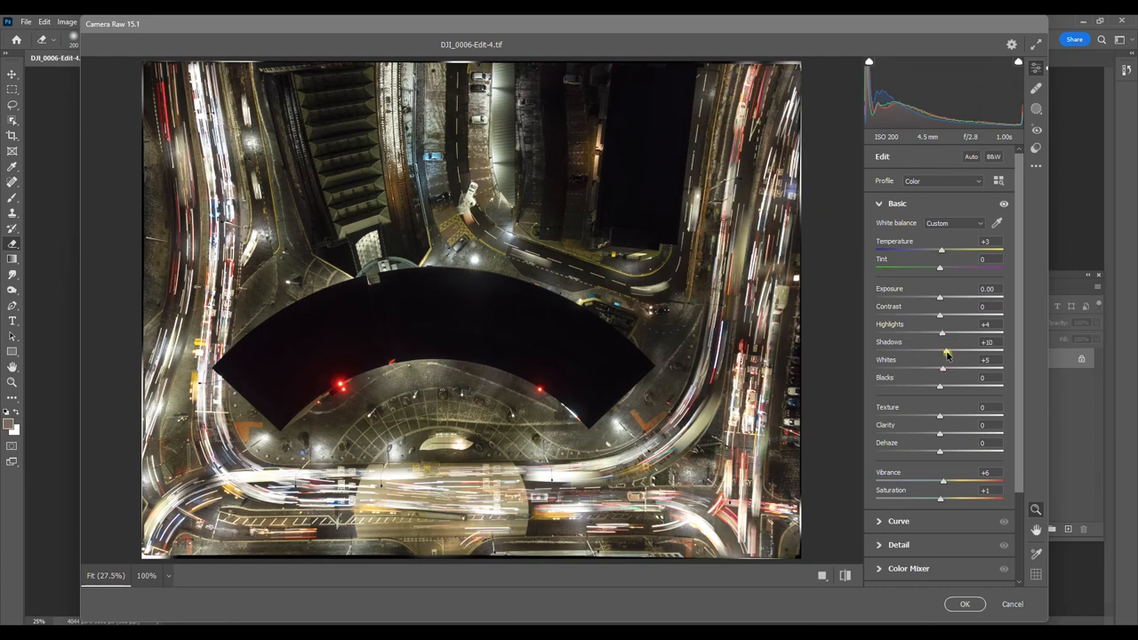
pyautogui.moveTo(943, 341); pyautogui.dragTo(939, 341)
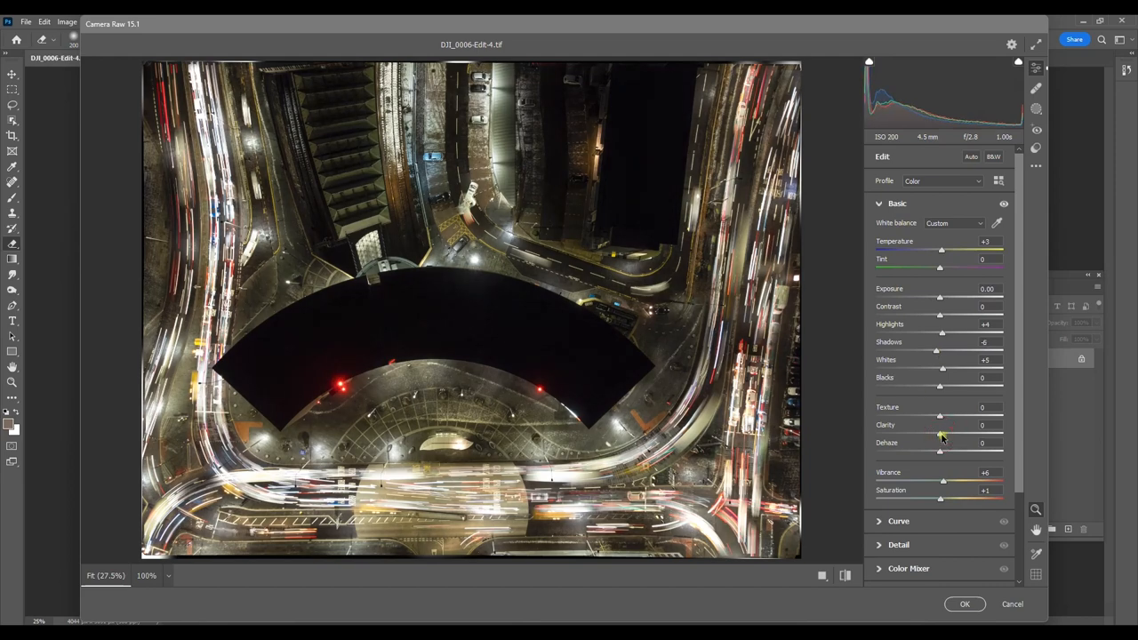
# - Add moderate clarity, a touch of dehaze and a slight exposure boost
pyautogui.moveTo(939, 434); pyautogui.dragTo(956, 434)
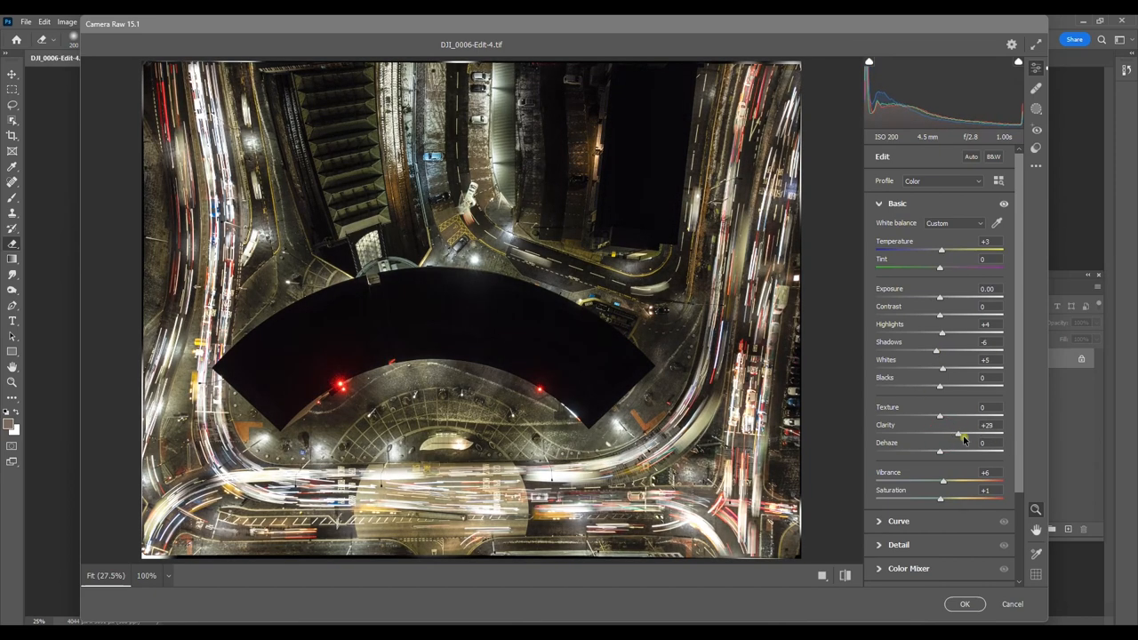
pyautogui.moveTo(952, 438); pyautogui.dragTo(964, 437)
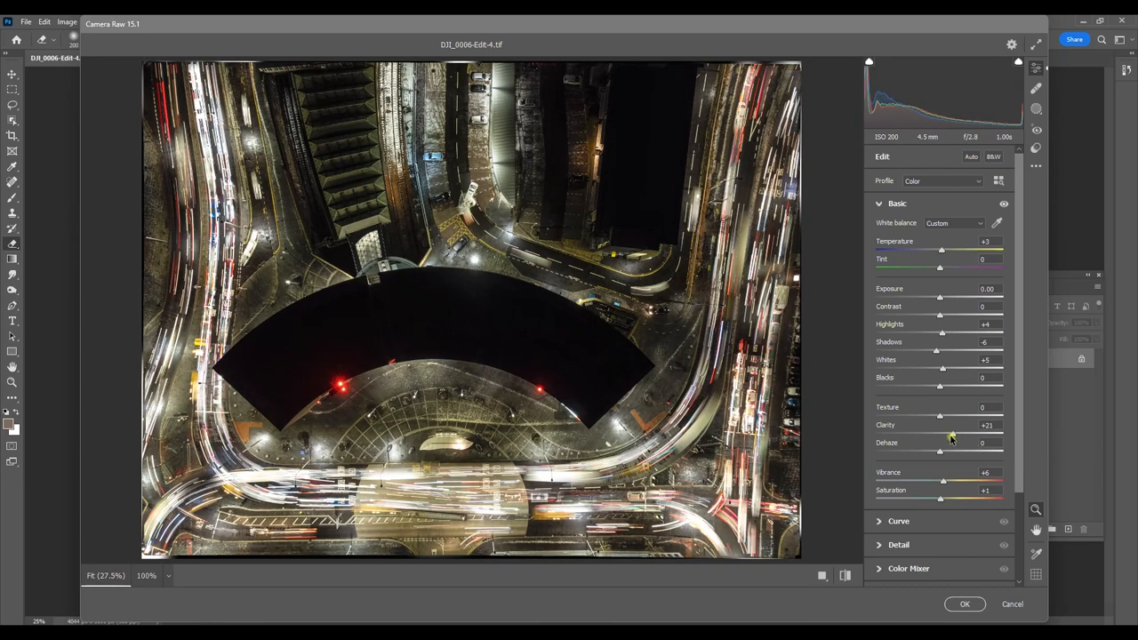
pyautogui.moveTo(942, 425); pyautogui.dragTo(939, 425)
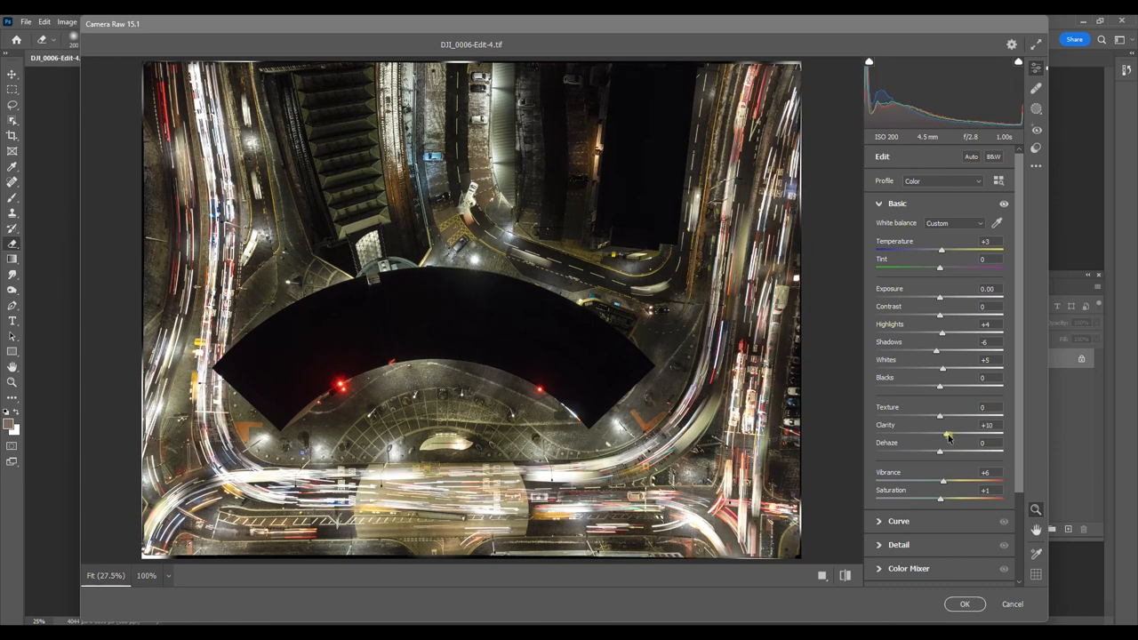
pyautogui.moveTo(939, 452); pyautogui.dragTo(946, 452)
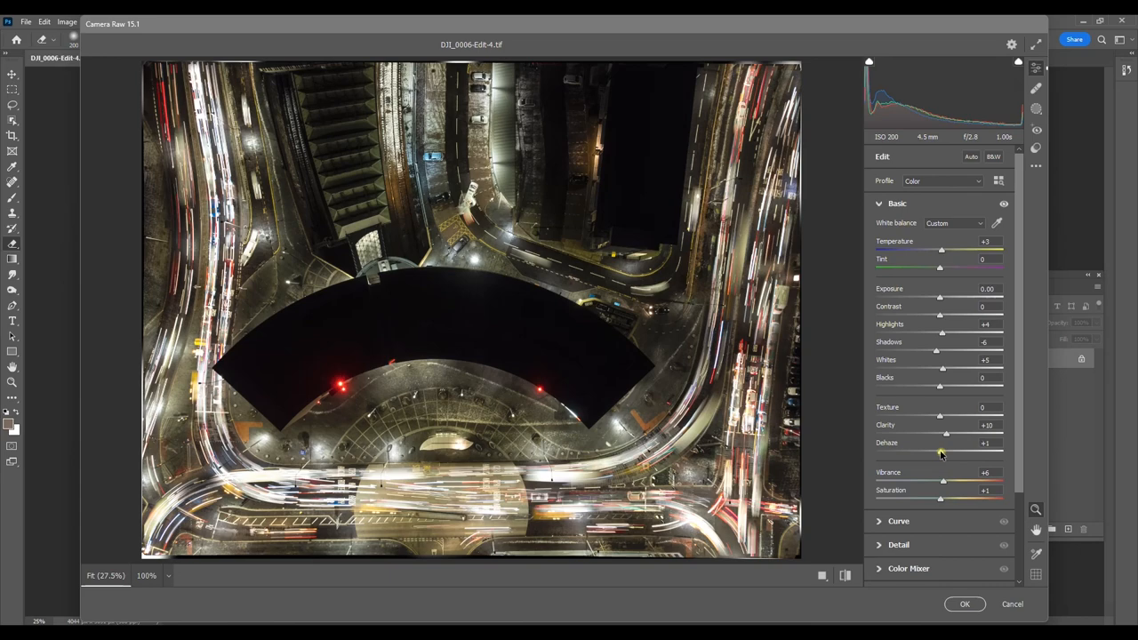
pyautogui.moveTo(942, 453); pyautogui.dragTo(957, 454)
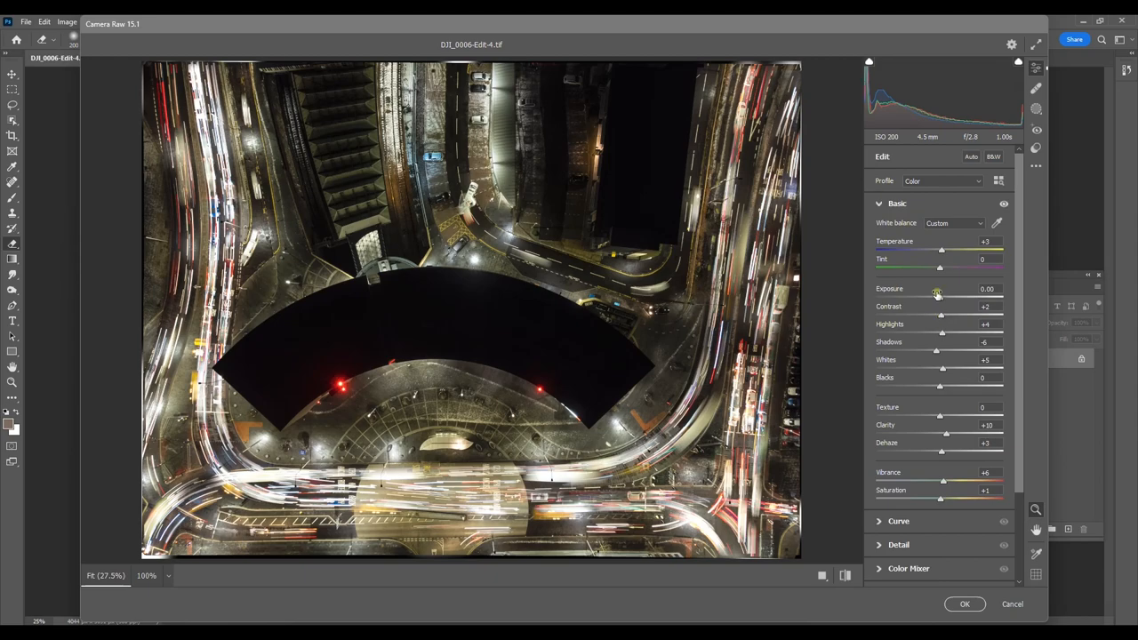
pyautogui.moveTo(939, 295); pyautogui.dragTo(960, 295)
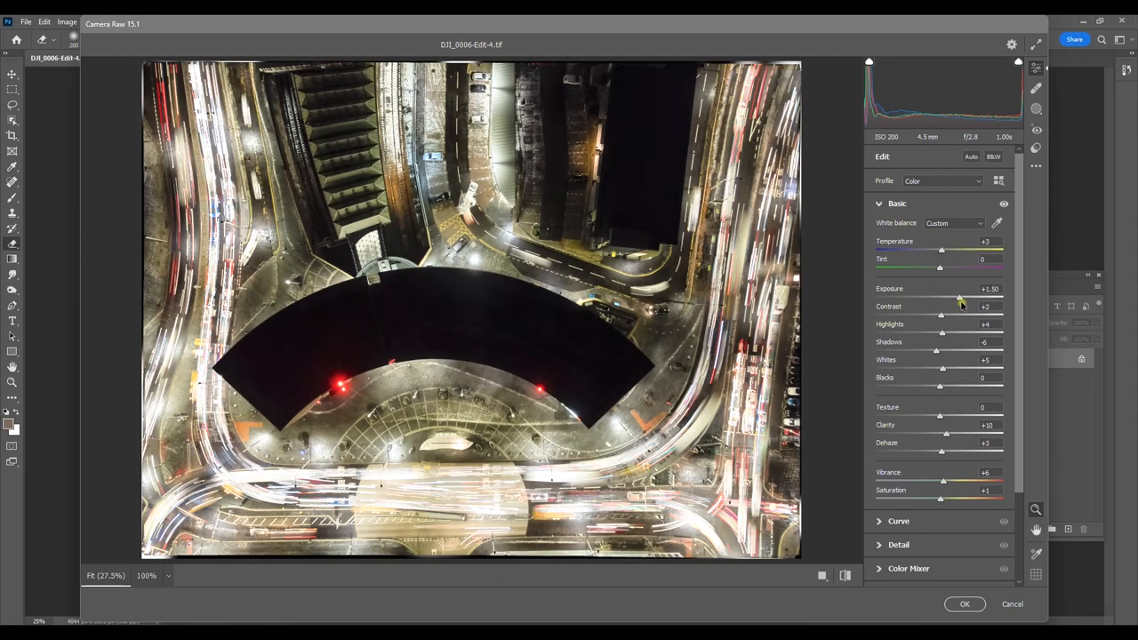
pyautogui.moveTo(958, 298); pyautogui.dragTo(942, 299)
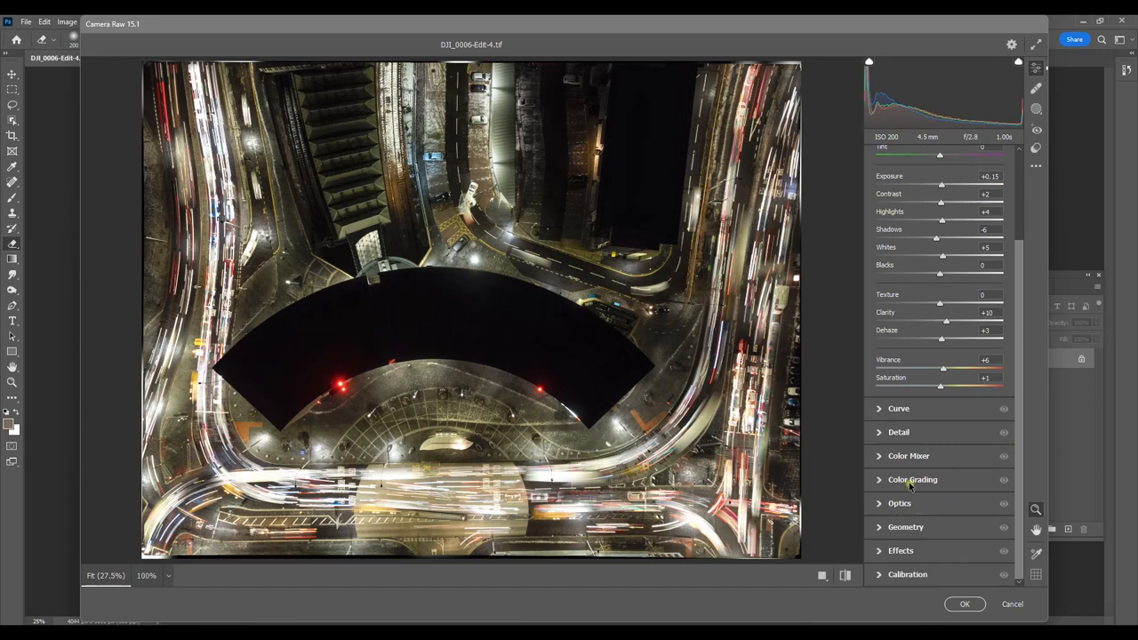
# - Give the reds a moderate saturation boost in the Color Mixer
pyautogui.click(909, 455)
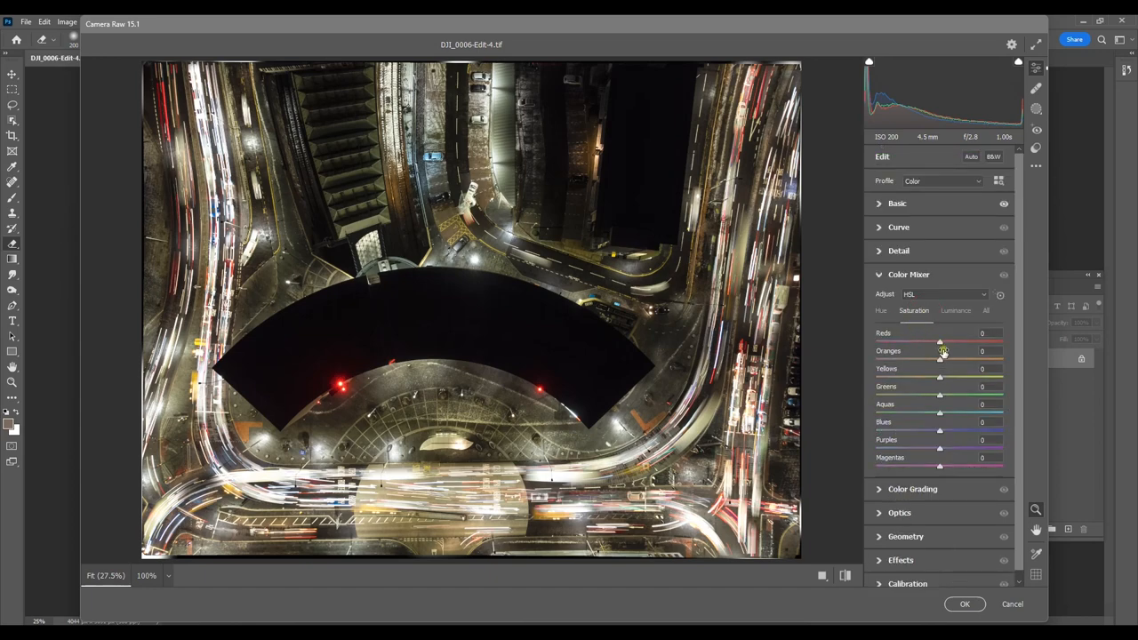
pyautogui.moveTo(939, 341); pyautogui.dragTo(925, 342)
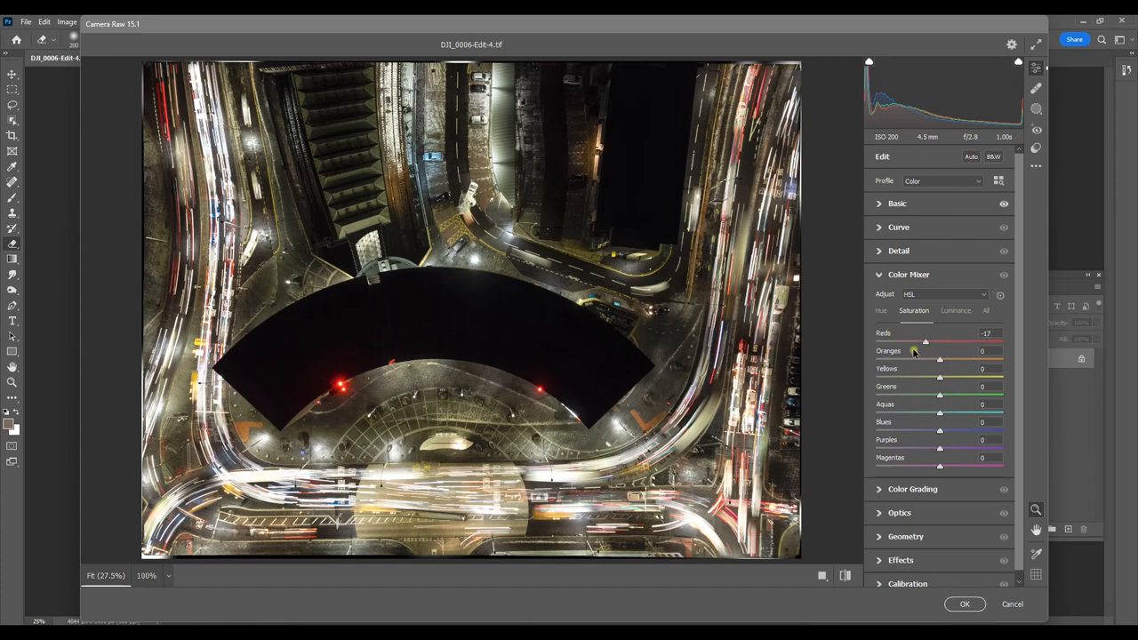
pyautogui.moveTo(924, 341); pyautogui.dragTo(994, 342)
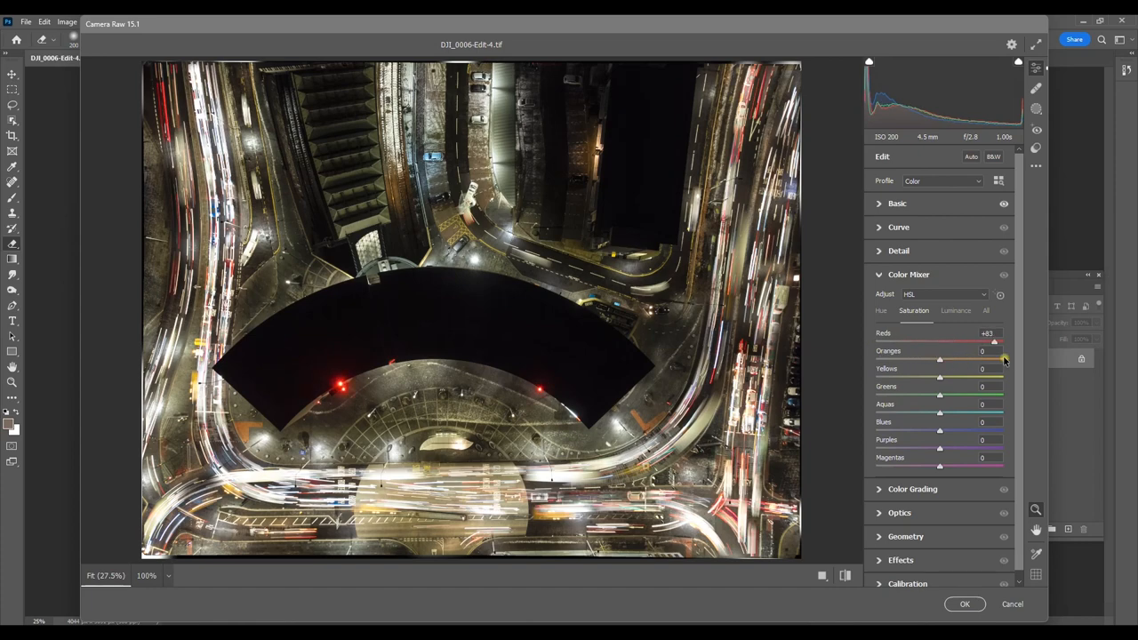
pyautogui.moveTo(994, 341); pyautogui.dragTo(1005, 341)
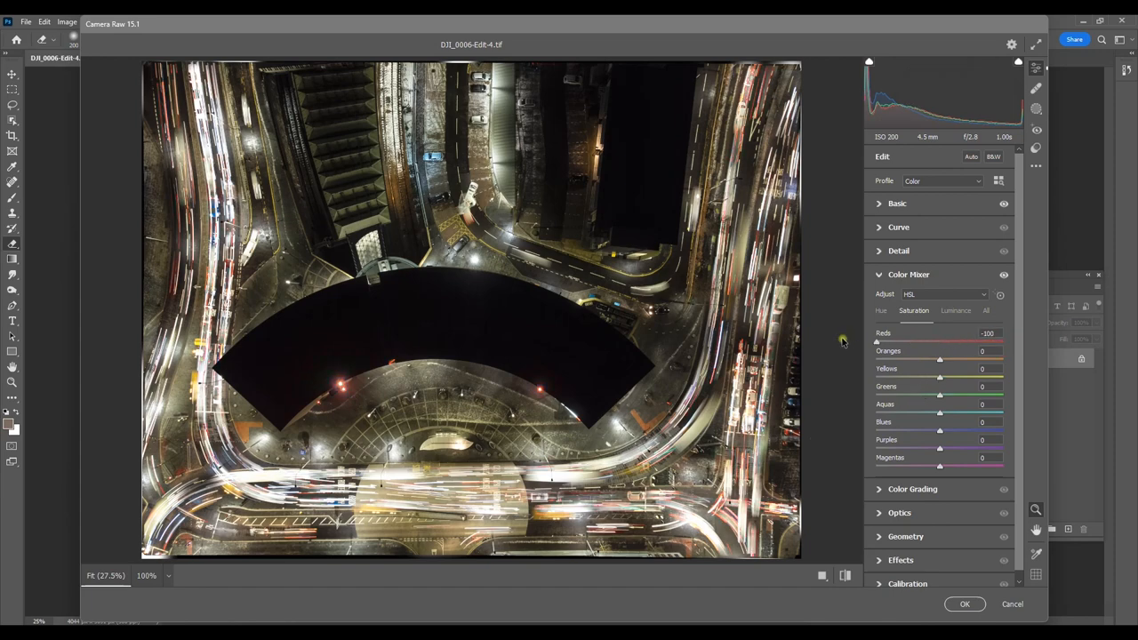
pyautogui.moveTo(875, 341); pyautogui.dragTo(953, 341)
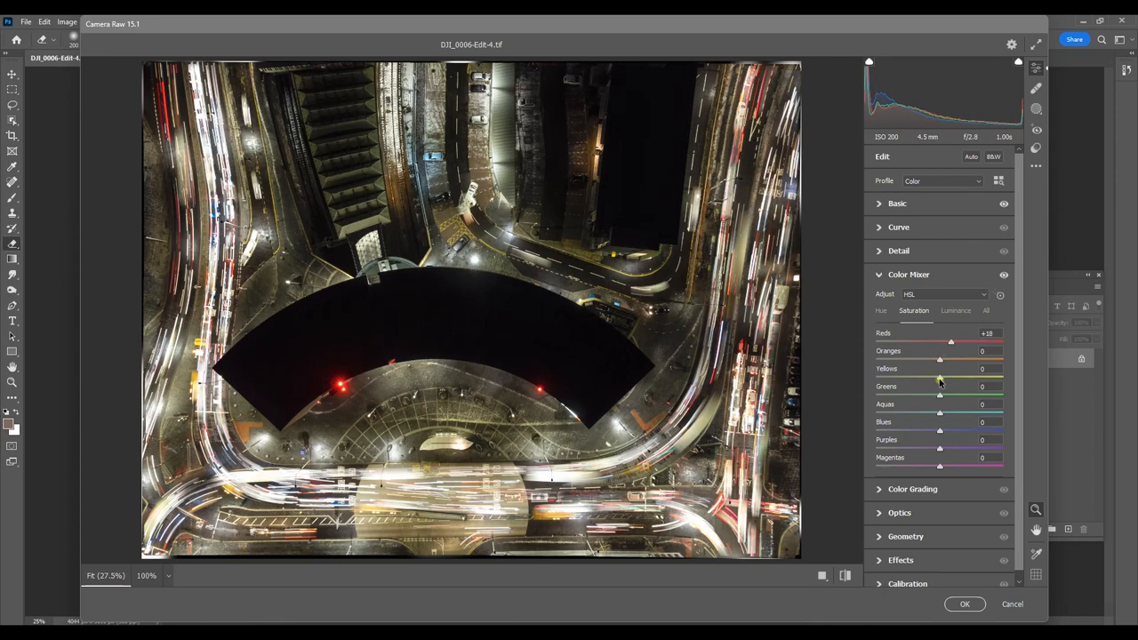
# - Fine-tune the yellows saturation and apply the Camera Raw grade
pyautogui.moveTo(939, 377); pyautogui.dragTo(915, 377)
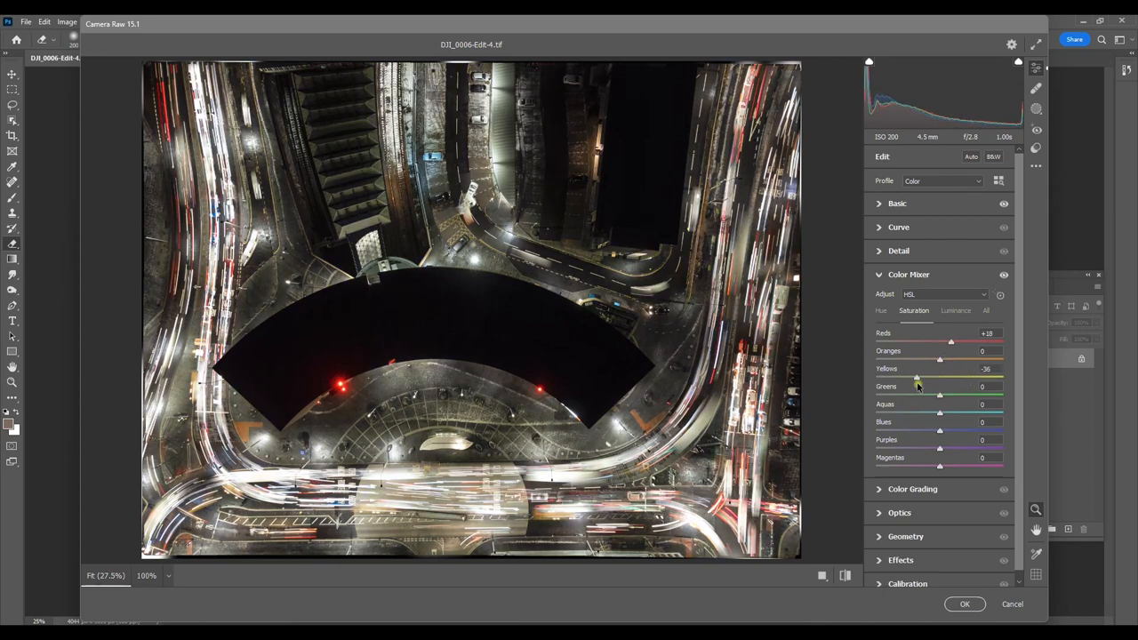
pyautogui.moveTo(914, 377); pyautogui.dragTo(939, 377)
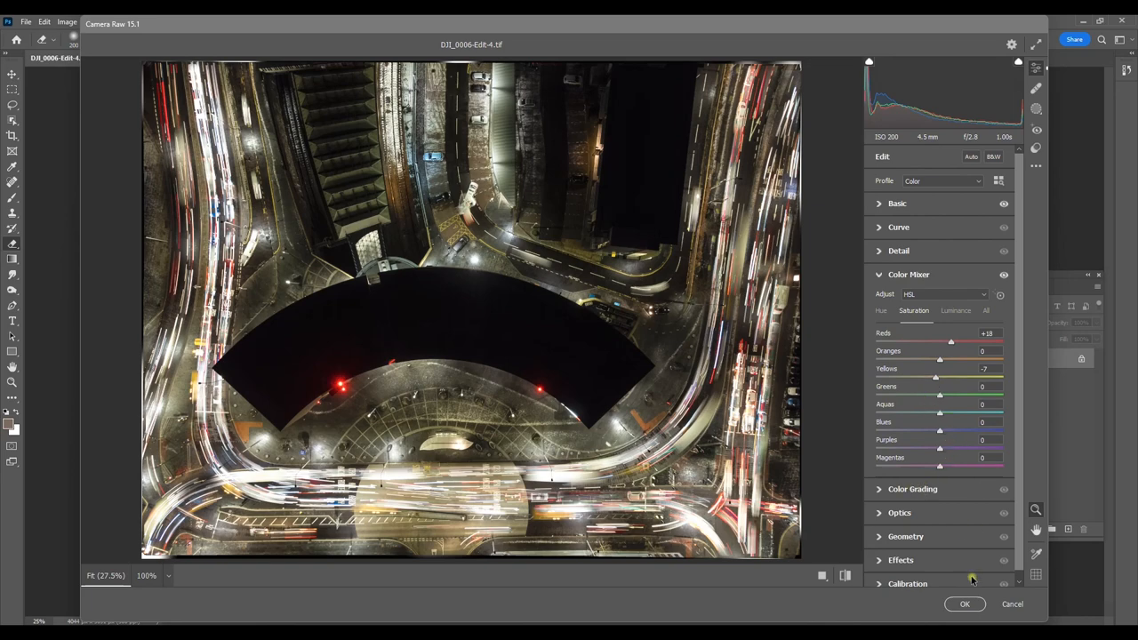
pyautogui.click(964, 605)
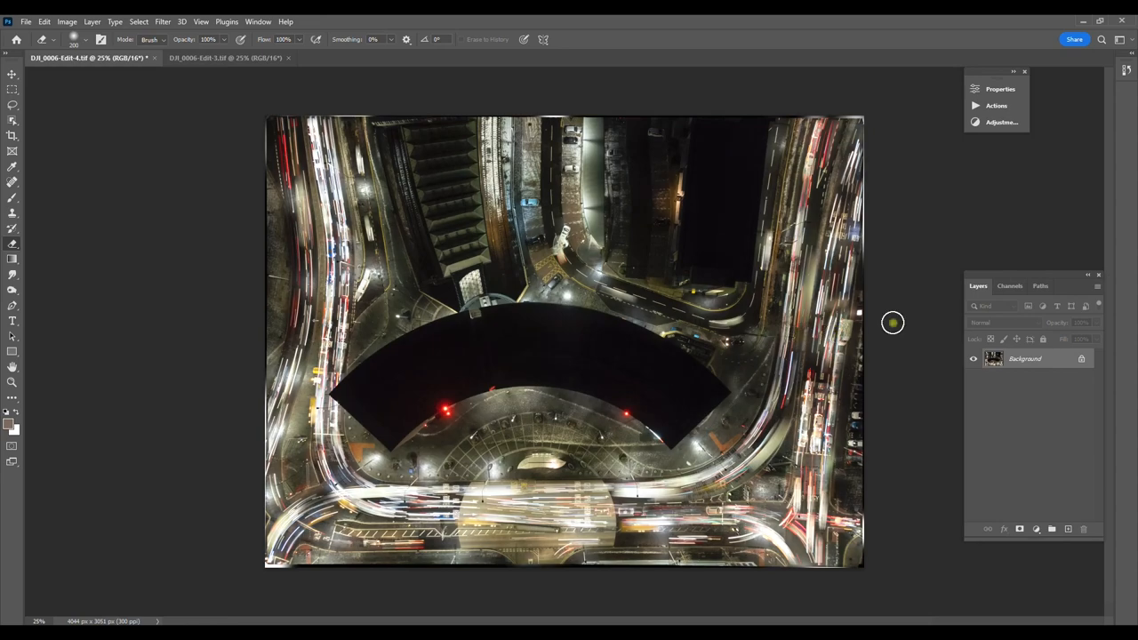
pyautogui.moveTo(636, 370)
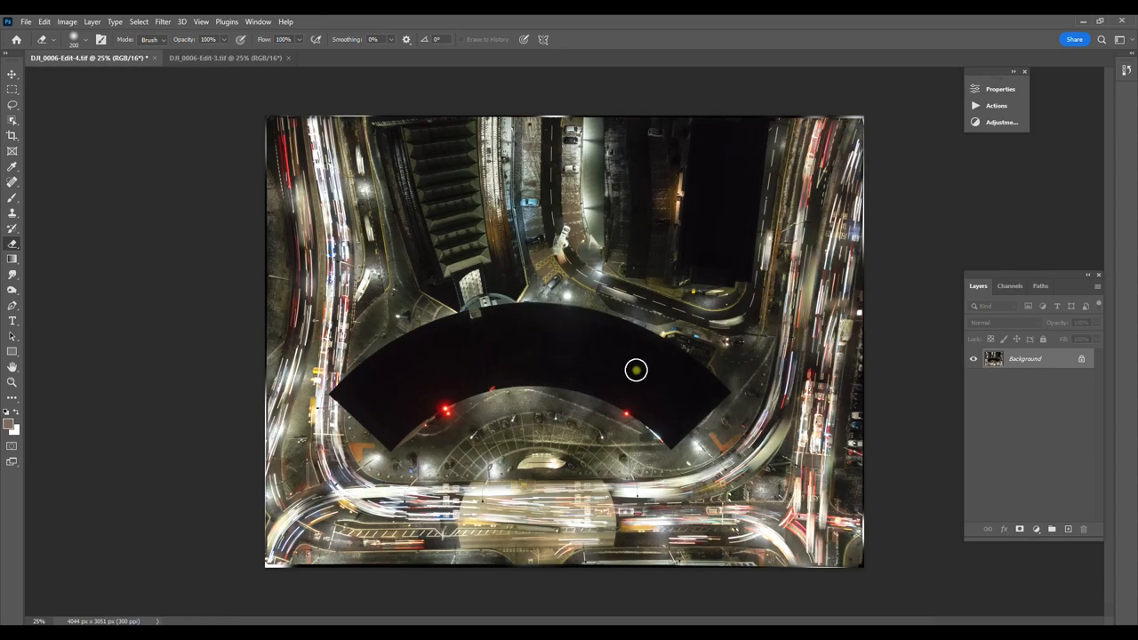
pyautogui.moveTo(382, 337)
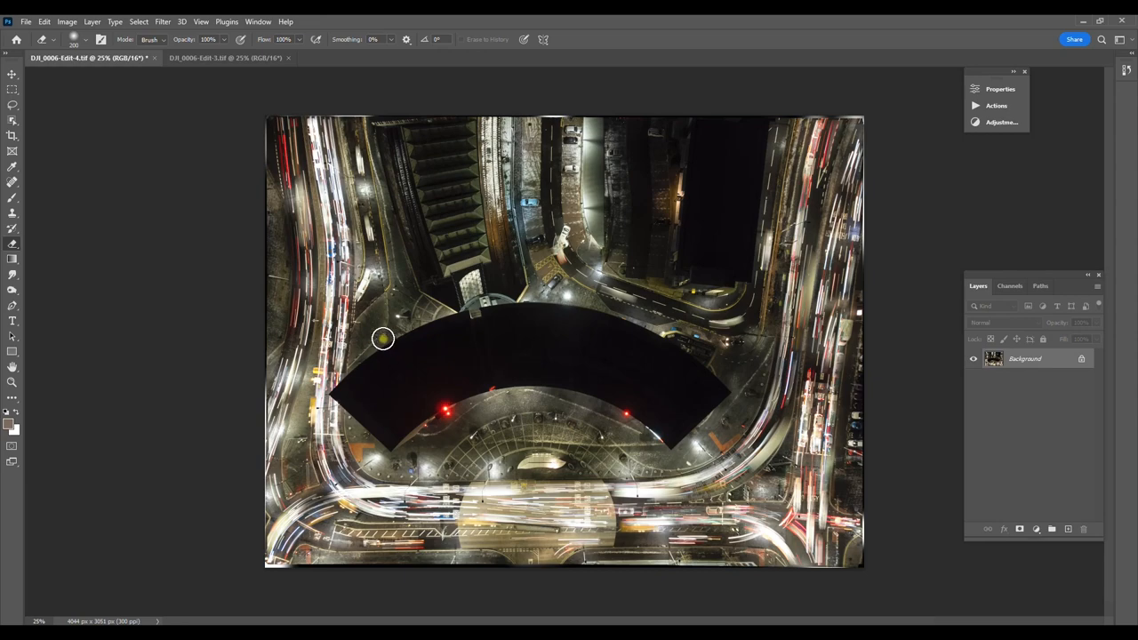
pyautogui.moveTo(151, 111)
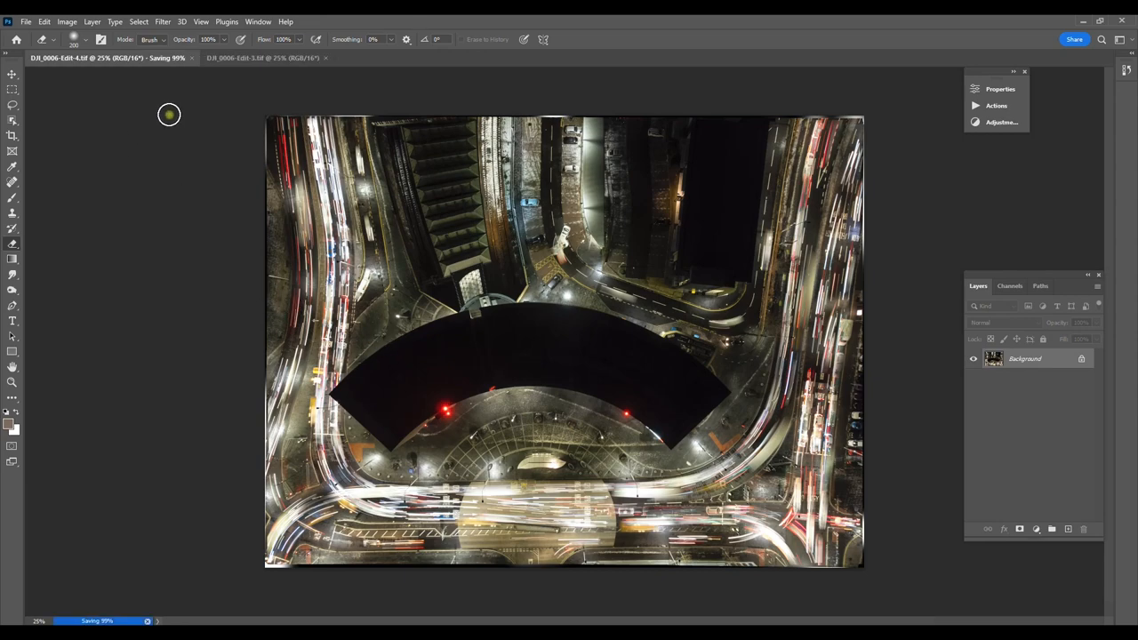
pyautogui.moveTo(170, 420)
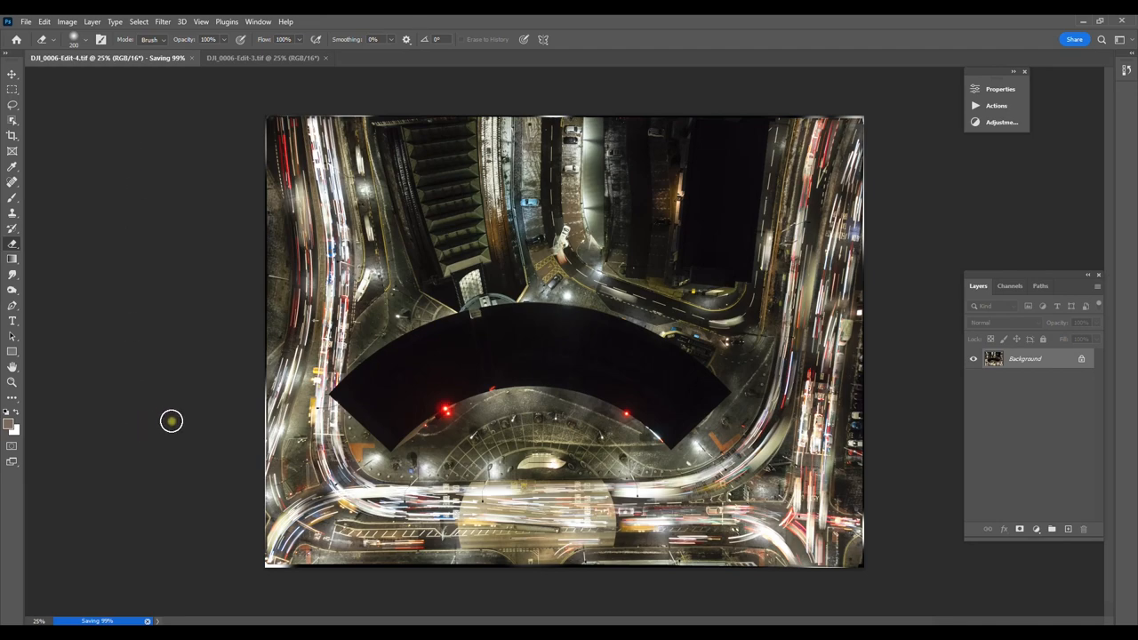
pyautogui.moveTo(1072, 616)
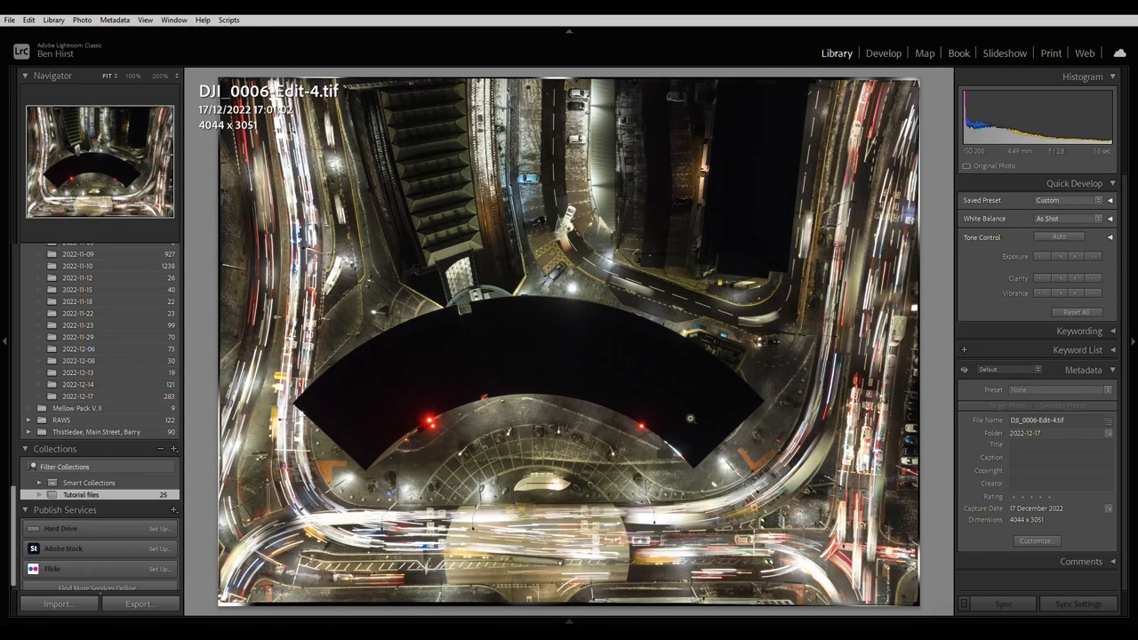
# - Take the DJI_0006-Edit-4.tif from the Library into the Develop module
pyautogui.click(882, 53)
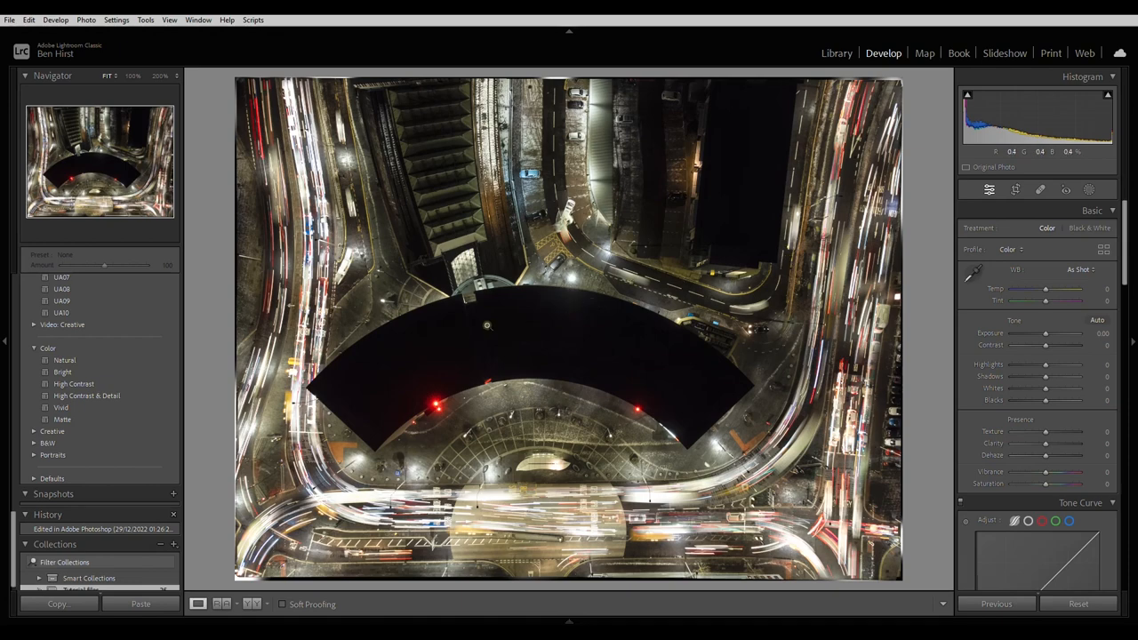
pyautogui.moveTo(364, 476)
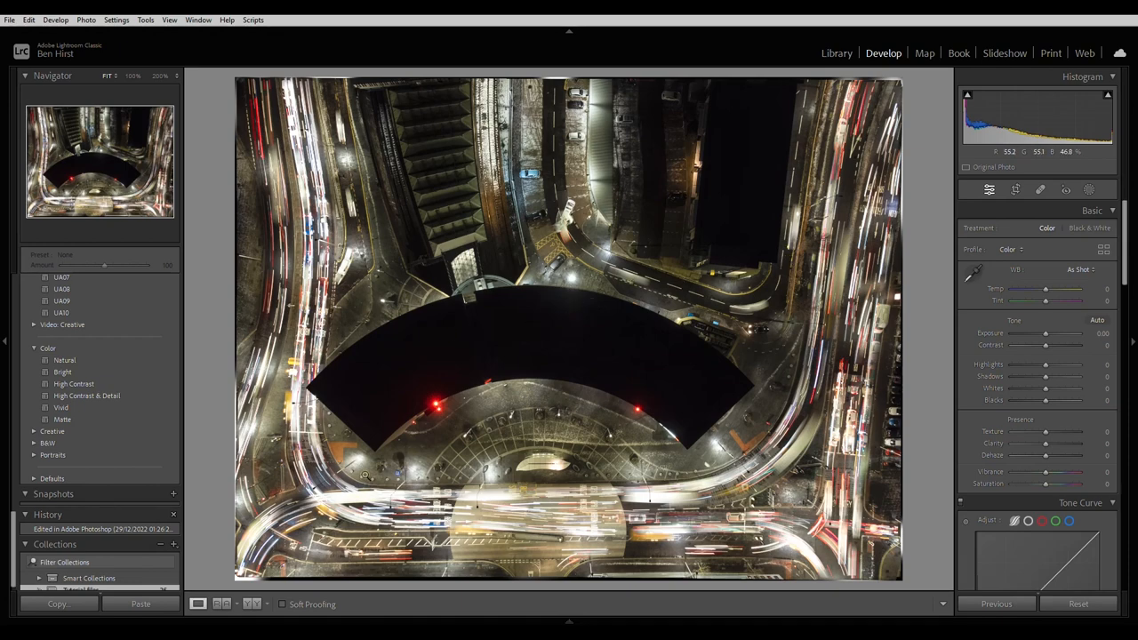
pyautogui.moveTo(834, 364)
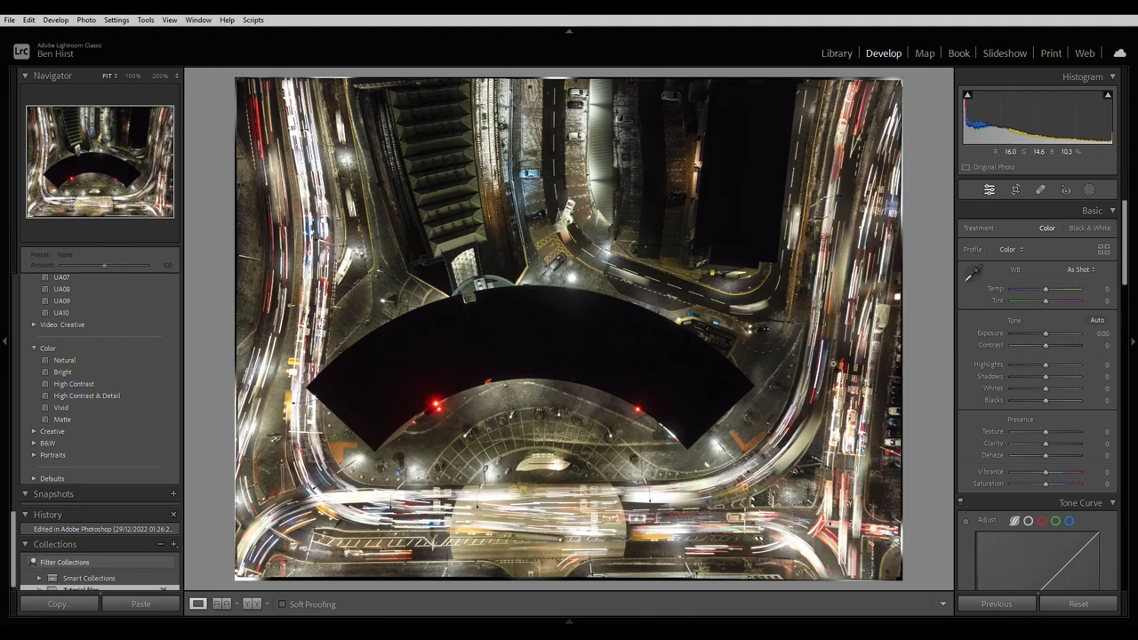